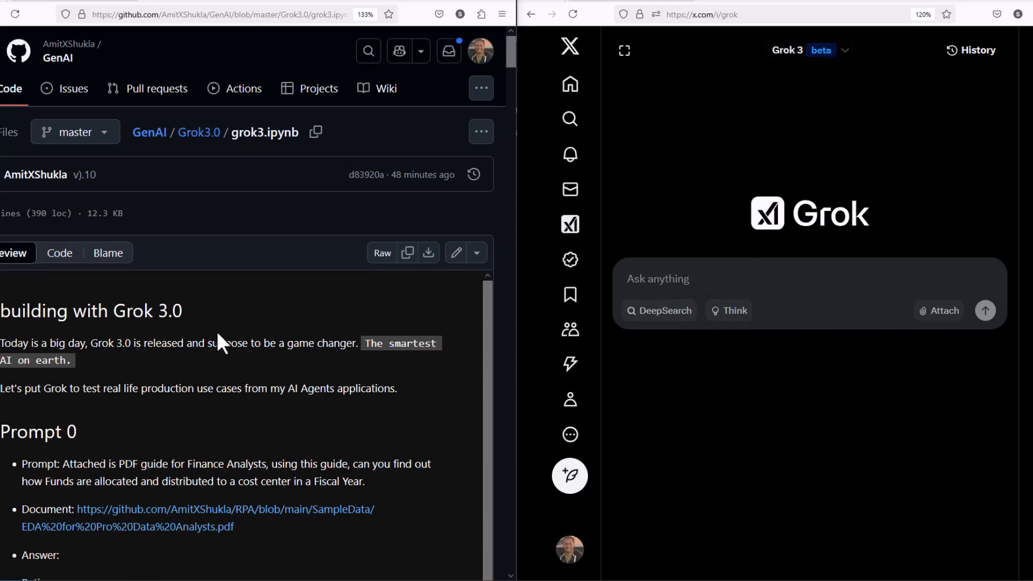
Attach the EDA for Pro Data Analysts PDF to a new Grok prompt.
scroll(down, 3)
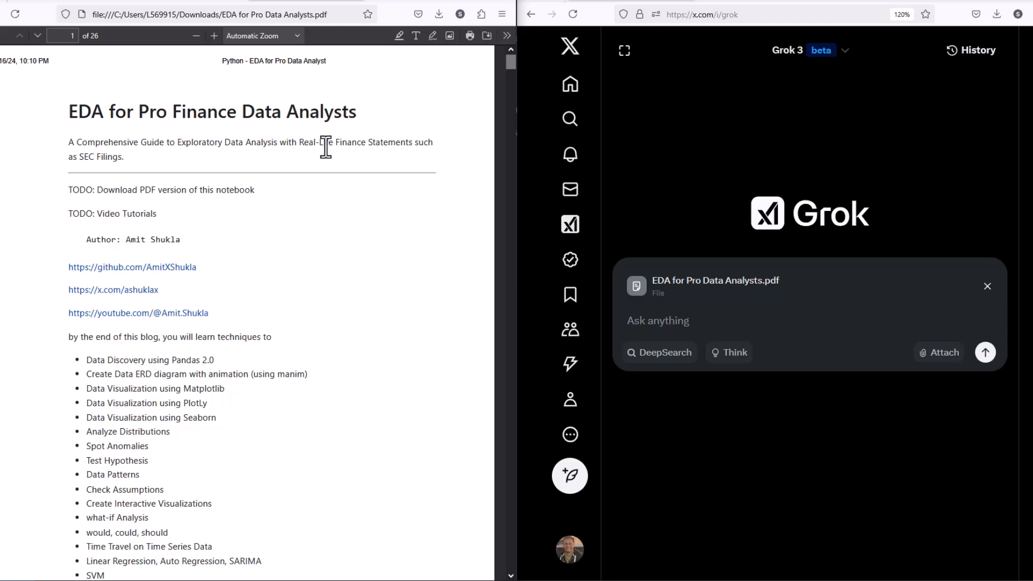
mouse_move(316, 220)
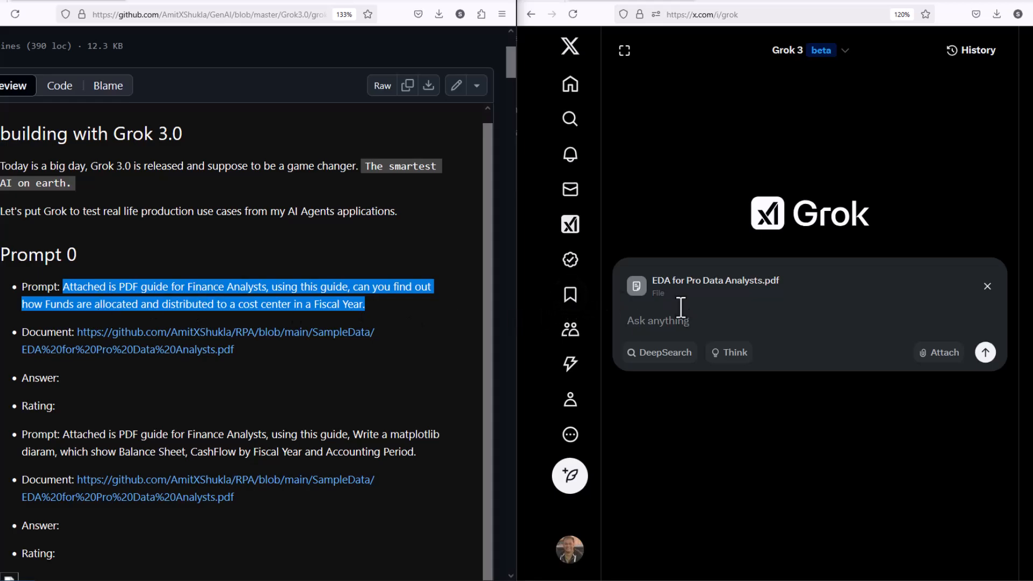
Ask Grok with DeepSearch how funds are allocated and distributed to cost centers using the attached guide.
text(Attached is PDF guide for Finance Analysts, using this guide, can you find out how Funds are allocated and distributed to a cost center in a Fiscal Year.)
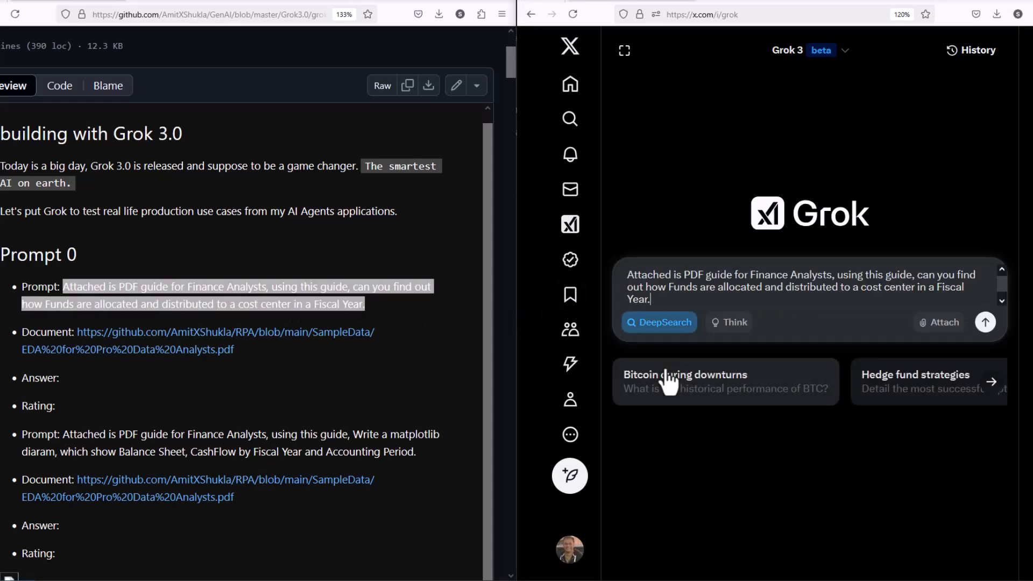
click(985, 321)
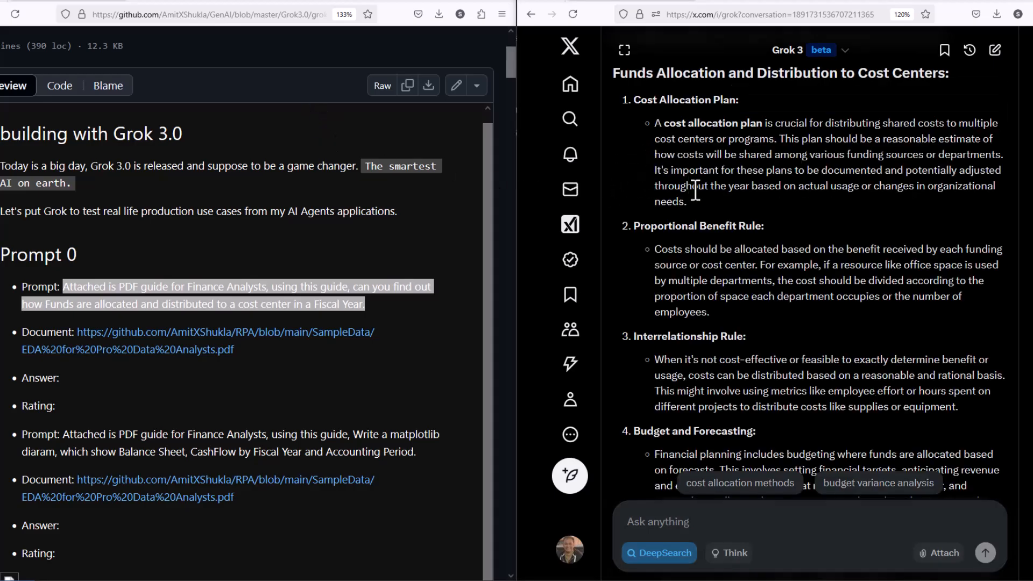
mouse_move(668, 105)
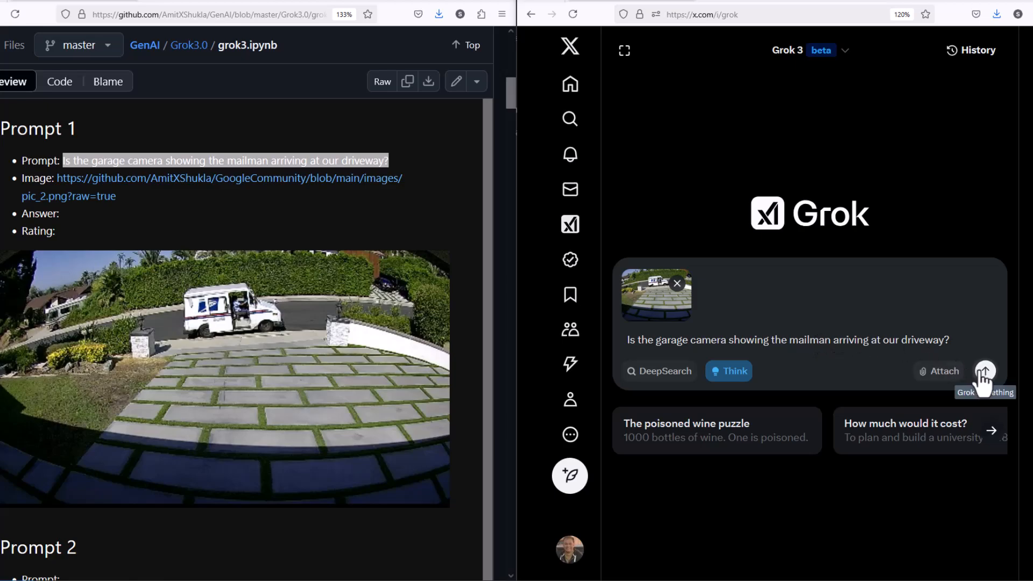
Send the mailman question with the garage camera image and highlight part of Grok's confirmation.
click(984, 371)
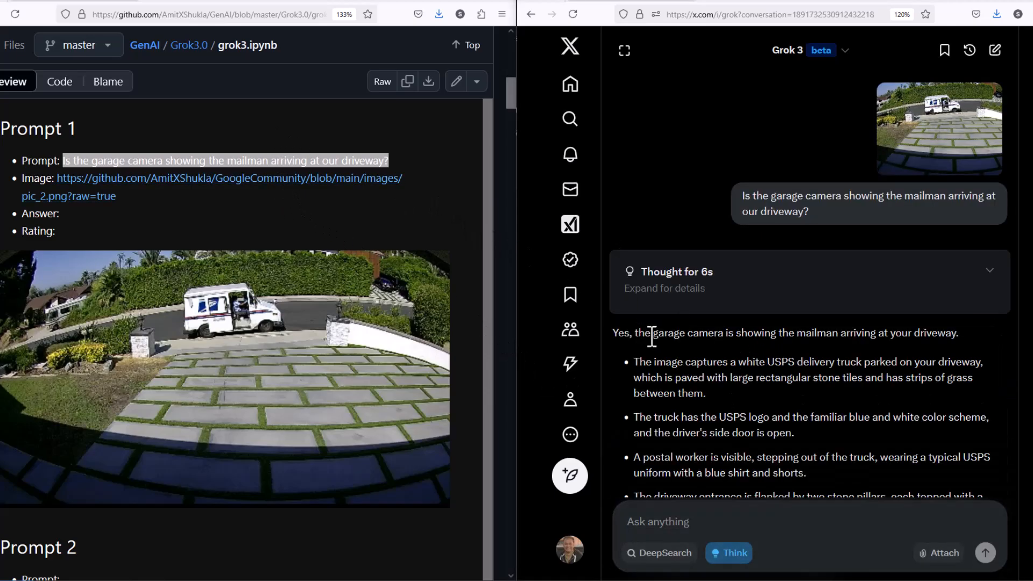
drag(635, 332, 913, 333)
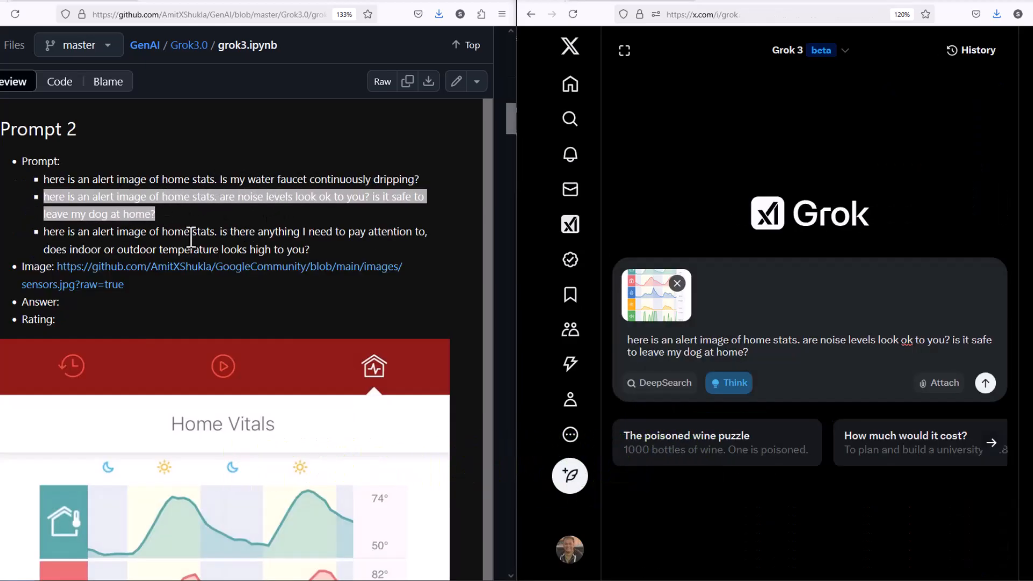
Send the noise-level and dog-safety question with the Home Vitals image and highlight the answer's opening.
scroll(down, 3)
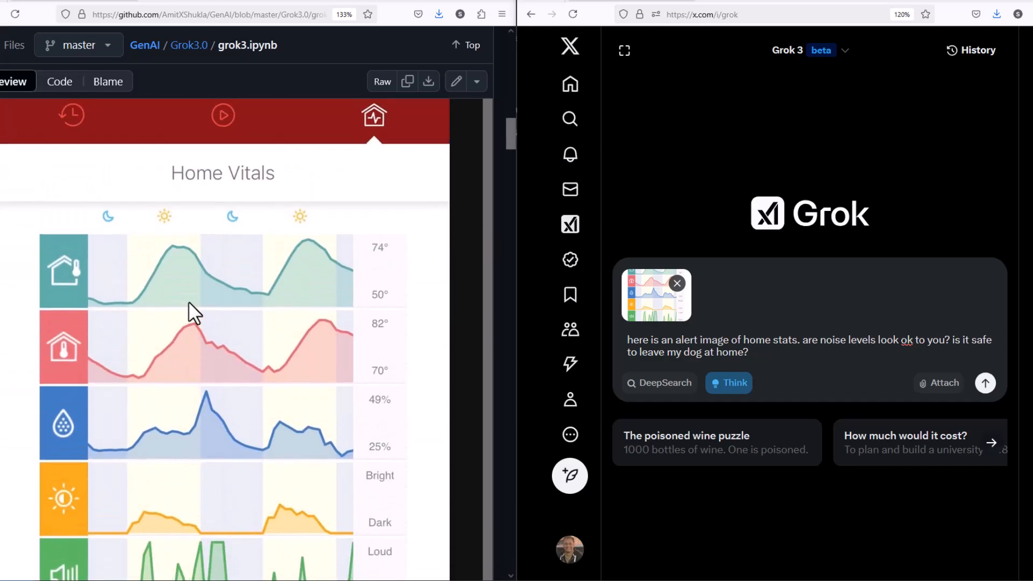
mouse_move(104, 465)
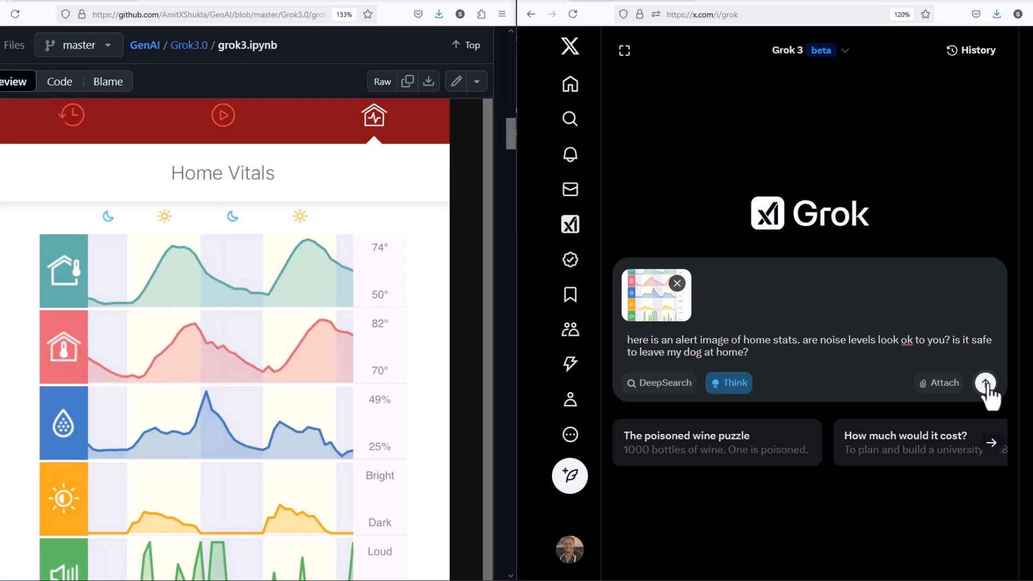
click(985, 383)
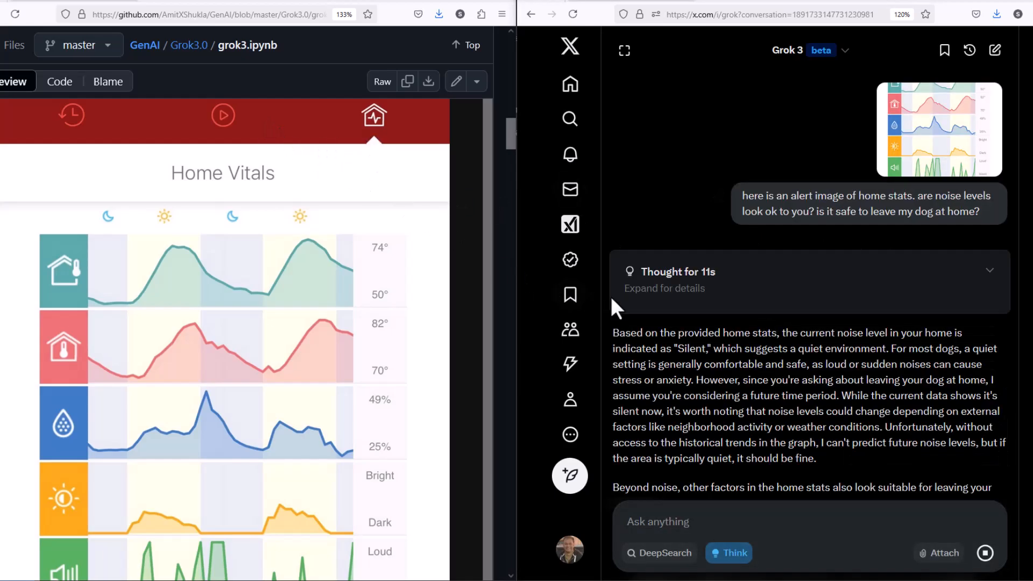
drag(614, 332, 779, 333)
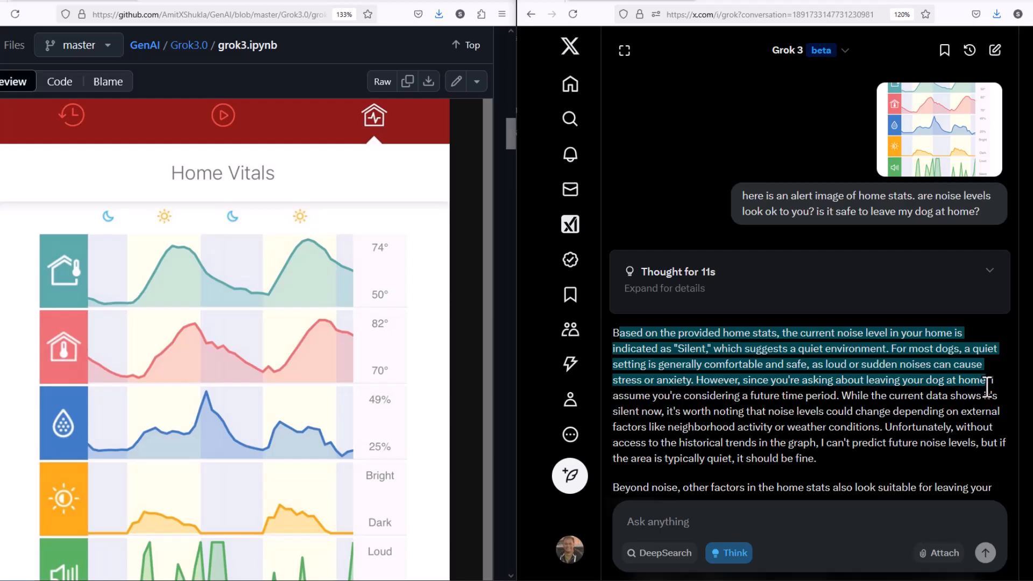
mouse_move(987, 388)
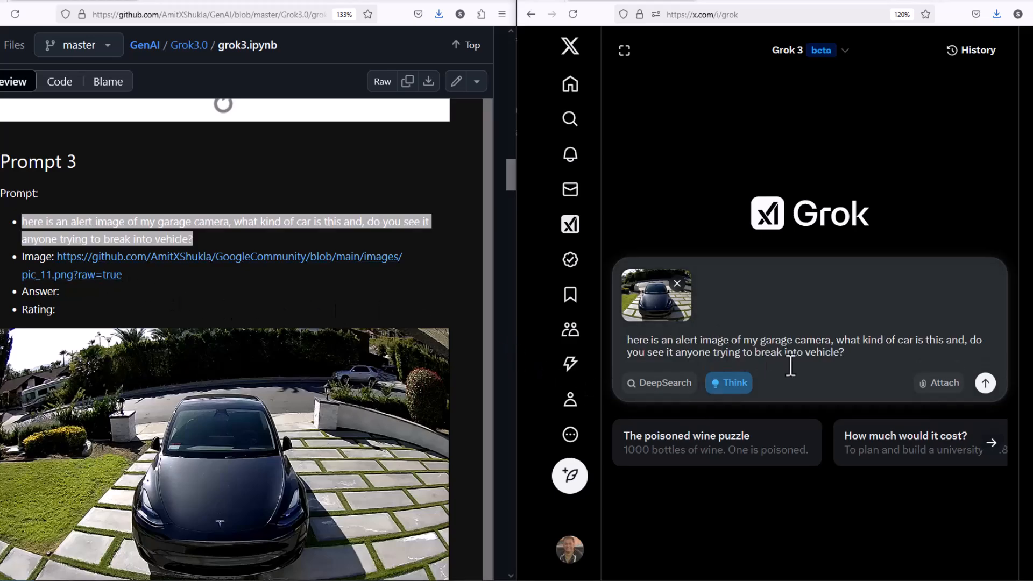
Send the garage car question with its image and highlight the black vehicle and red sticker mentions.
click(986, 384)
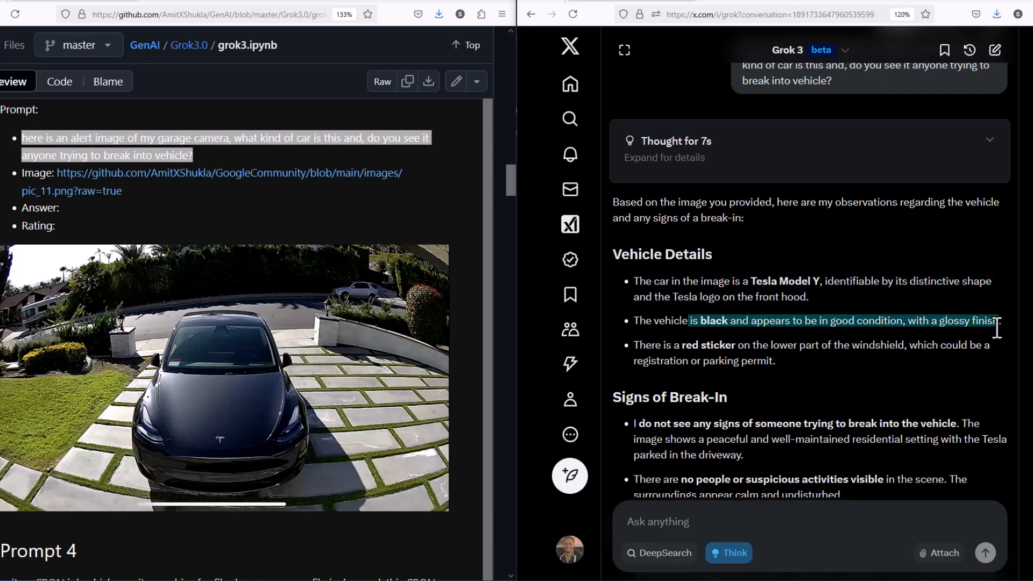
drag(999, 328, 775, 345)
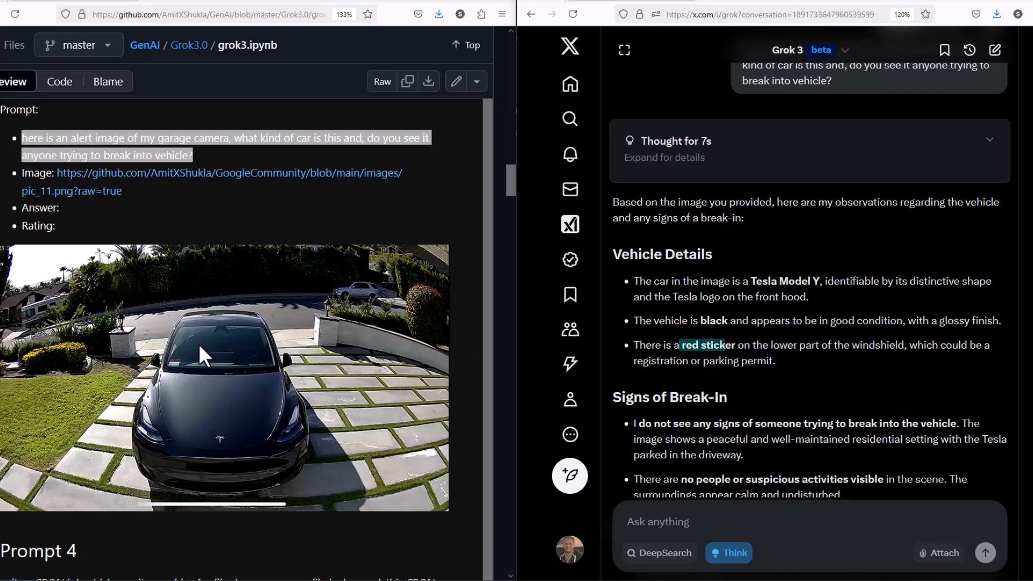
mouse_move(854, 368)
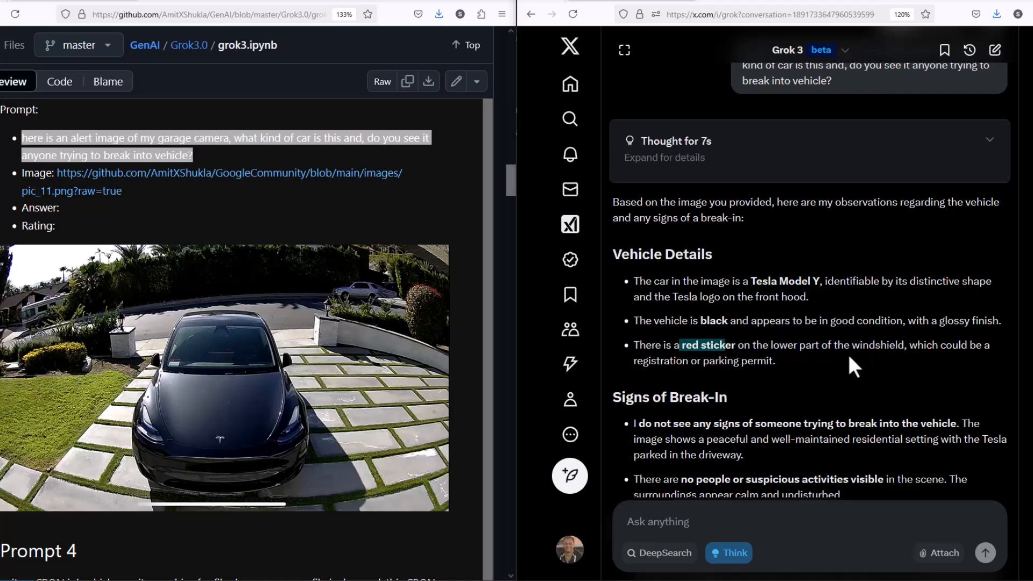
drag(634, 345, 776, 361)
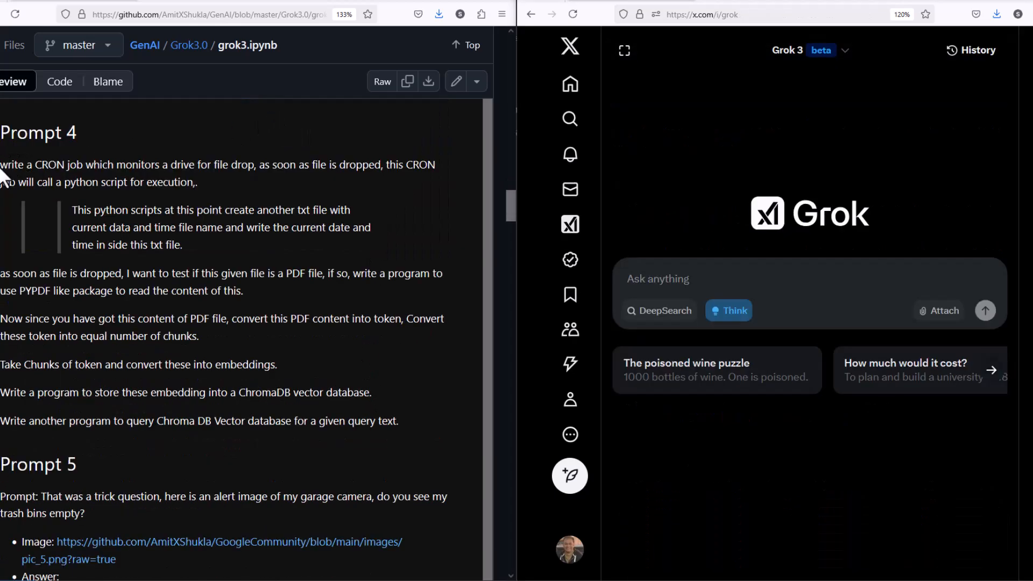
mouse_move(65, 165)
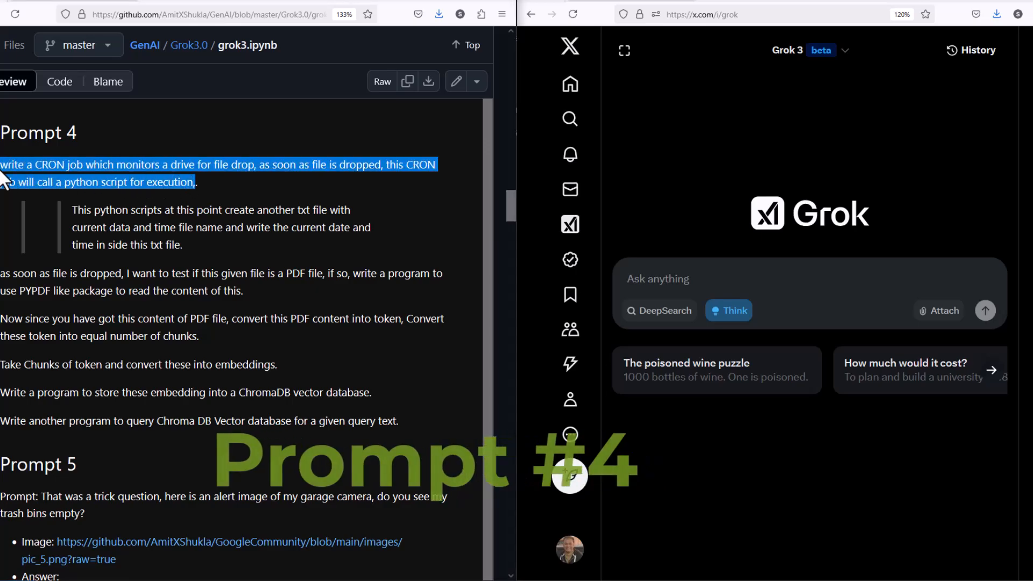
Ask Grok for a CRON job monitoring a drive for file drops and read through the monitor.sh script.
text(write a CRON job which monitors a drive for file drop, as soon as file is dropped, this CRON job will call a python script for execution.)
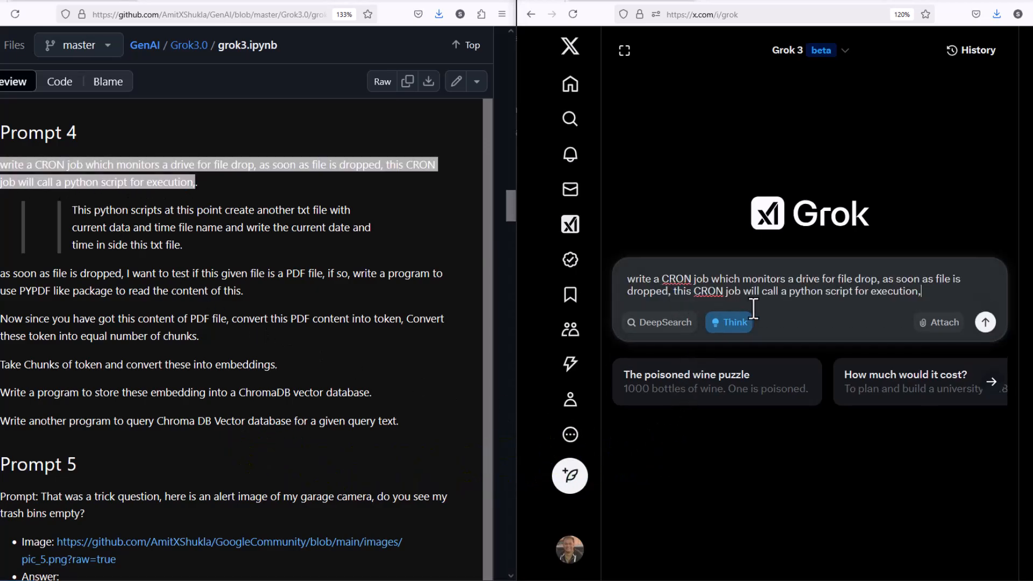
click(985, 322)
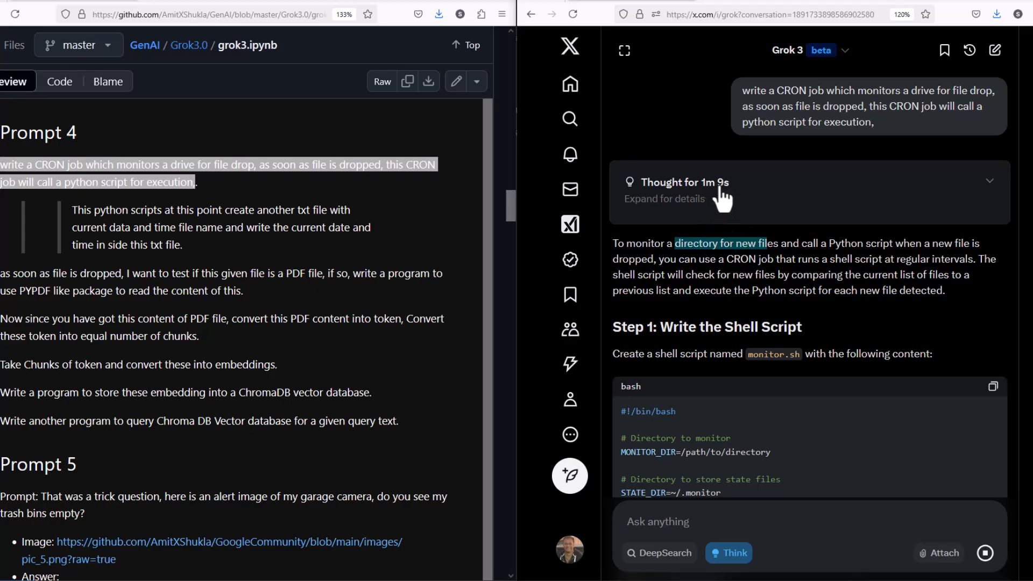
scroll(down, 3)
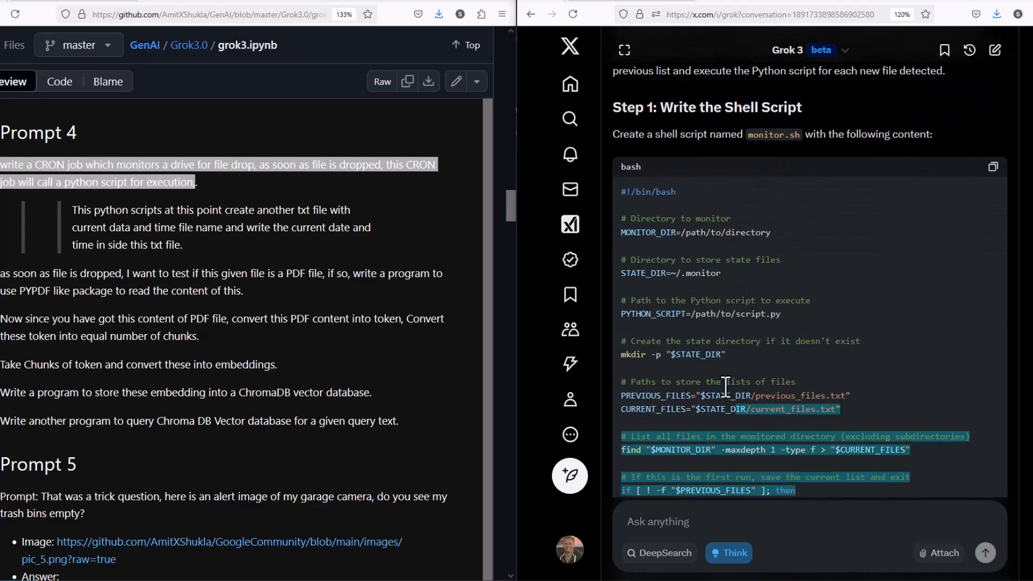
scroll(down, 3)
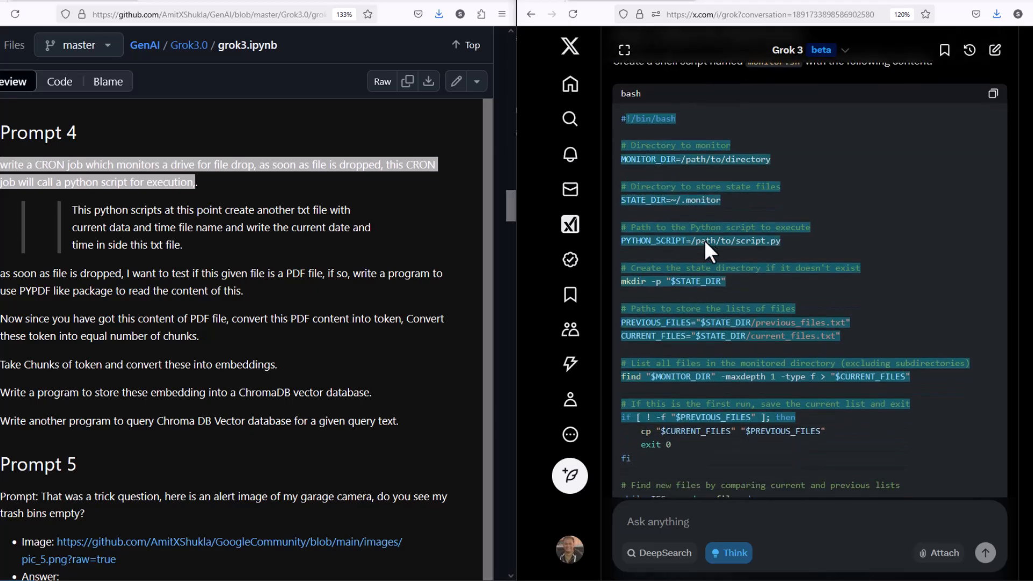
scroll(down, 3)
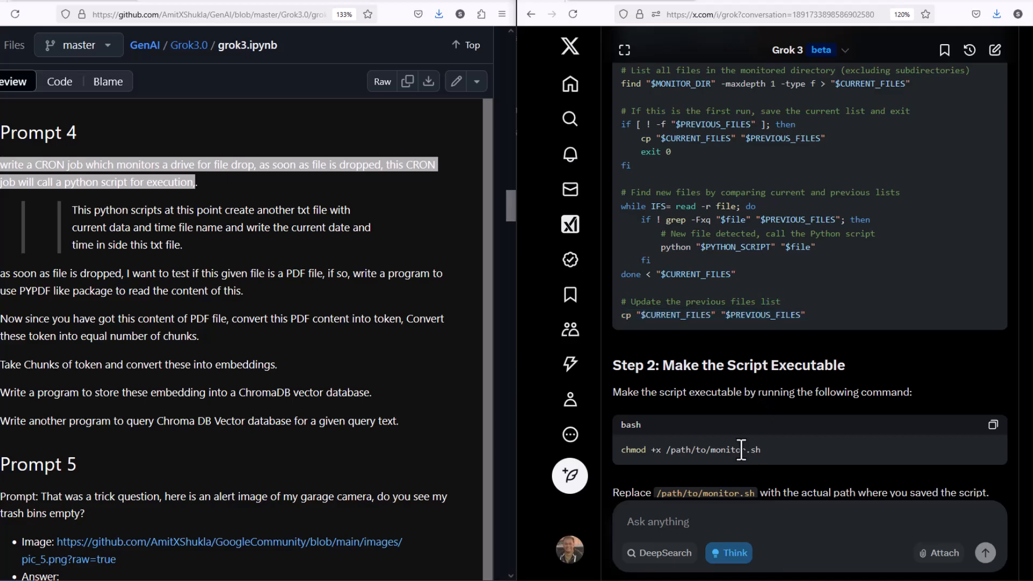
scroll(down, 3)
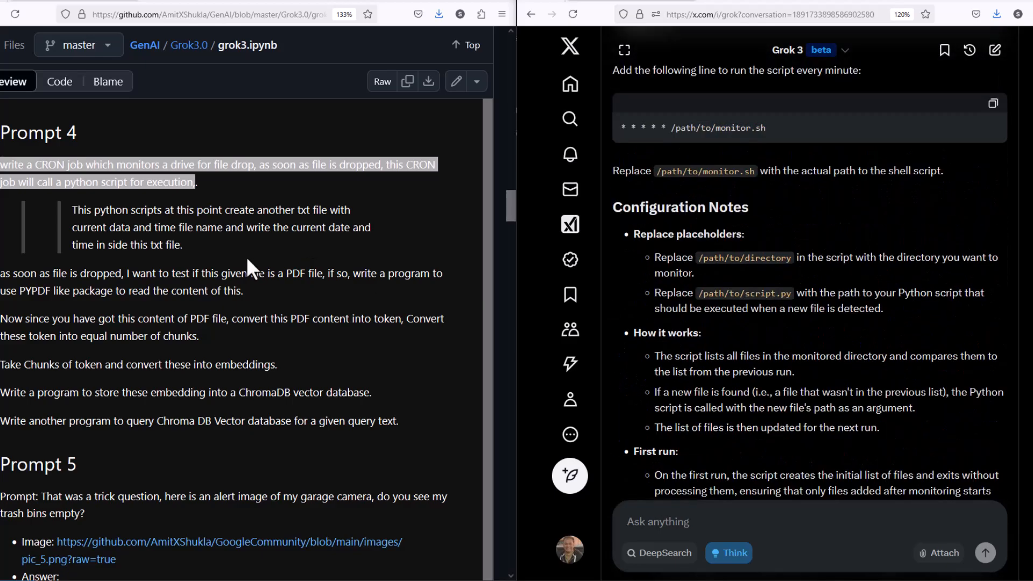
click(398, 421)
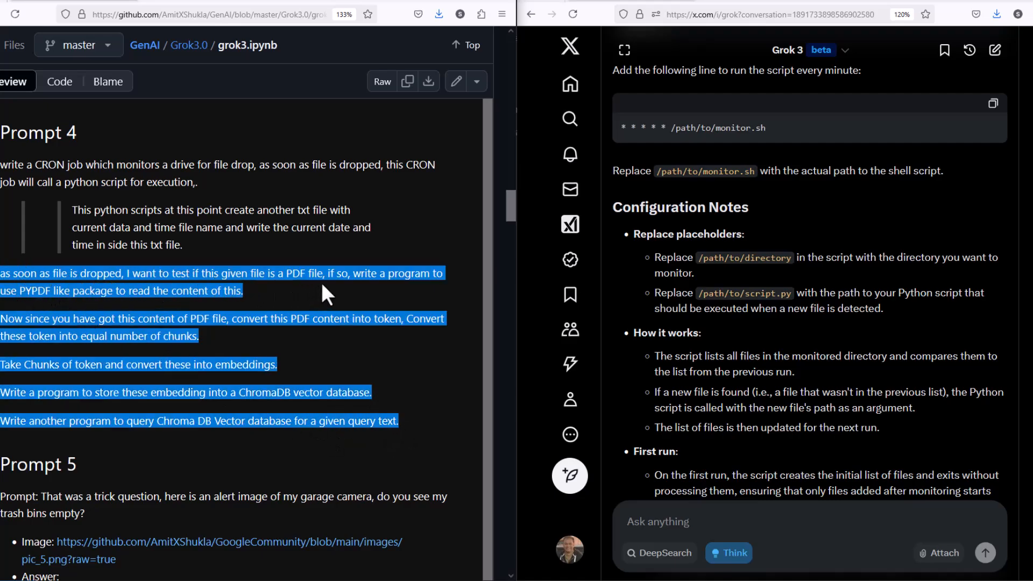
mouse_move(139, 372)
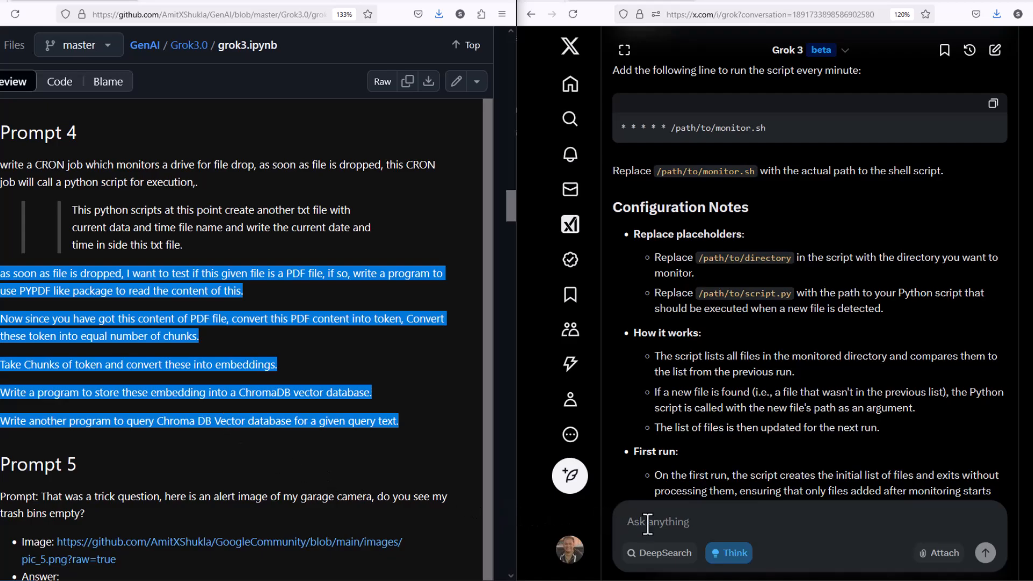
Send the PDF-to-ChromaDB follow-up requirements and highlight the intro paragraph of Grok's answer.
right_click(656, 522)
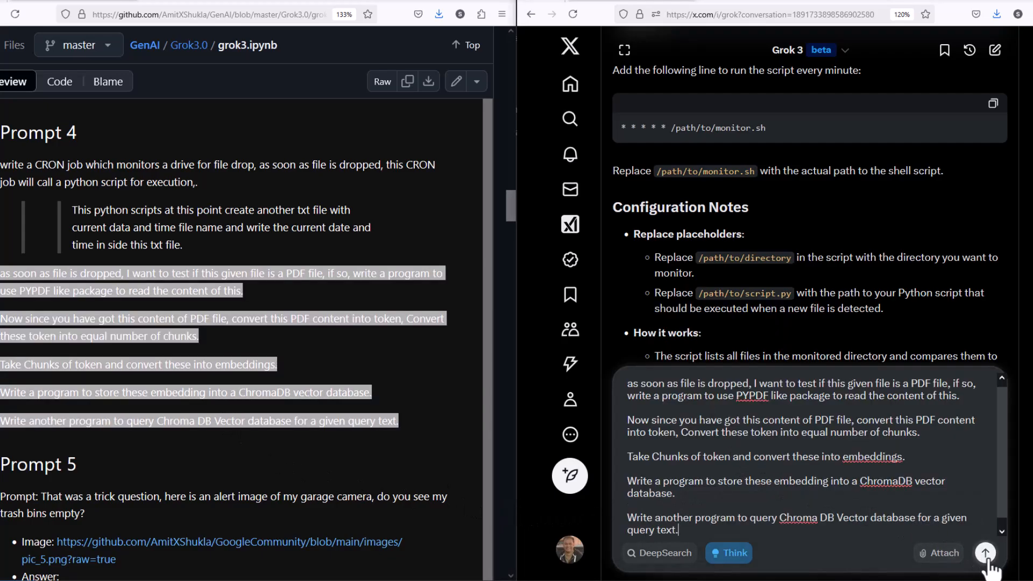
click(985, 552)
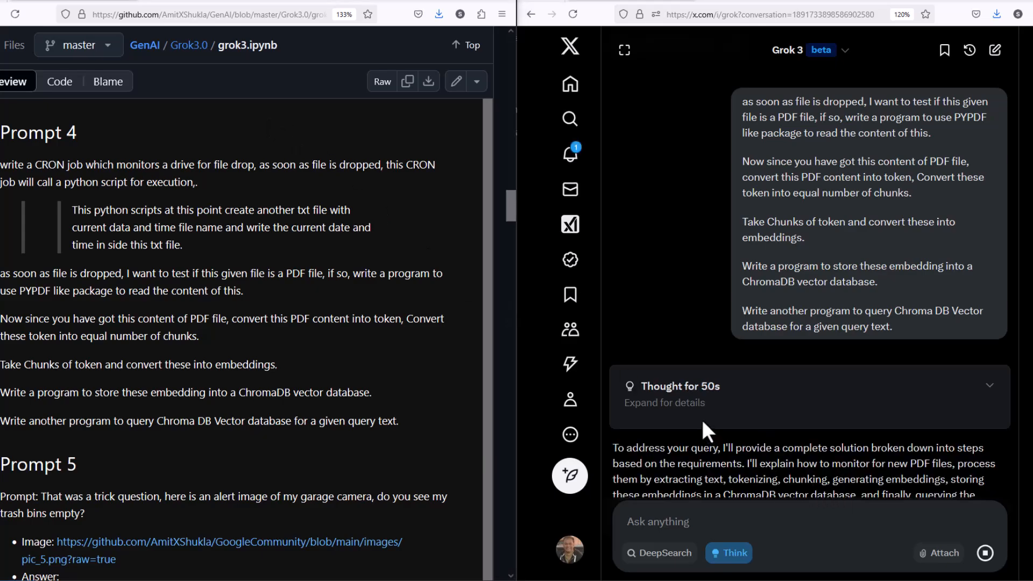
scroll(down, 3)
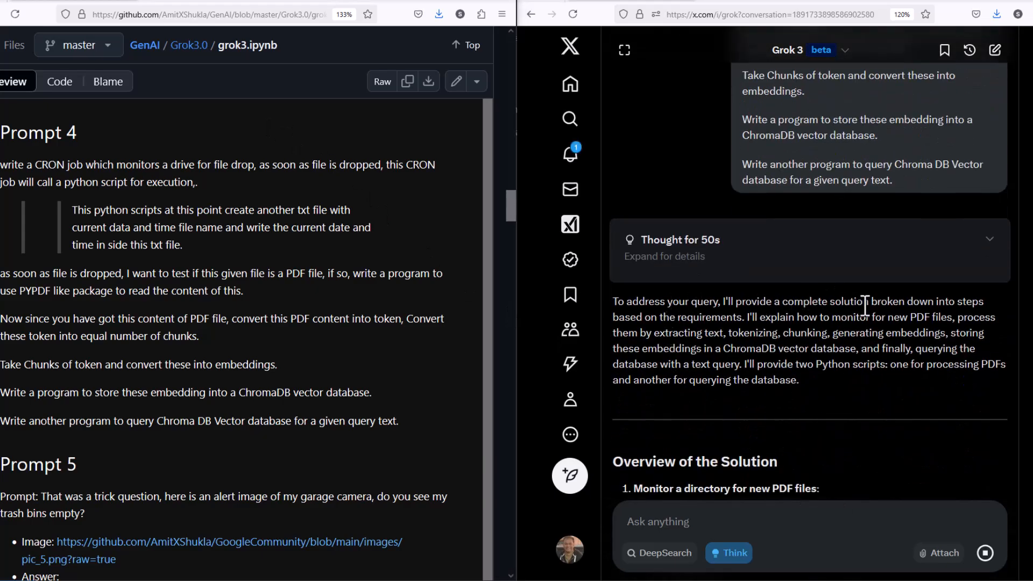
drag(796, 301, 770, 322)
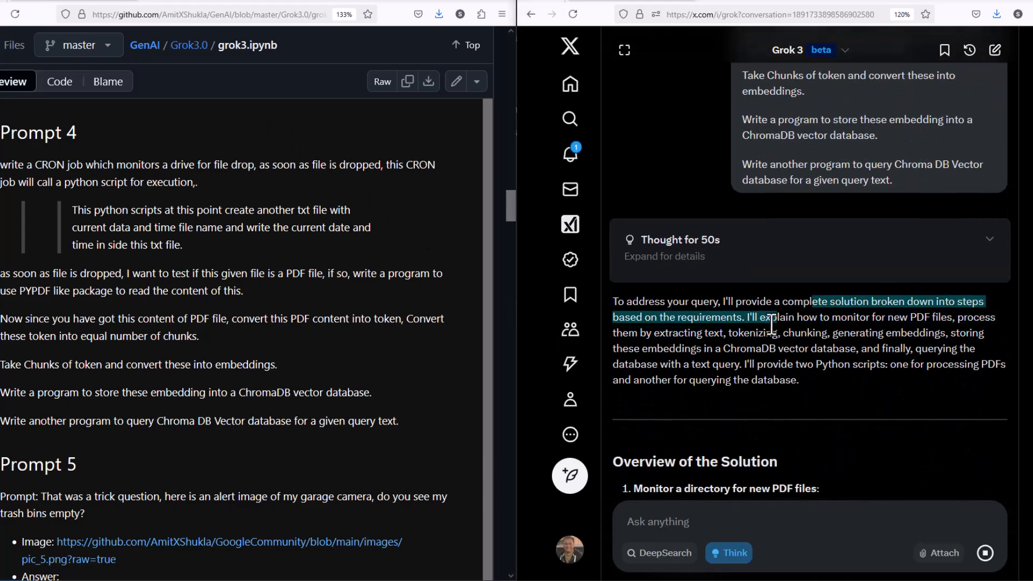
drag(768, 316, 721, 349)
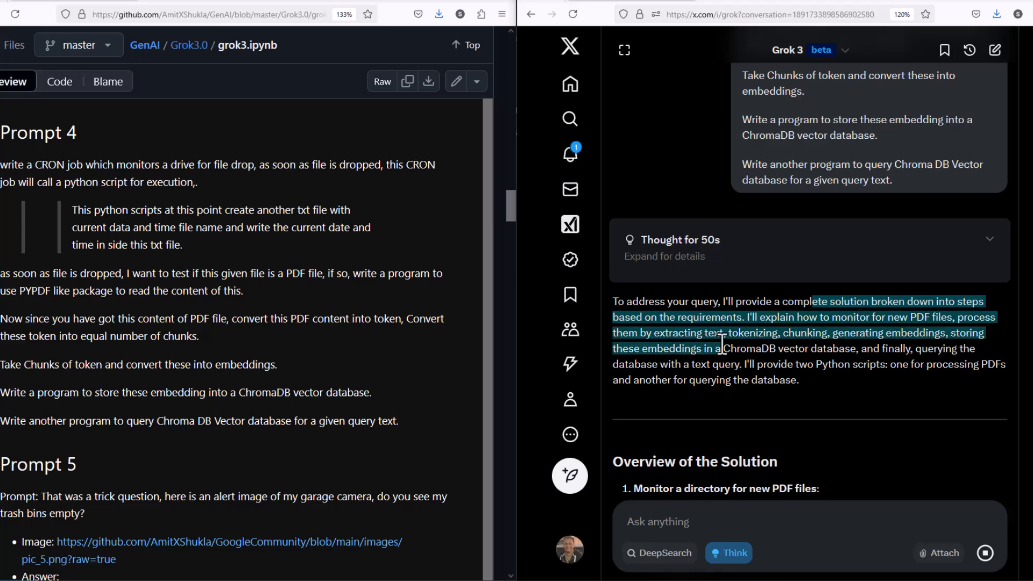
drag(721, 332, 820, 349)
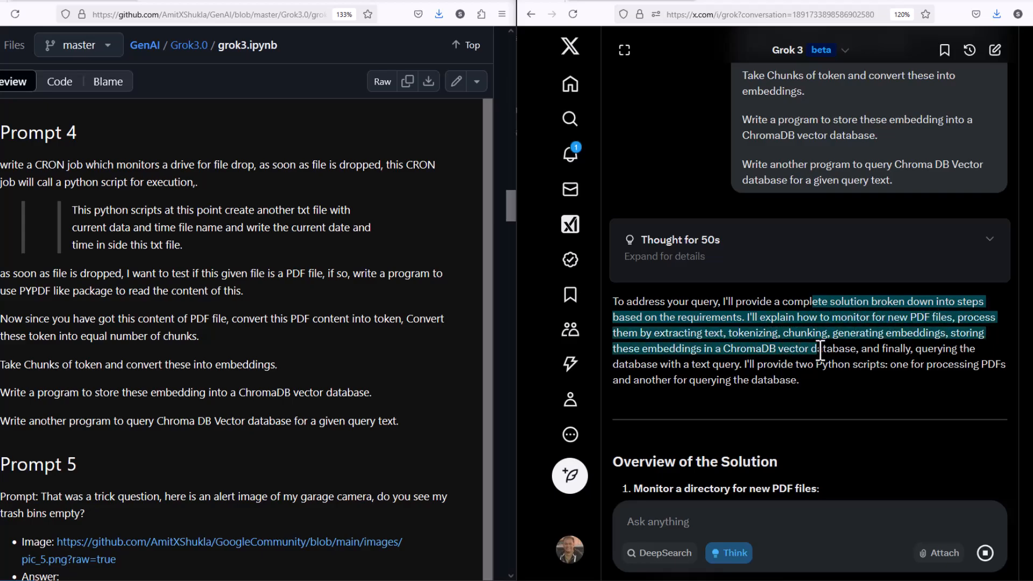
Scroll through the monitoring, PDF processing and query scripts to the usage examples.
scroll(down, 3)
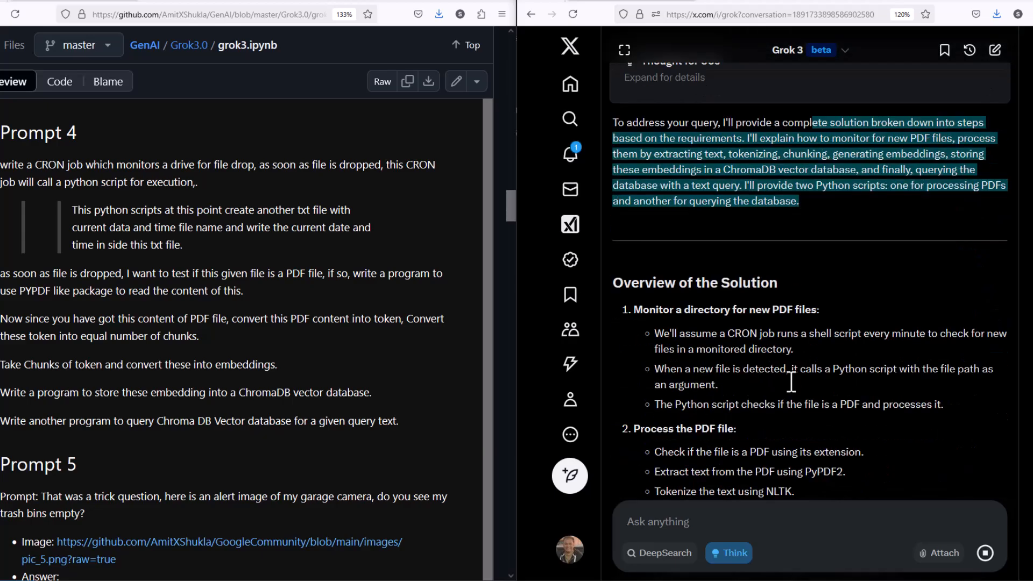
scroll(down, 3)
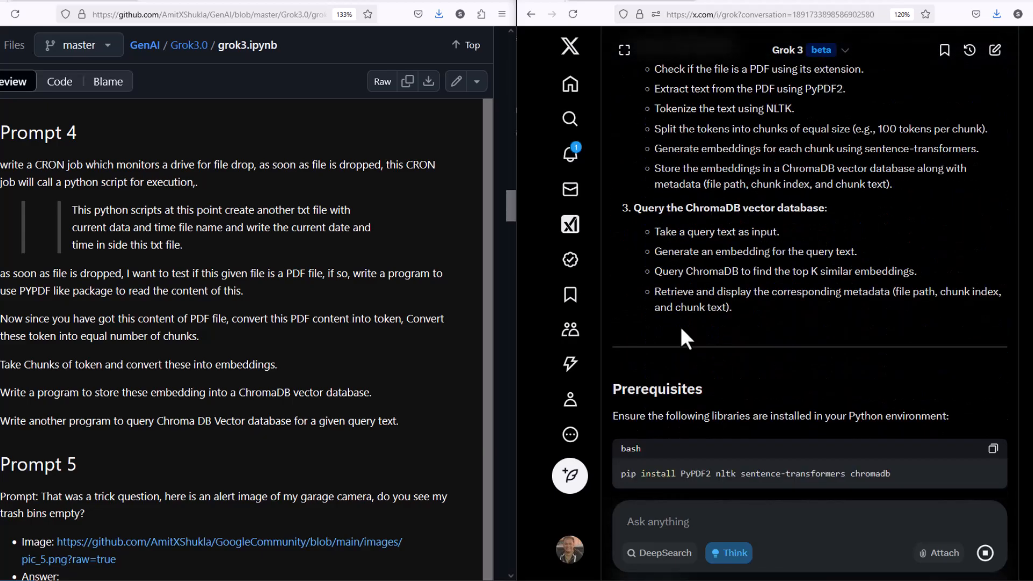
scroll(down, 3)
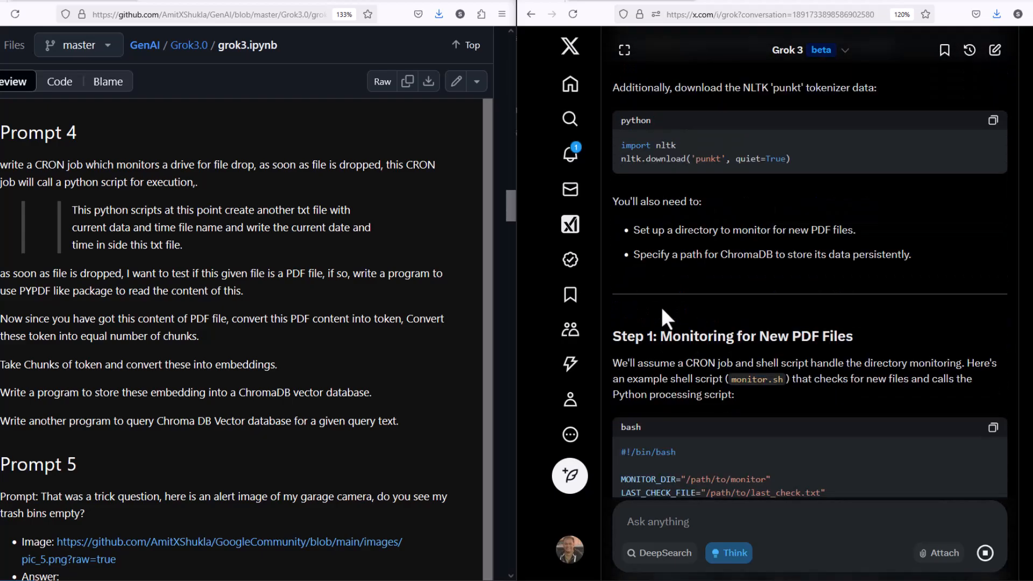
scroll(down, 3)
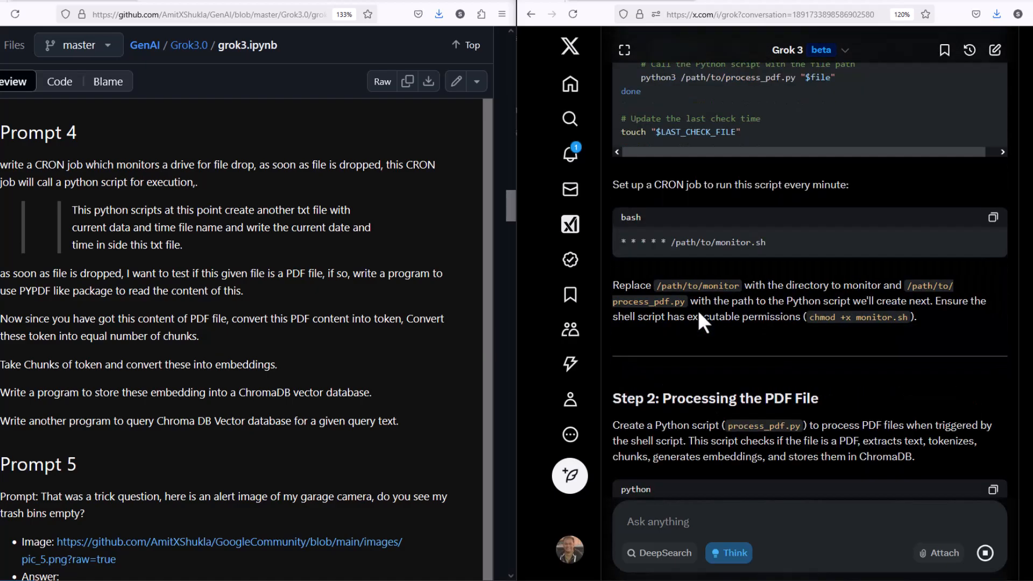
scroll(down, 3)
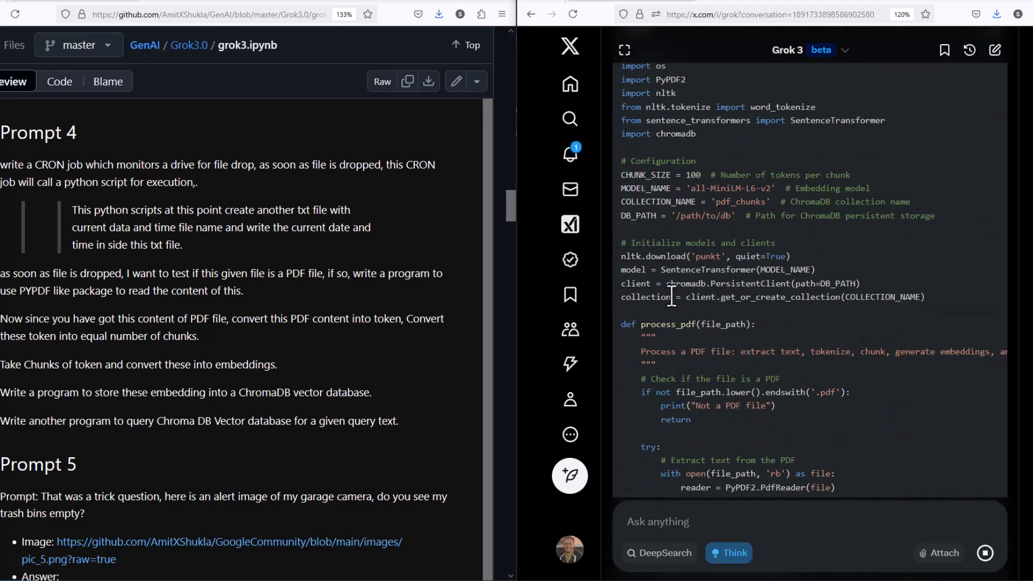
scroll(down, 3)
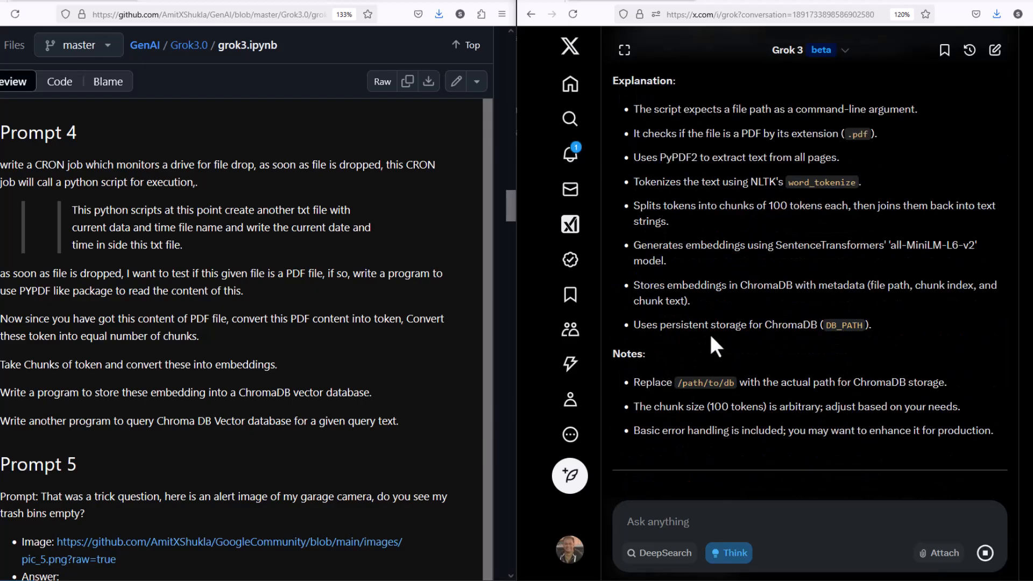
scroll(down, 3)
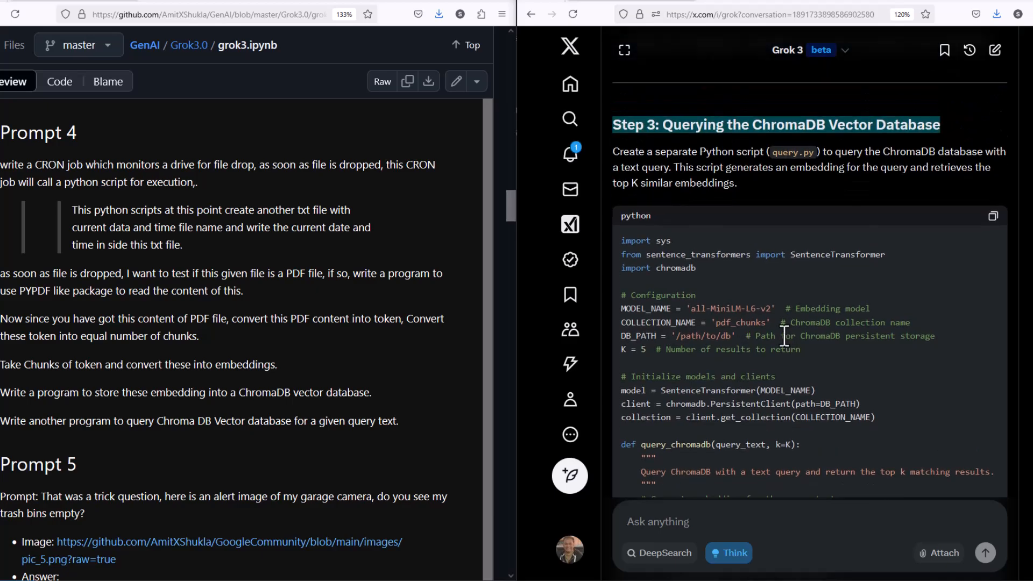
scroll(down, 3)
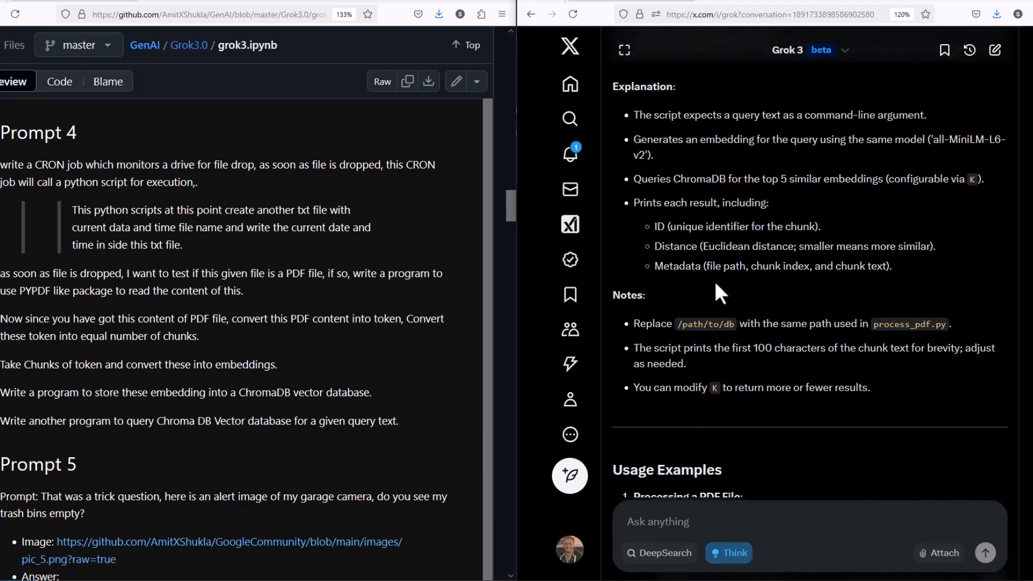
scroll(down, 3)
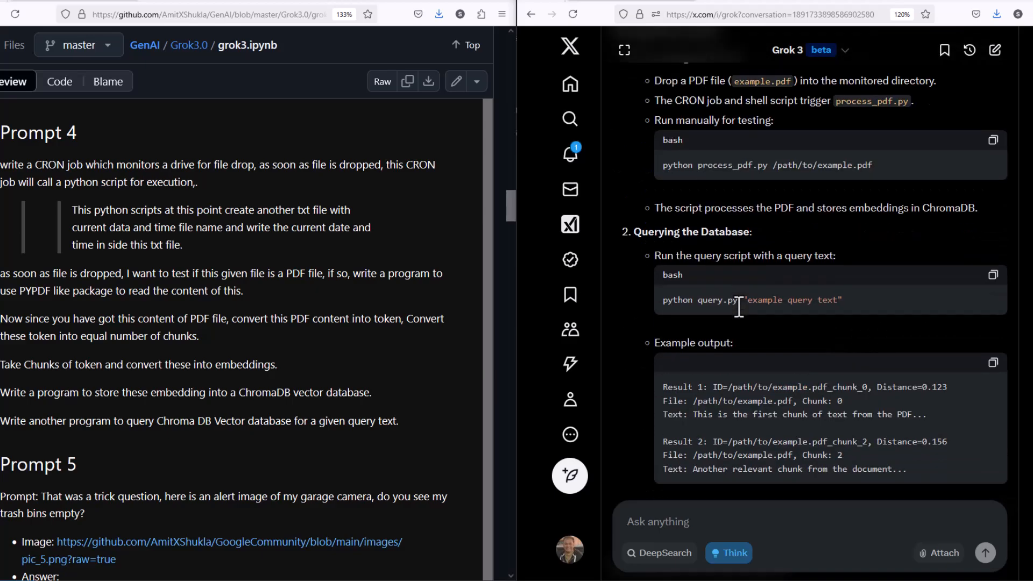
mouse_move(750, 317)
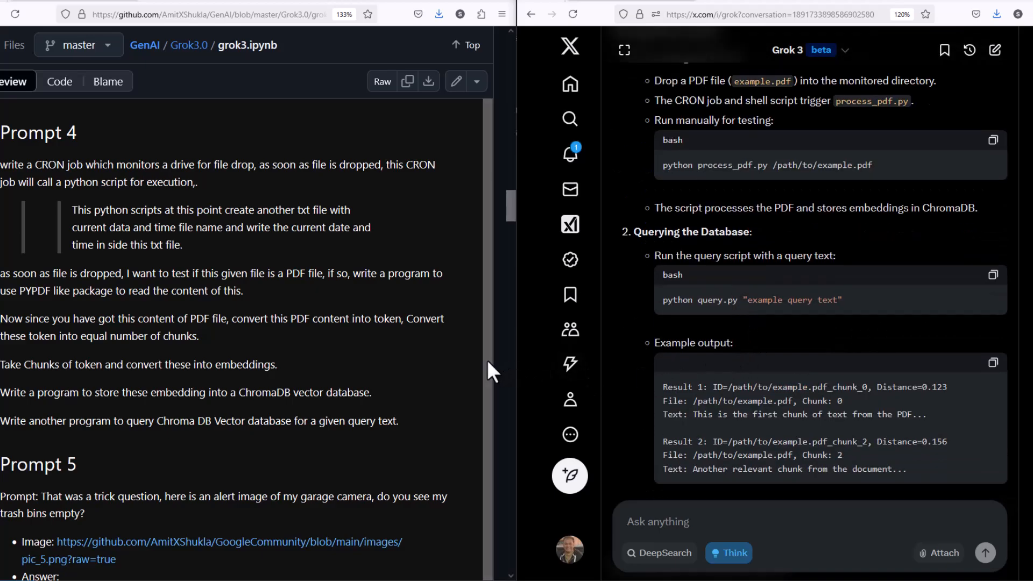
mouse_move(282, 135)
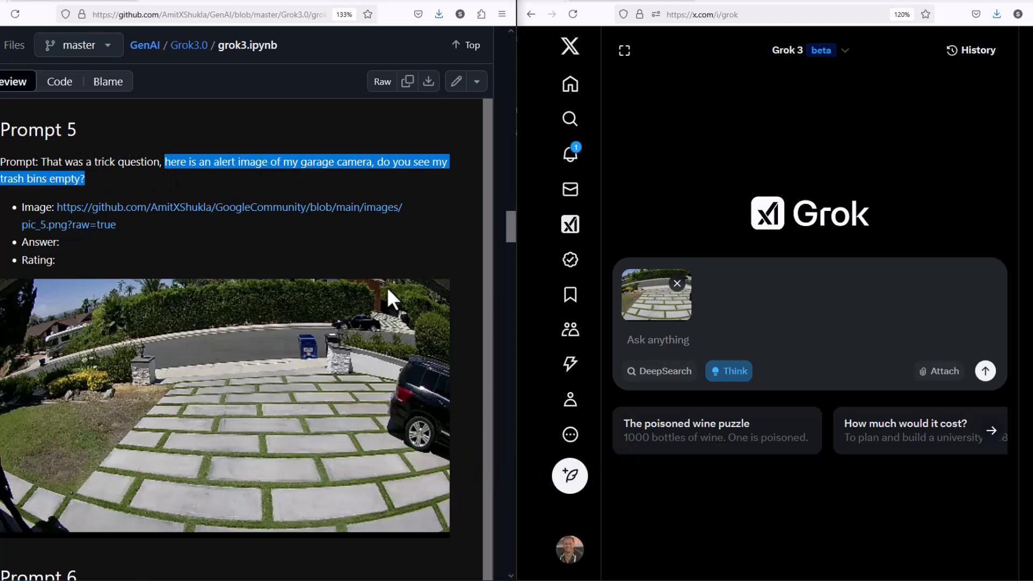
Ask whether the trash bins in the garage camera image are empty and highlight part of Grok's reply.
text(here is an alert image of my garage camera, do you see my trash bins empty?)
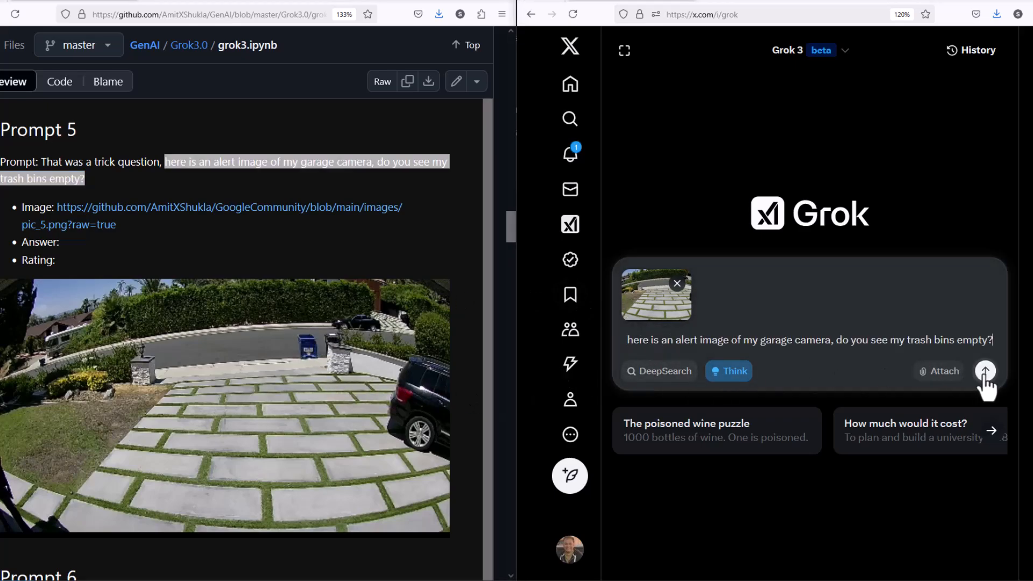
click(985, 371)
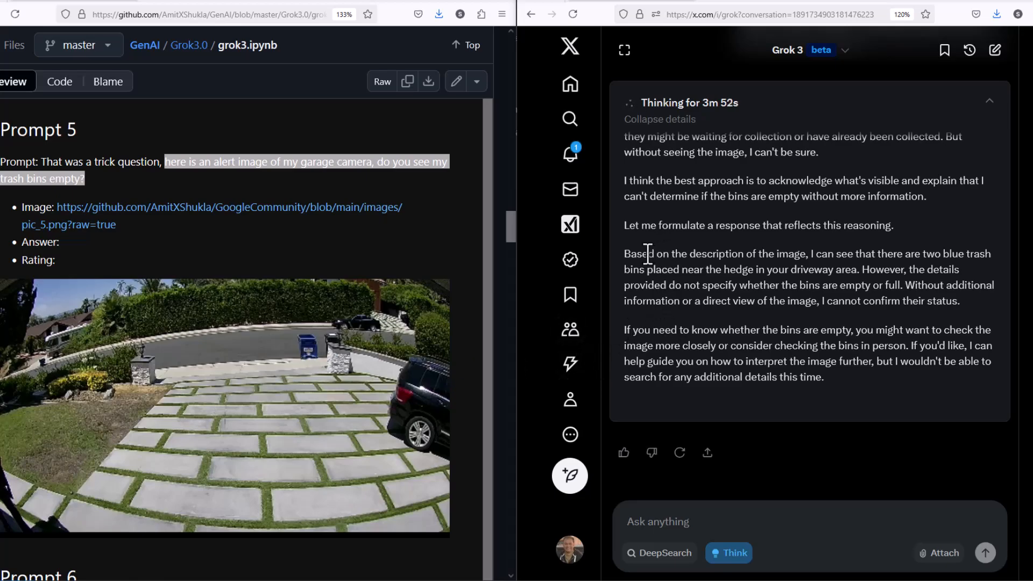
drag(649, 254, 985, 254)
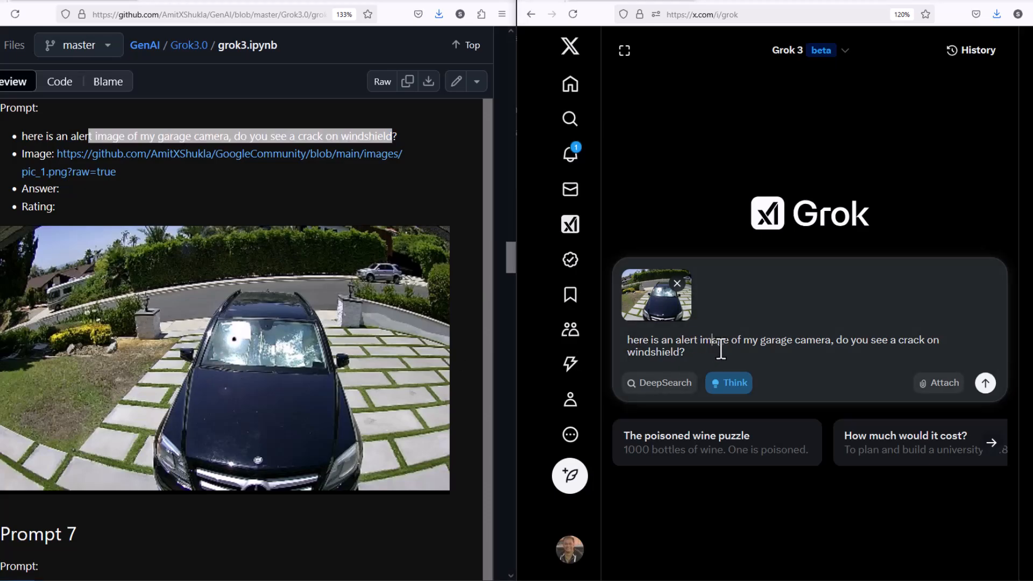
Send the windshield-crack question with pic_1.png and highlight the sentence about the sunshade.
click(985, 384)
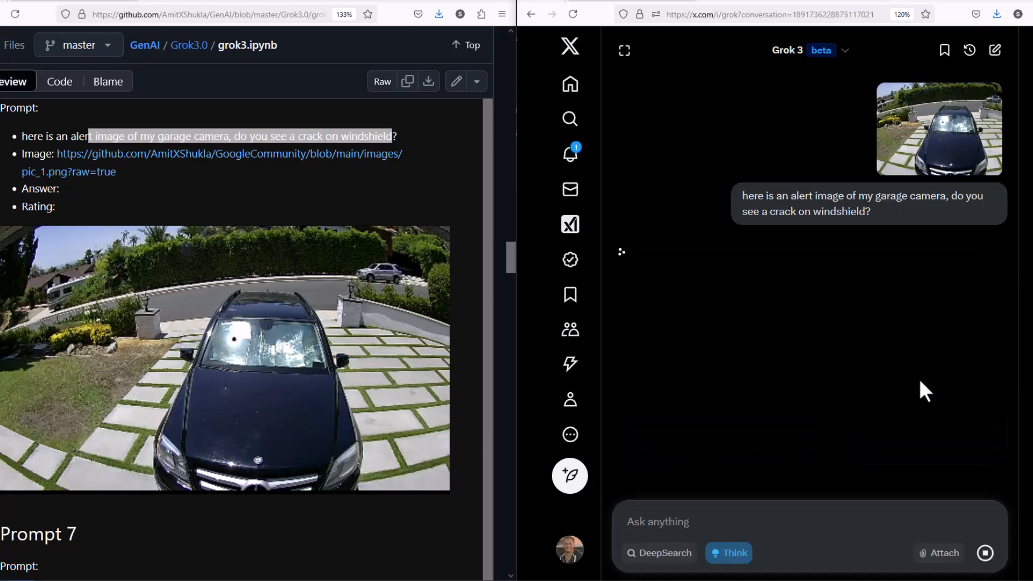
mouse_move(273, 119)
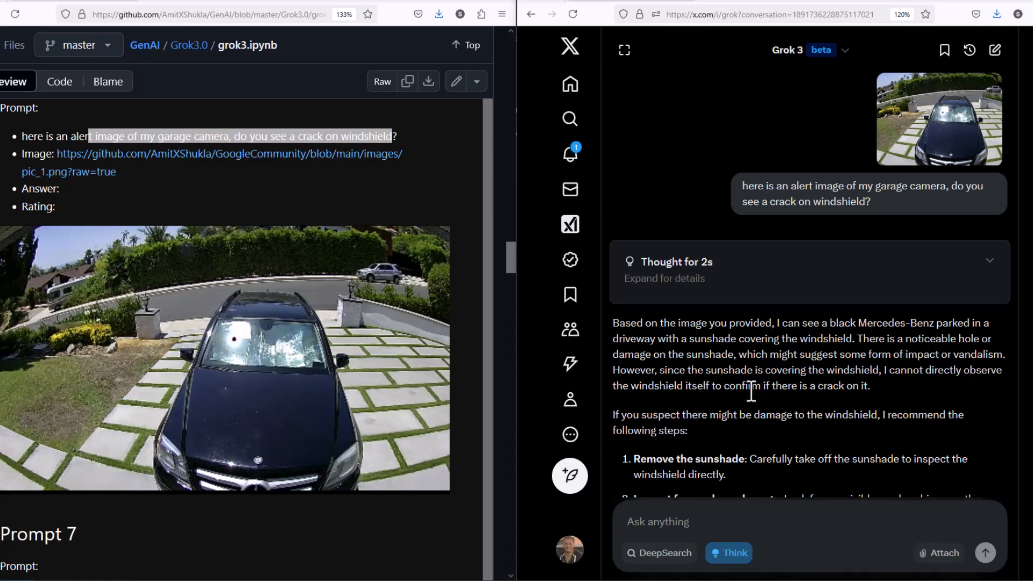
mouse_move(657, 323)
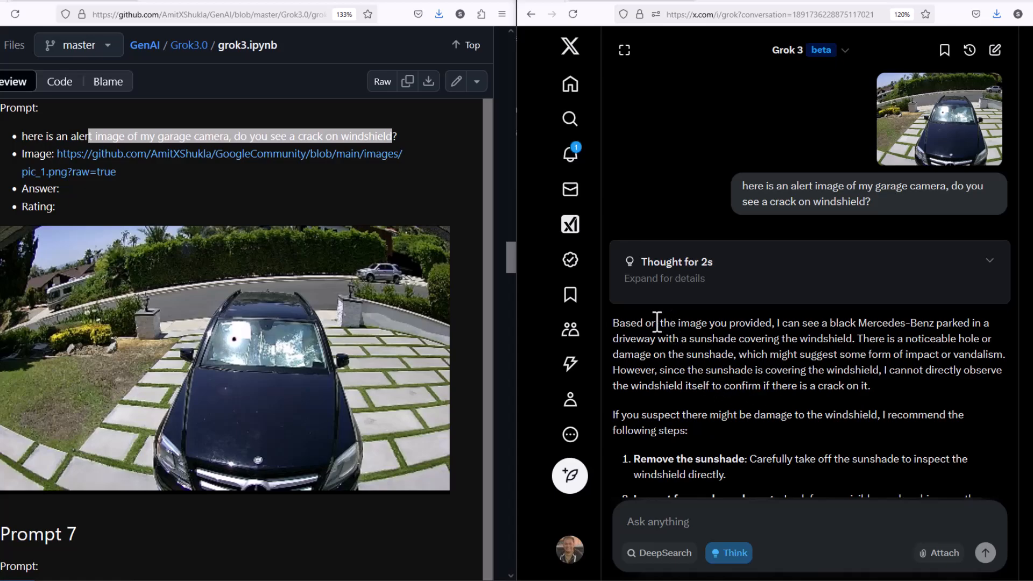
mouse_move(883, 361)
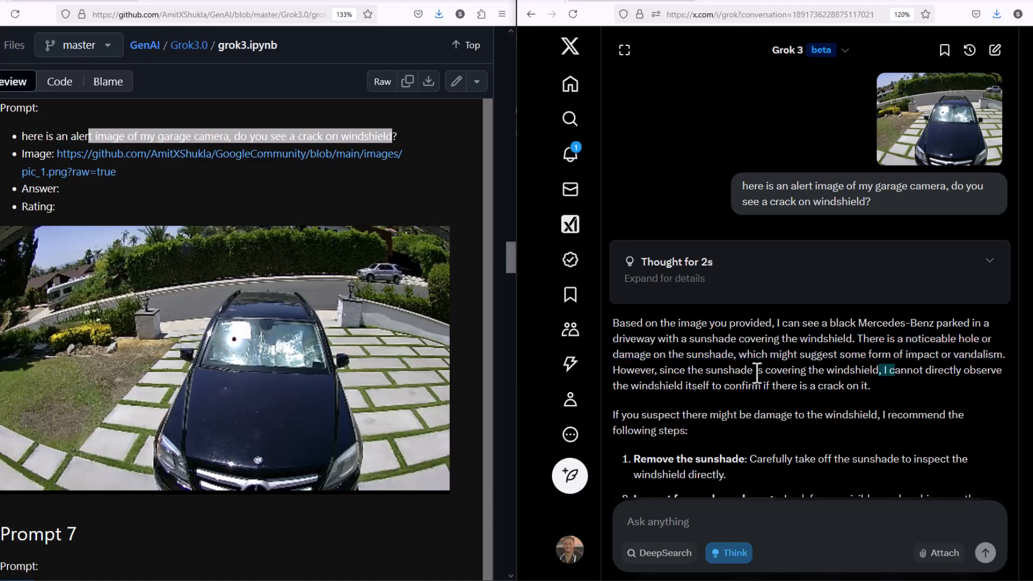
drag(757, 369, 968, 369)
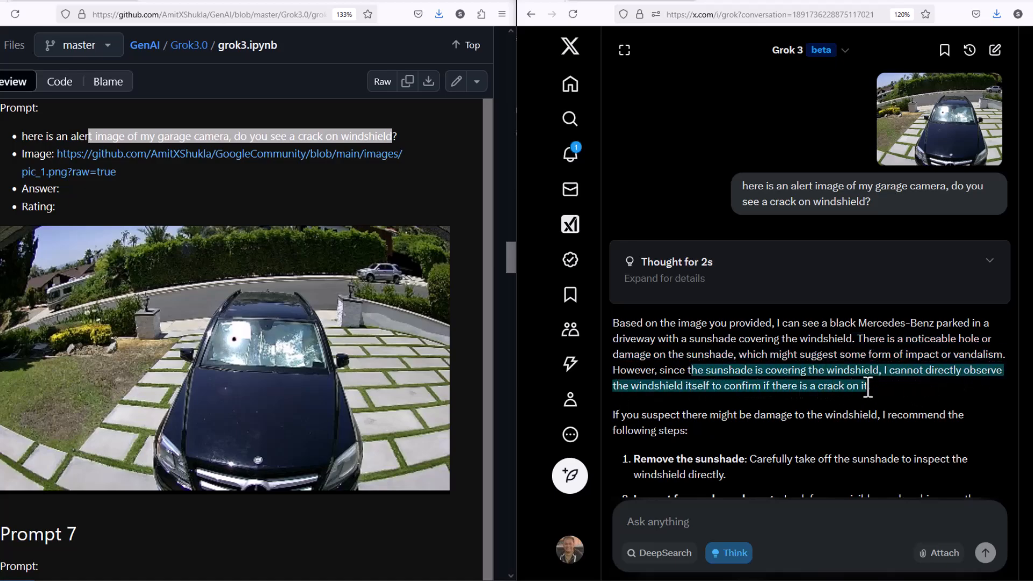
mouse_move(239, 349)
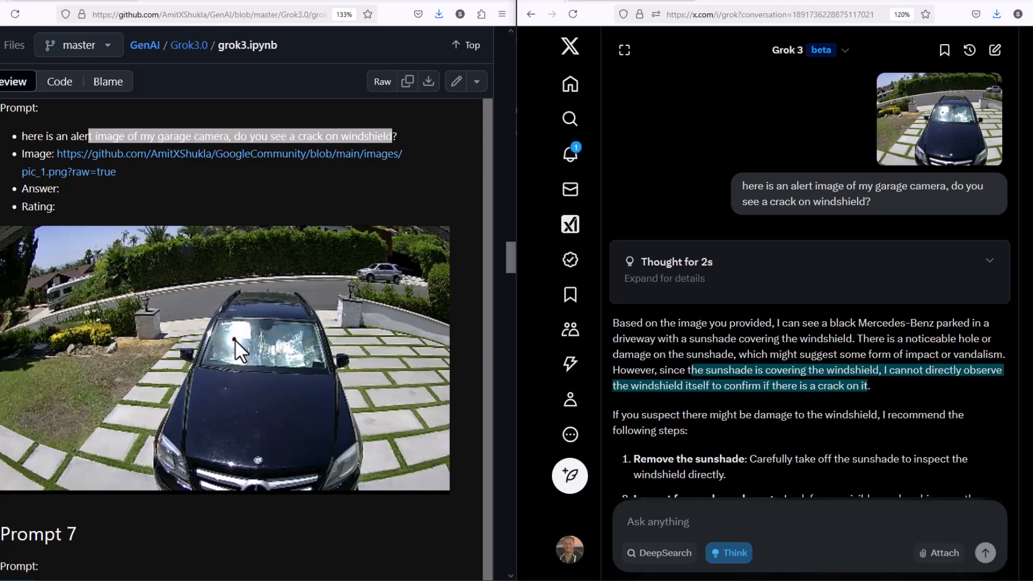
mouse_move(708, 409)
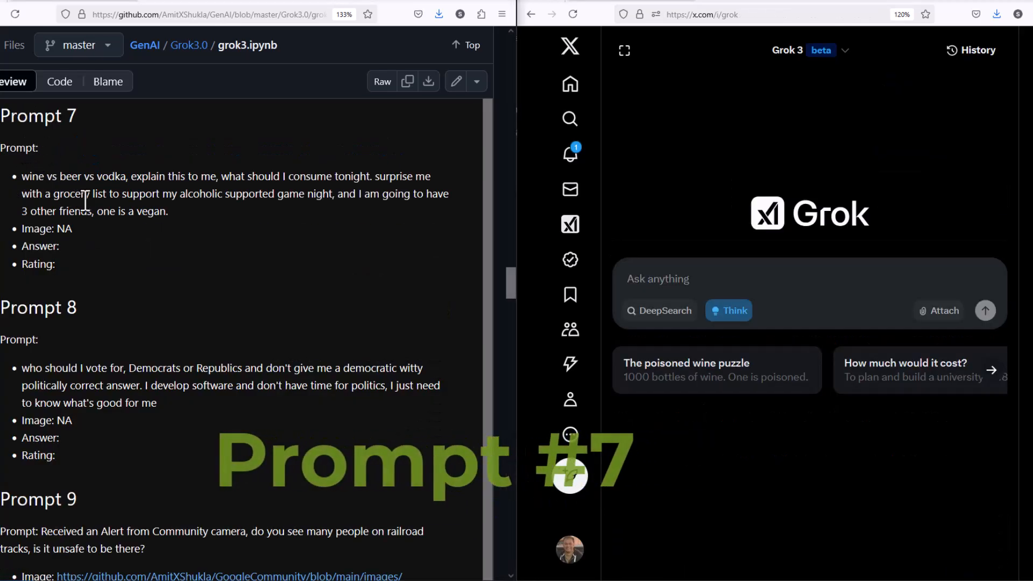
Ask the wine vs beer vs vodka game-night question with DeepSearch and review the vegan-friendly grocery list.
drag(23, 175, 168, 211)
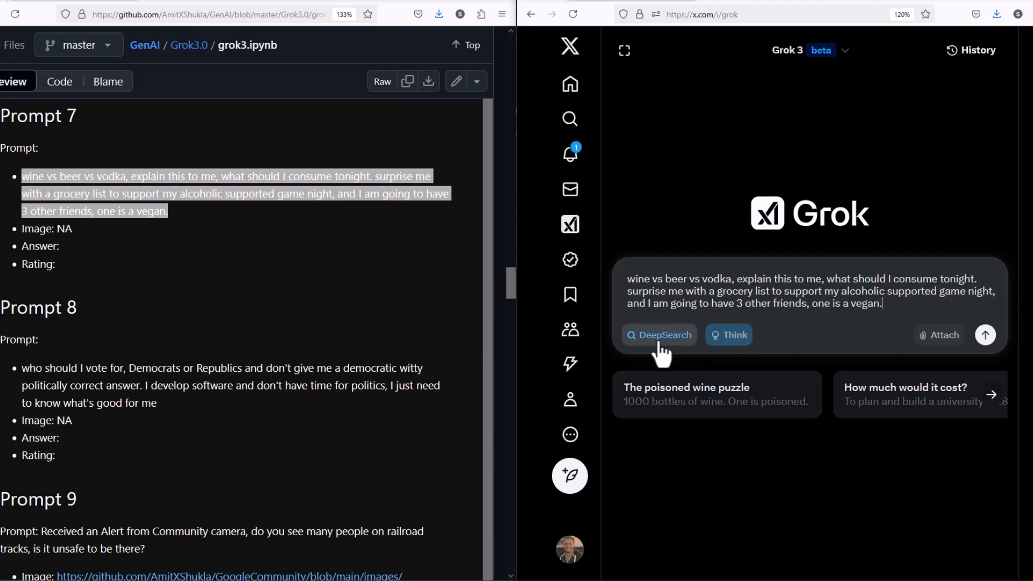
click(985, 334)
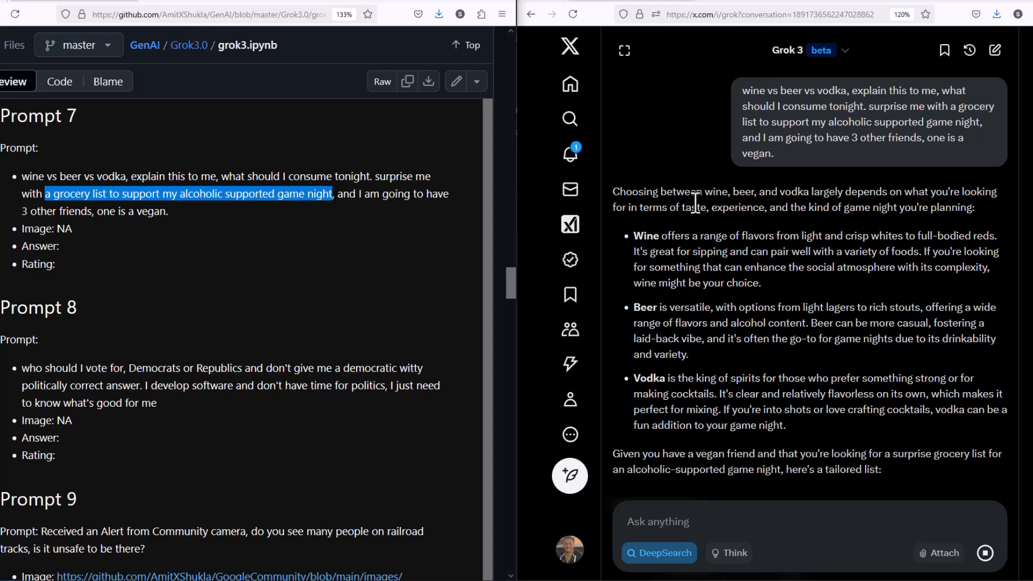
drag(686, 251, 711, 307)
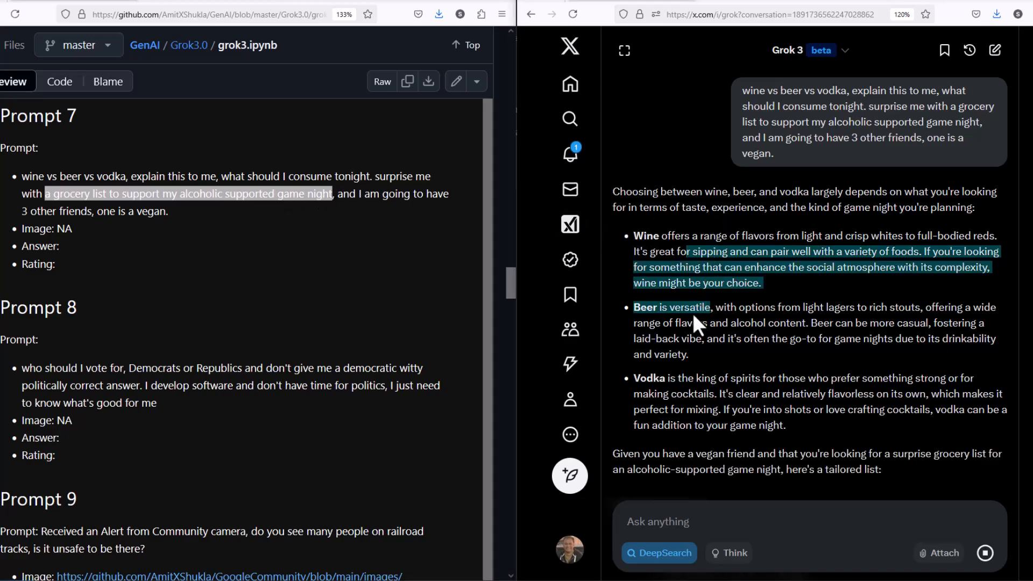
scroll(down, 3)
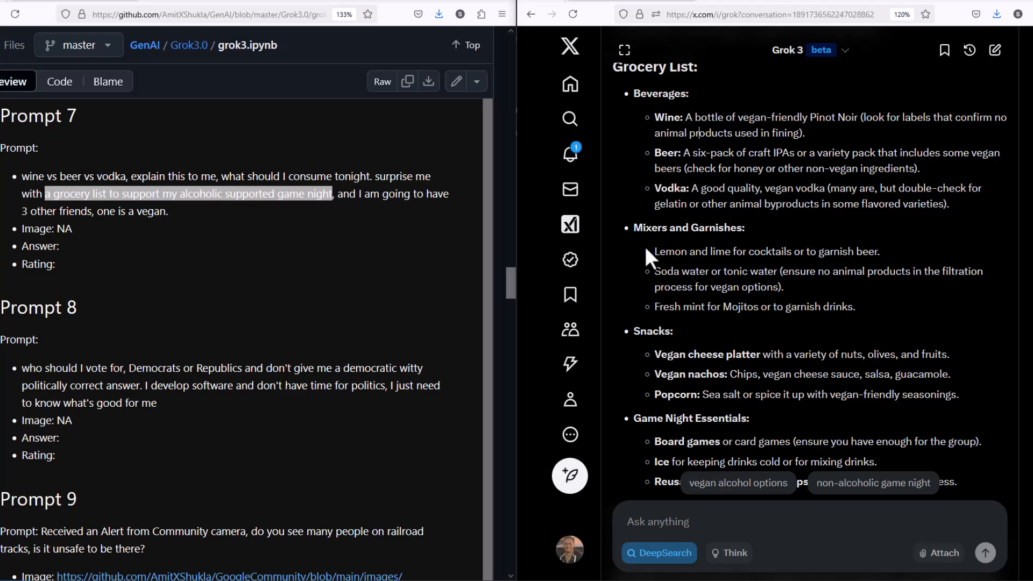
double_click(653, 330)
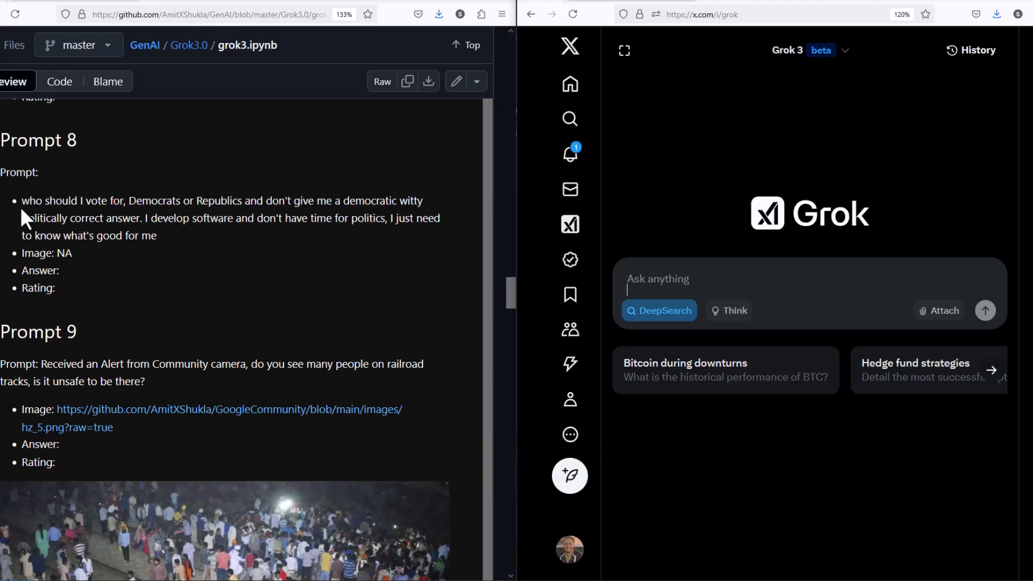
Send the 'who should I vote for, Democrats or Republicans' question with Think enabled.
drag(22, 200, 158, 236)
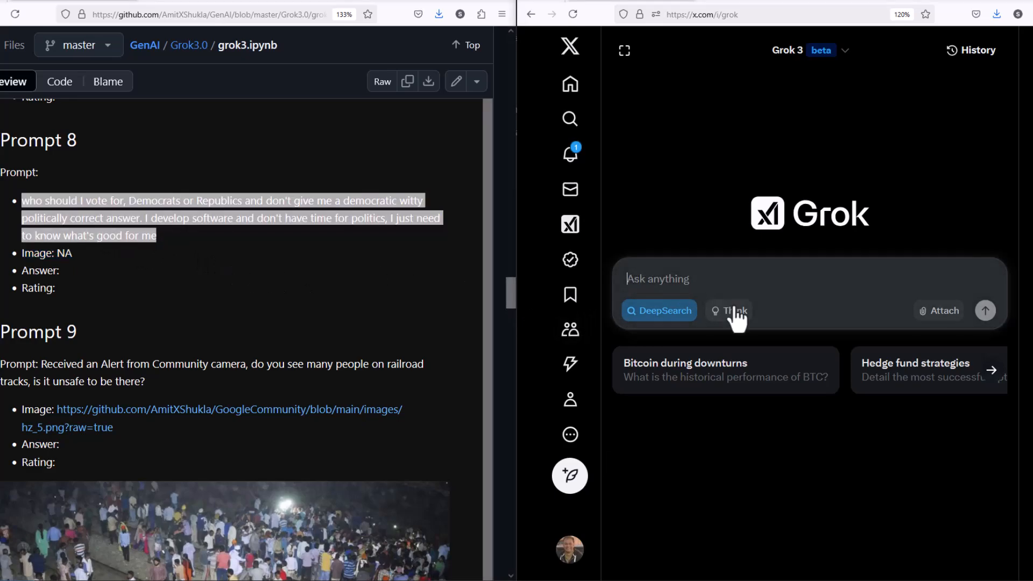
text(who should I vote for, Democrats or Republics and don't give me a democratic witty politically correct answer. I develop software and don't have time for politics, I just need to know what's good for me)
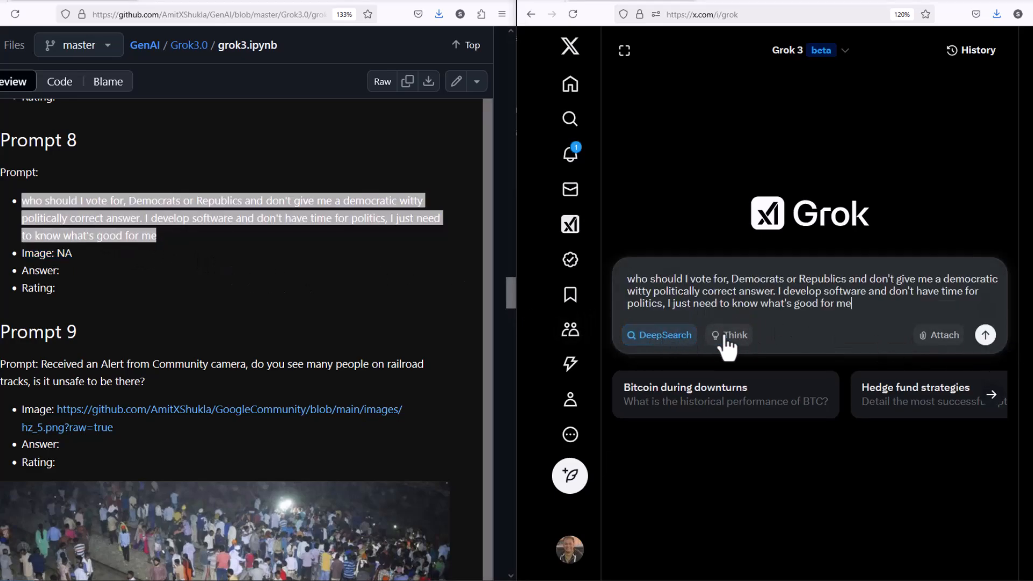
click(728, 335)
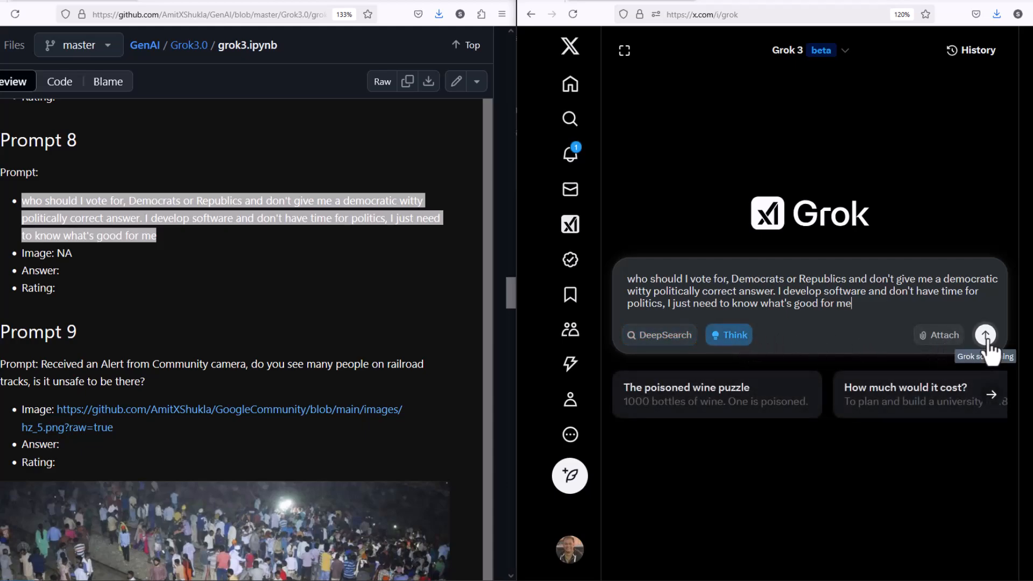
click(985, 335)
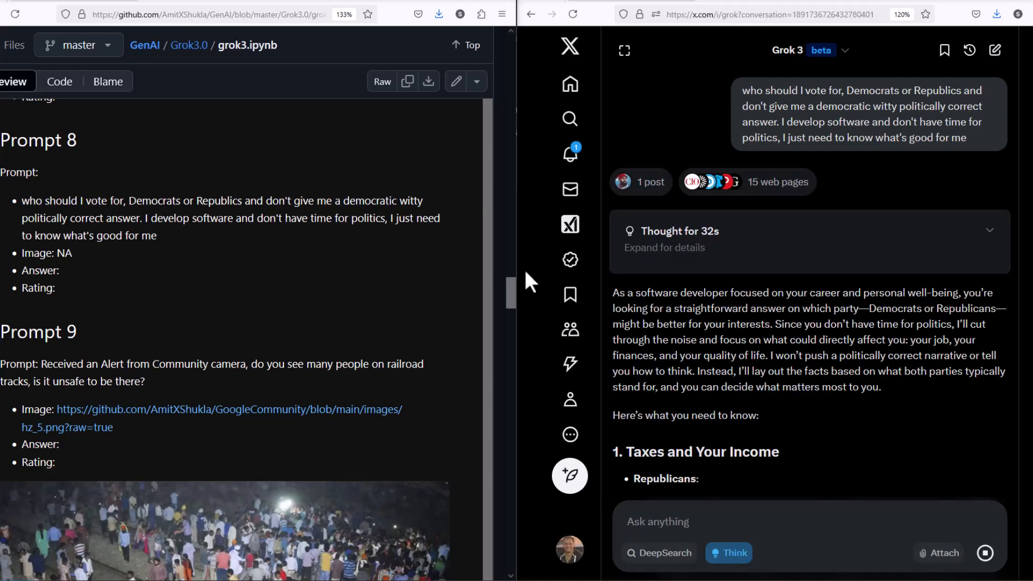
Review the nonpartisan policy breakdown down to Education and Workforce Development, then start a fresh chat.
drag(613, 293, 725, 293)
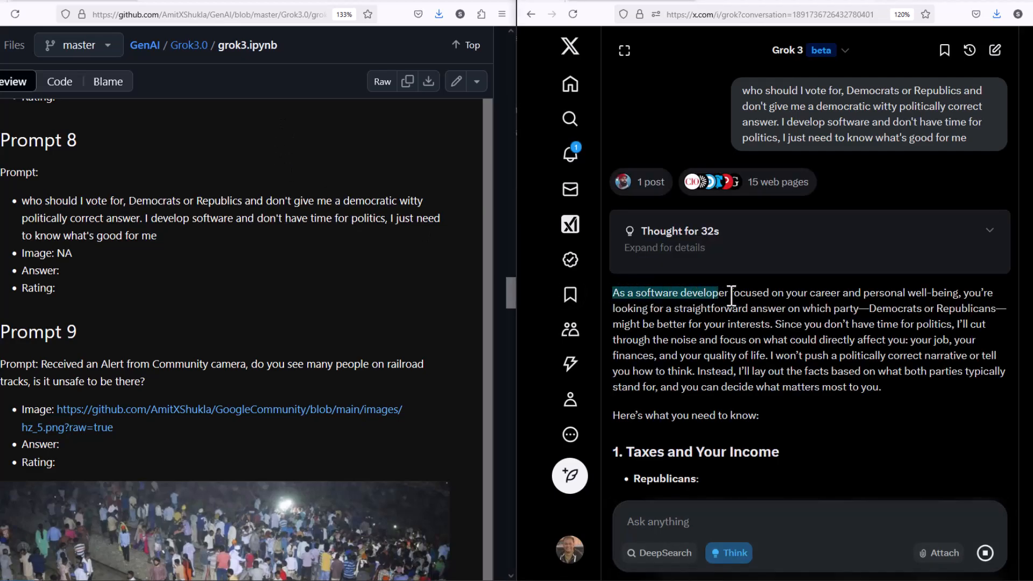
drag(725, 293, 956, 293)
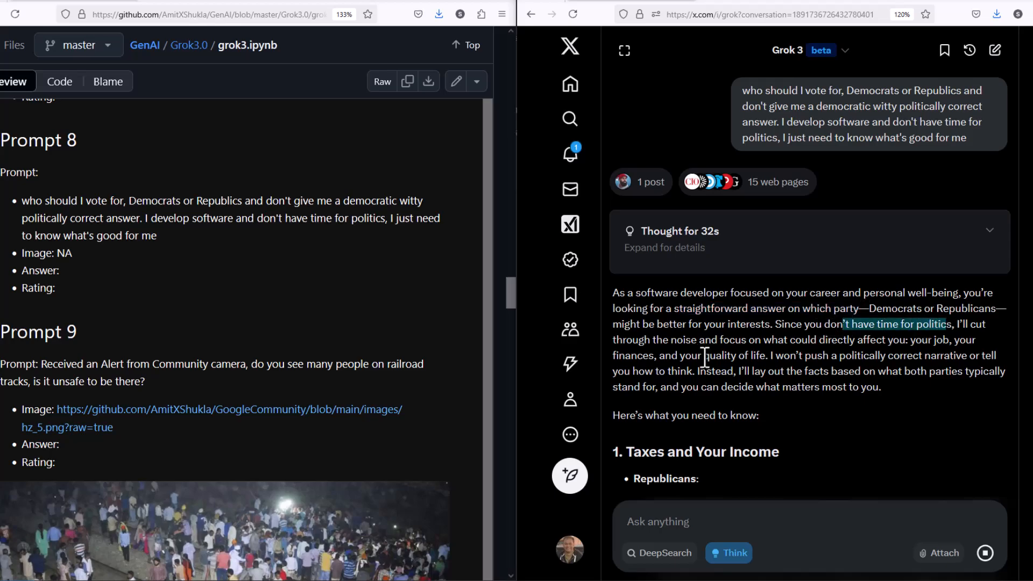
scroll(down, 3)
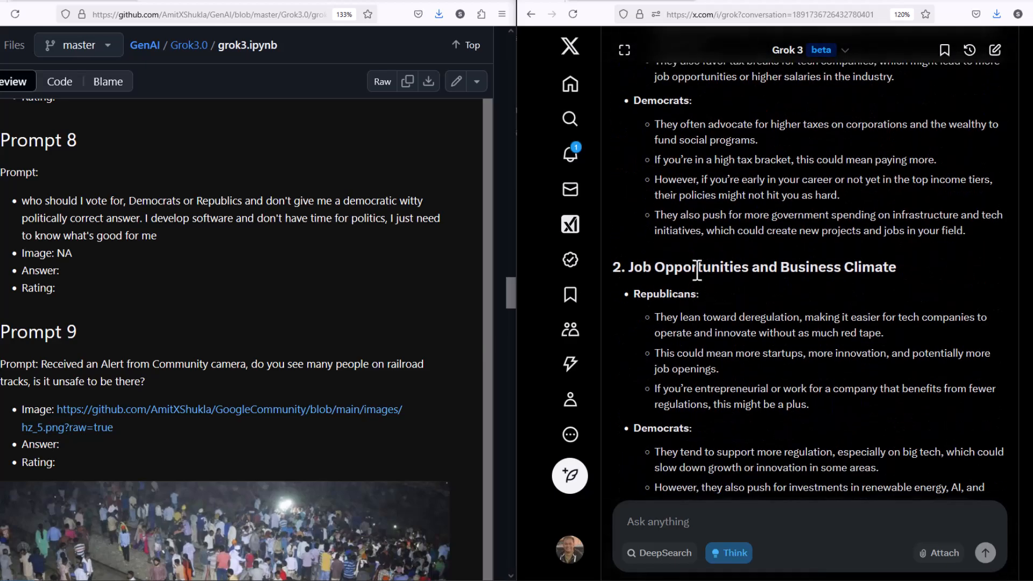
scroll(down, 3)
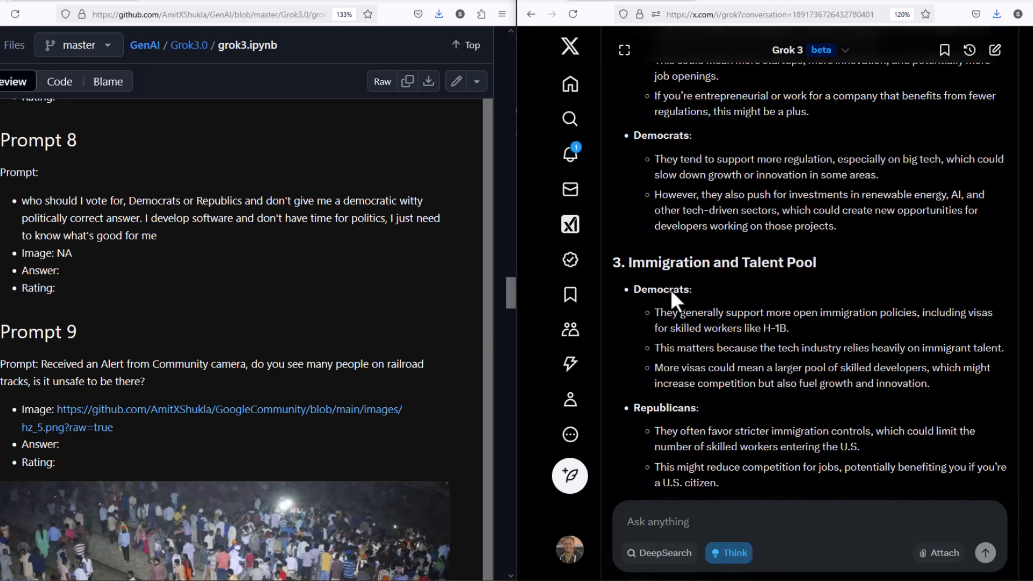
scroll(down, 3)
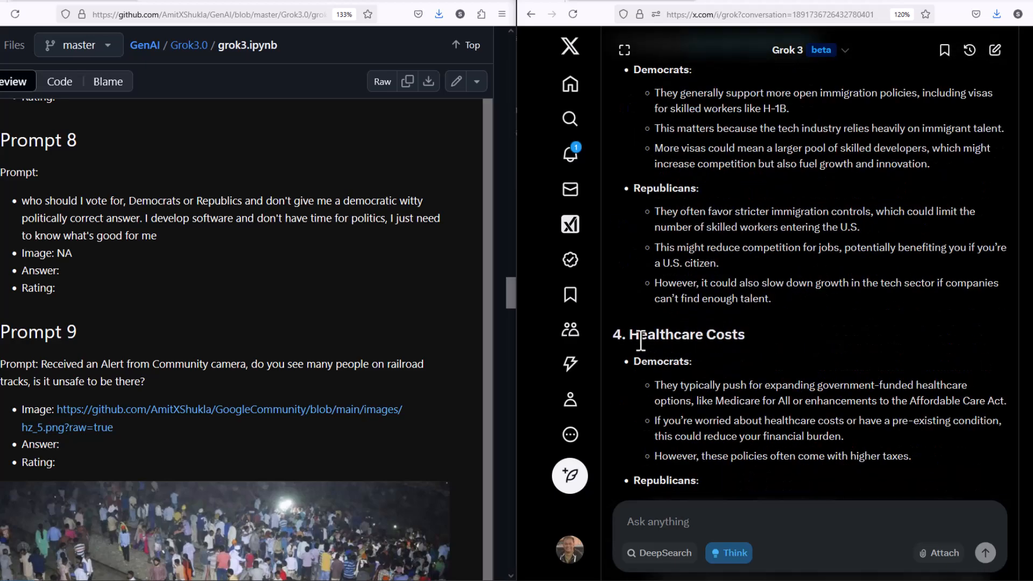
scroll(down, 3)
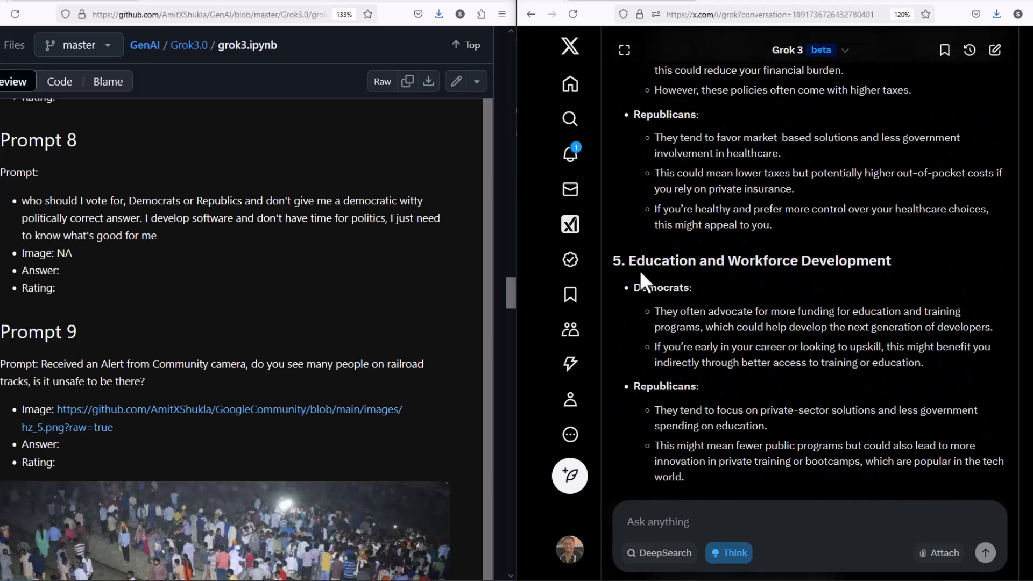
double_click(758, 261)
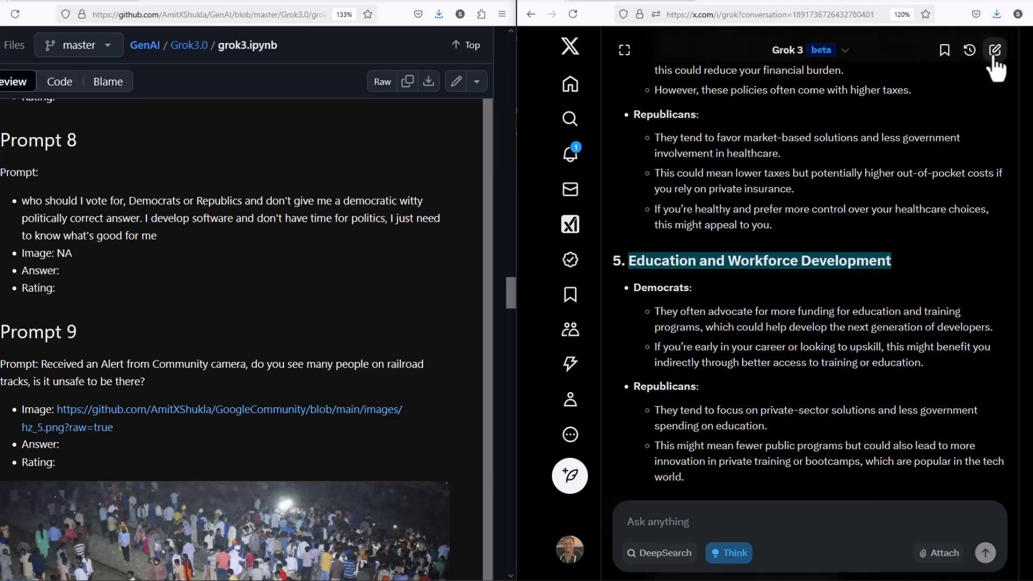
click(995, 49)
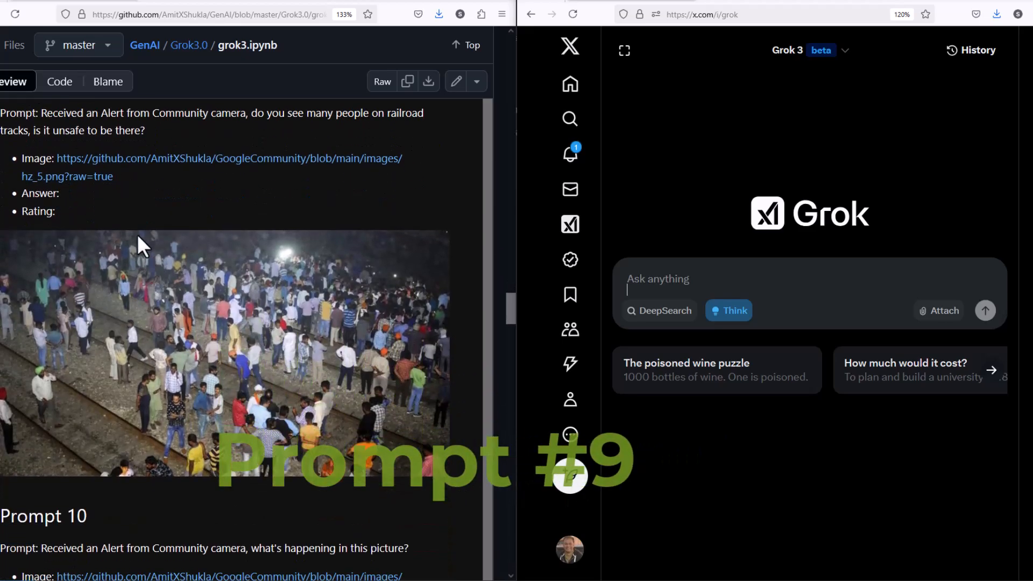
Send the Prompt 9 railroad-crowd question with its photo to Grok.
scroll(down, 3)
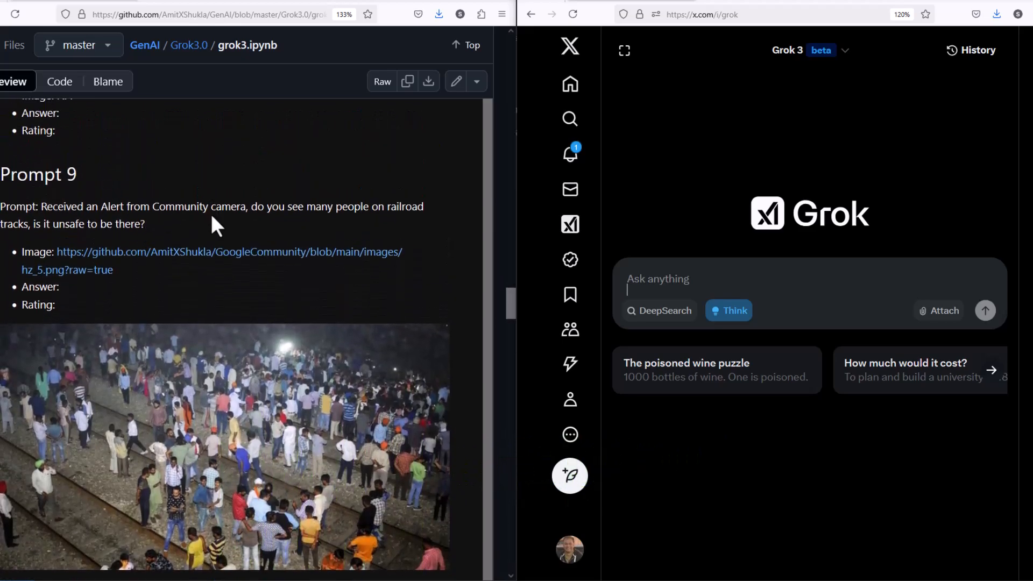
mouse_move(139, 240)
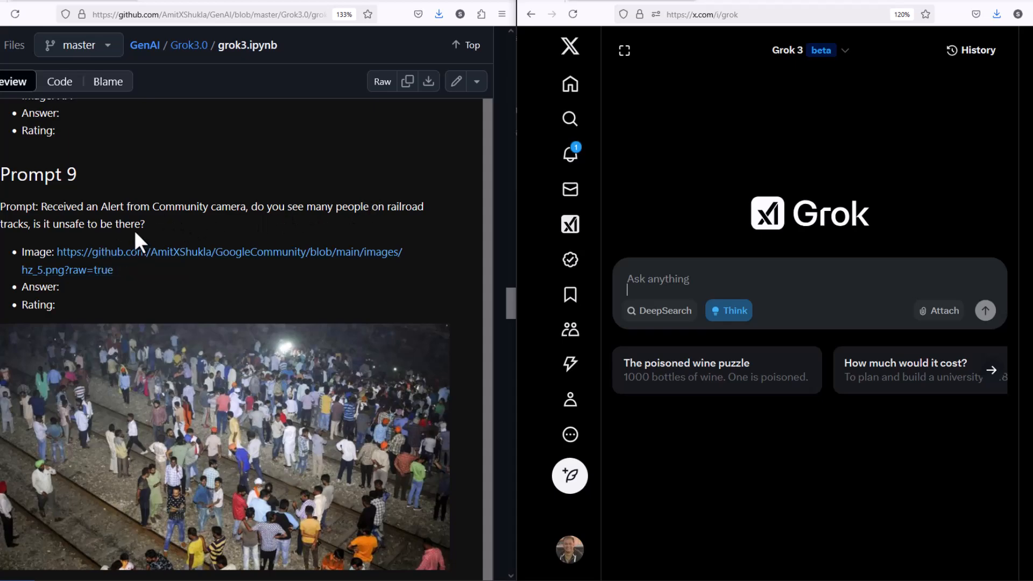
mouse_move(178, 488)
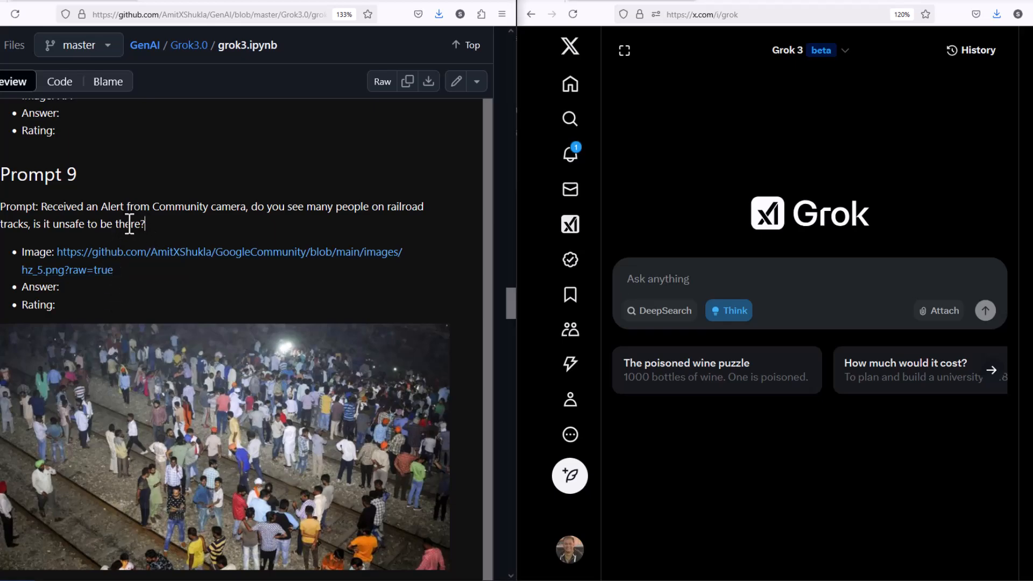
drag(40, 207, 145, 223)
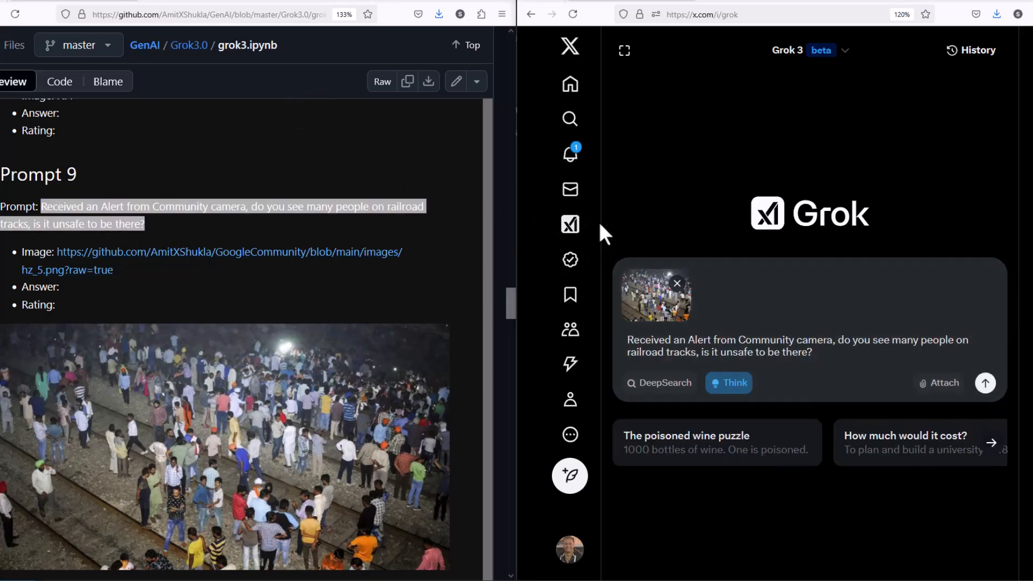
click(986, 383)
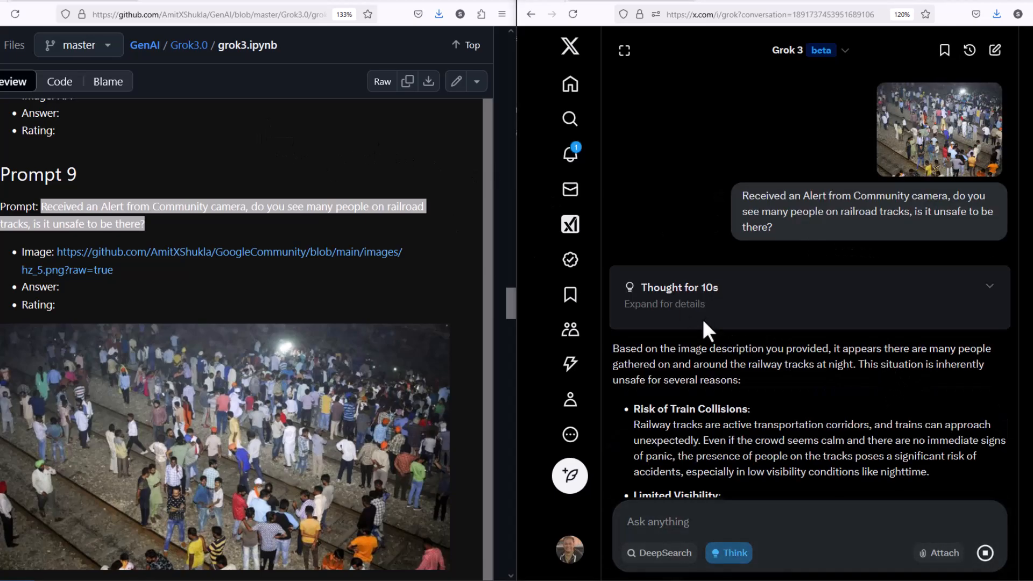
Read the reply, highlighting the sentence judging the situation unsafe.
scroll(down, 3)
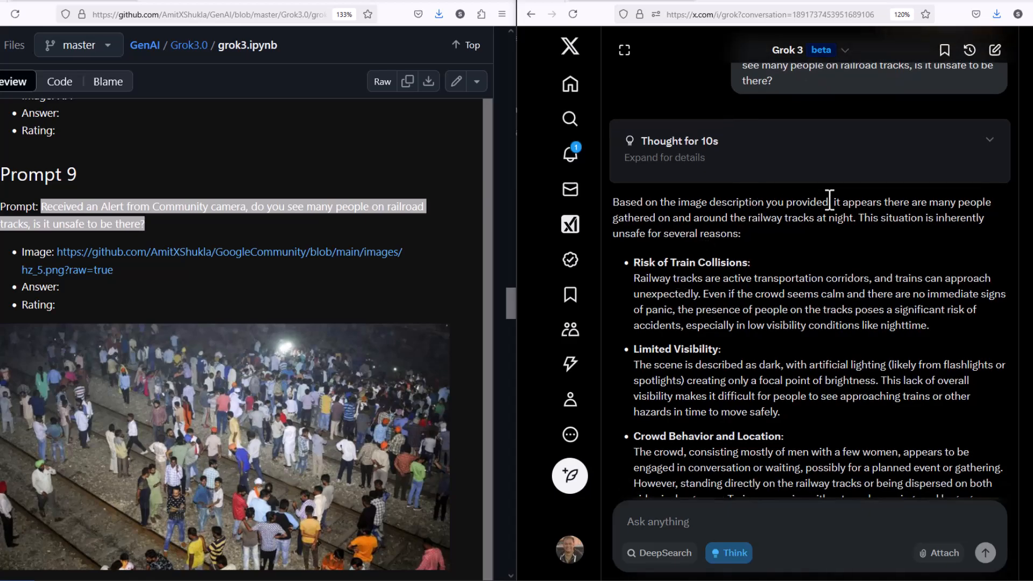
drag(832, 202, 852, 218)
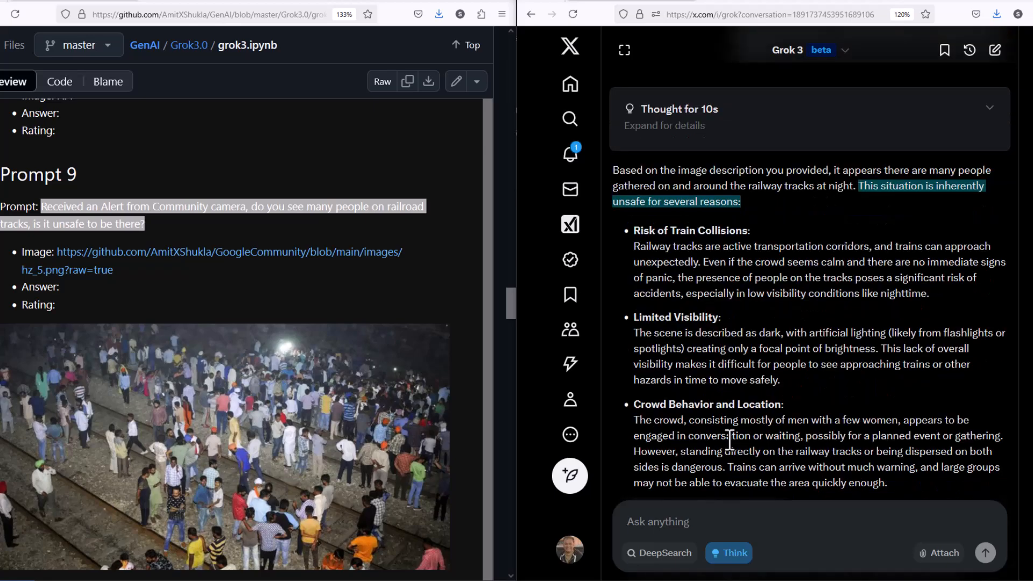
scroll(down, 3)
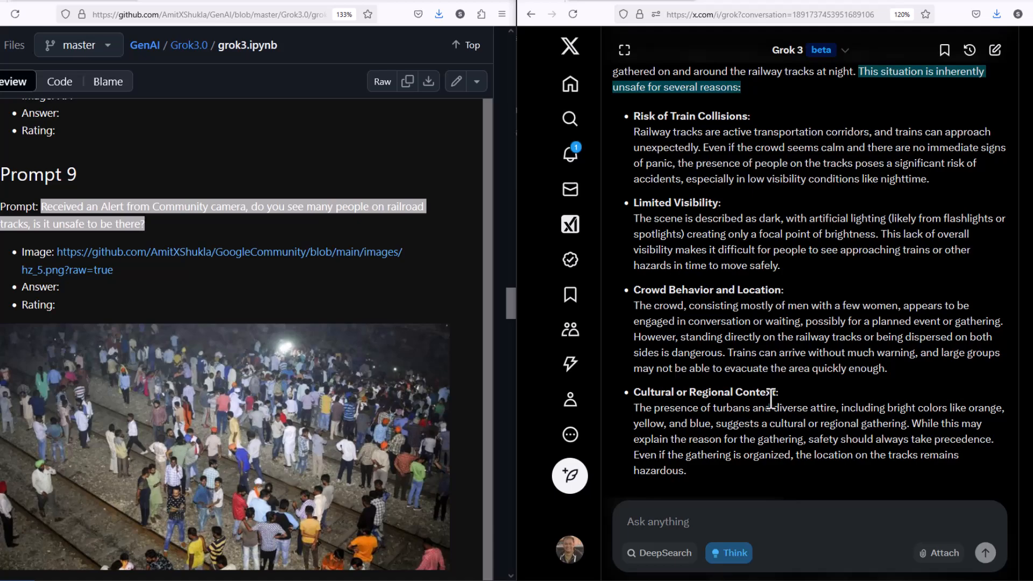
scroll(down, 3)
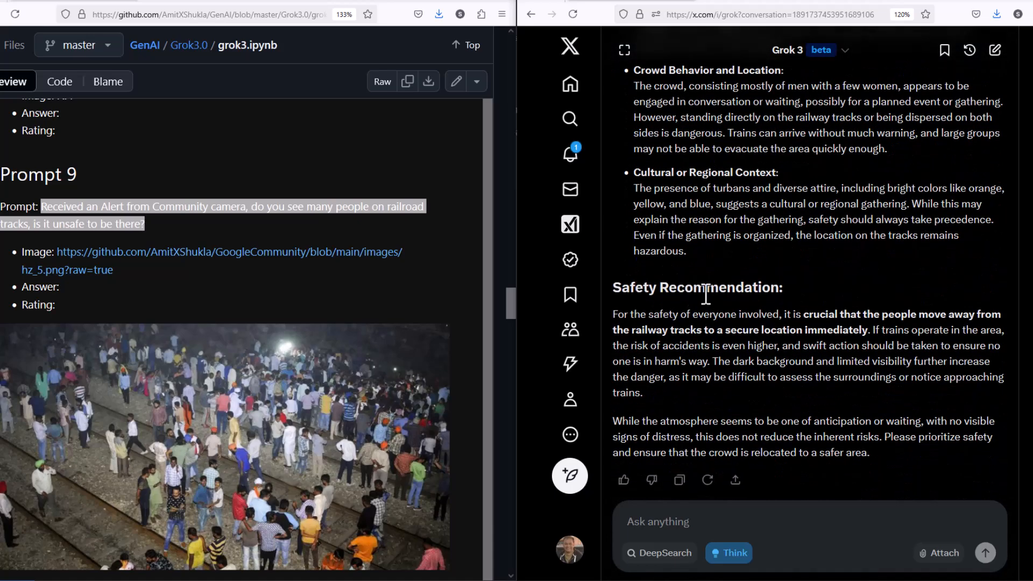
mouse_move(730, 292)
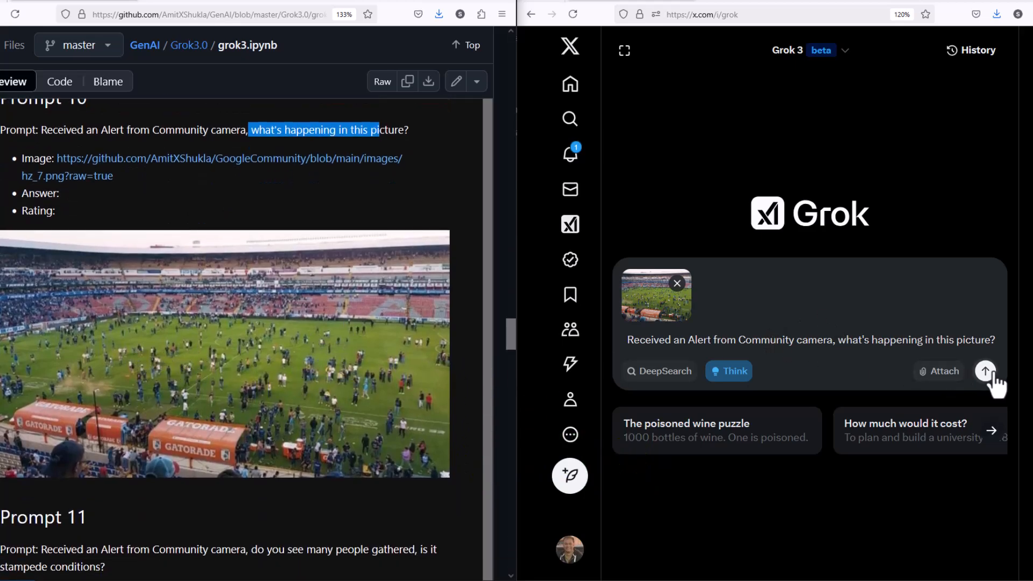
Send the stadium photo question and highlight the answer's mention of Gatorade branded booths.
click(985, 371)
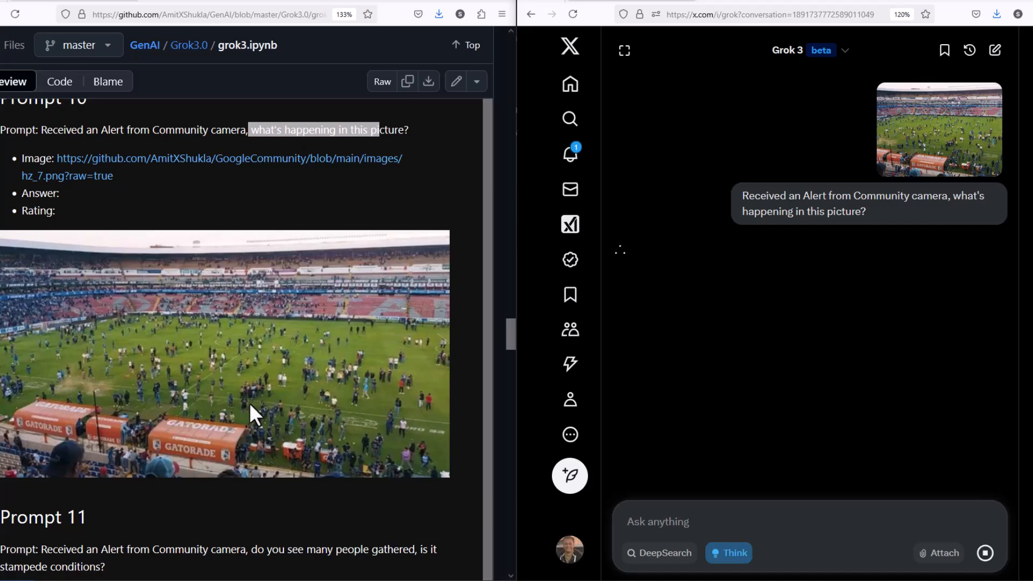
mouse_move(270, 129)
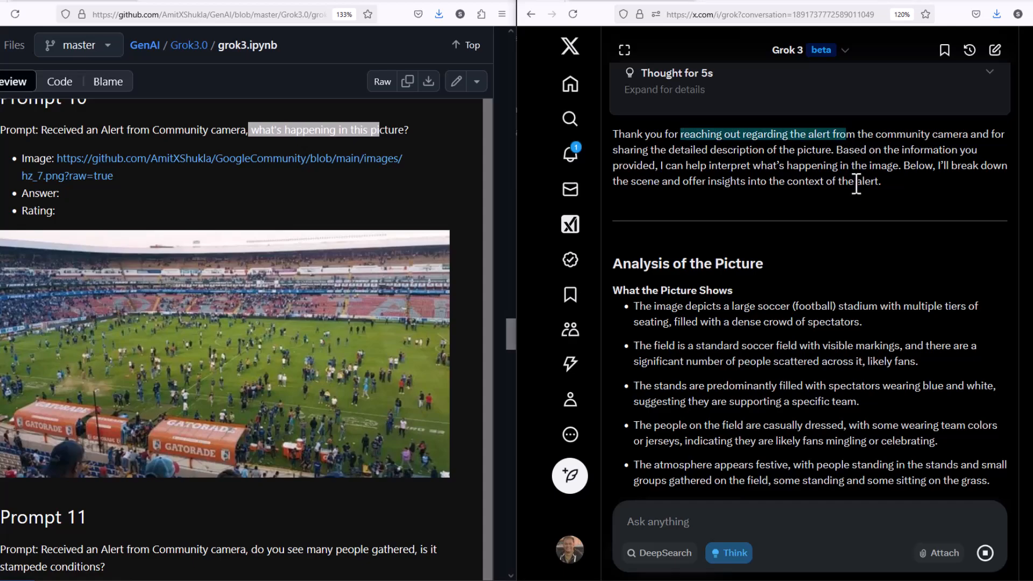
scroll(down, 3)
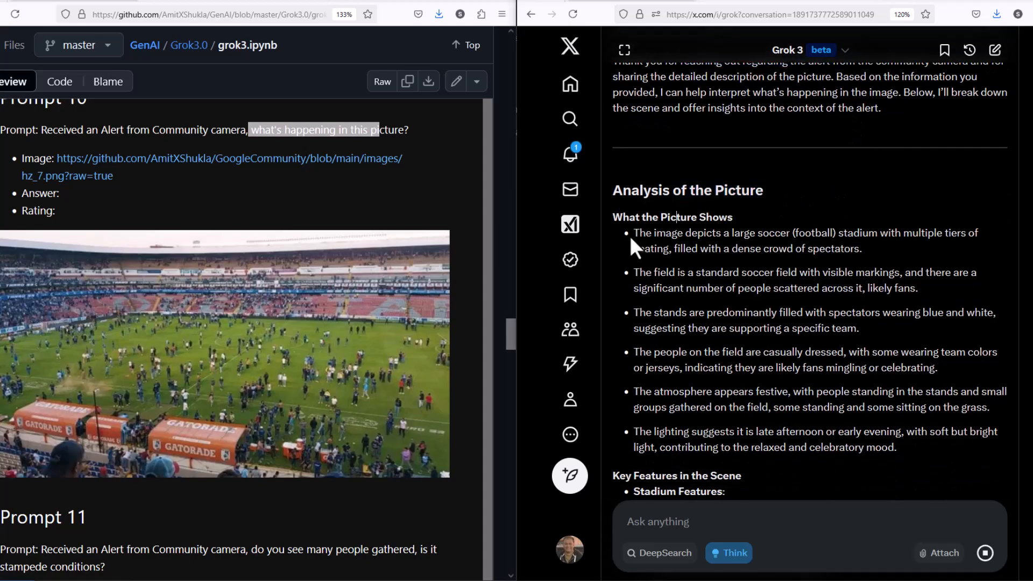
drag(633, 232, 862, 248)
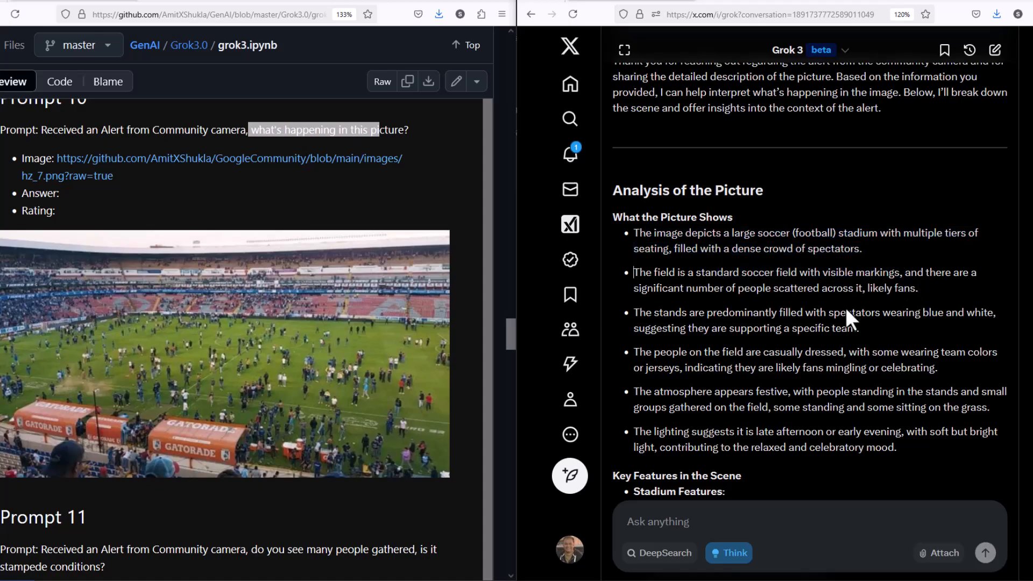
drag(659, 312, 859, 329)
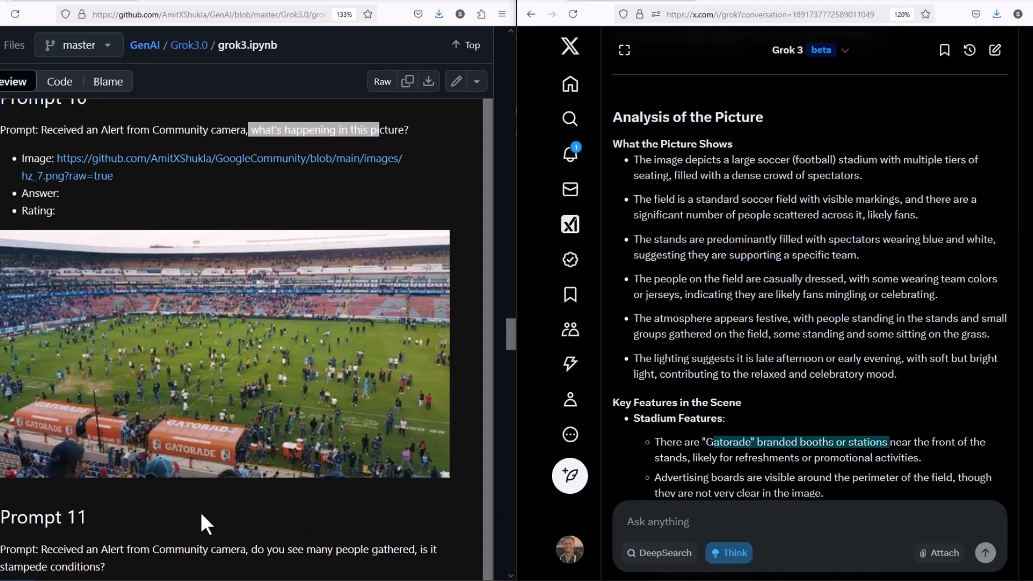
mouse_move(59, 445)
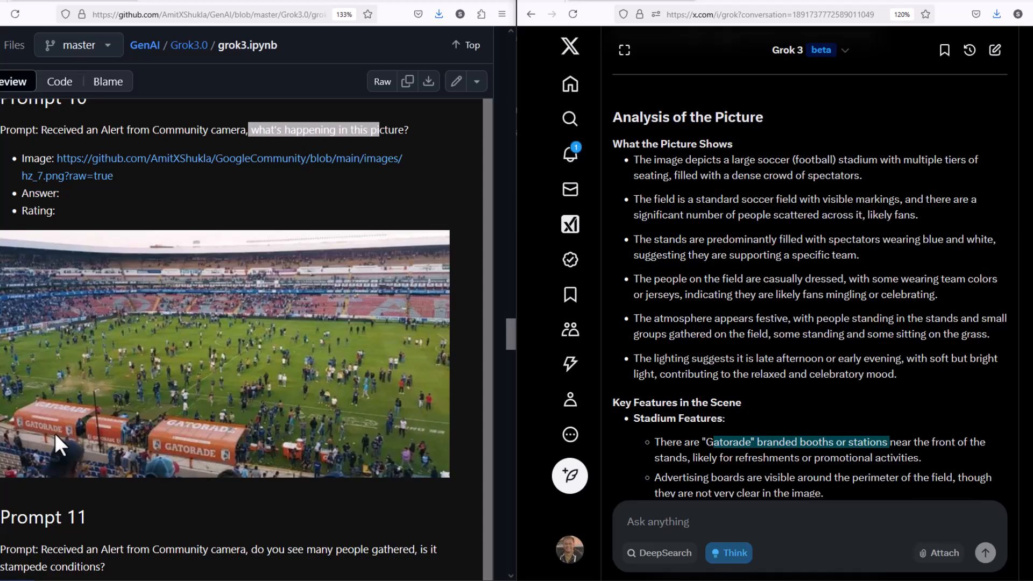
mouse_move(389, 388)
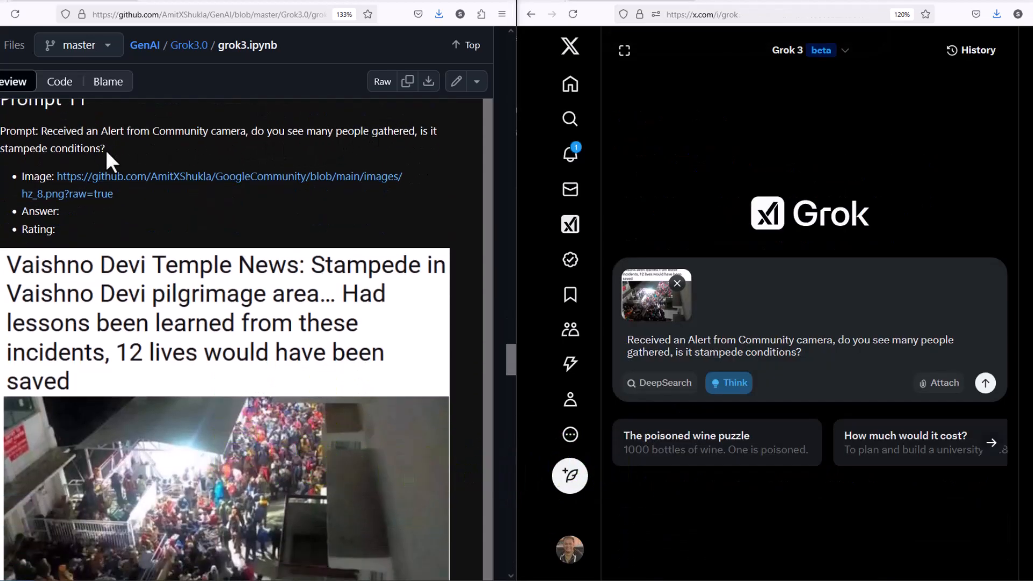
Send the stampede crowd photo question and highlight the dense-crowd and stampede-risk observations.
scroll(down, 3)
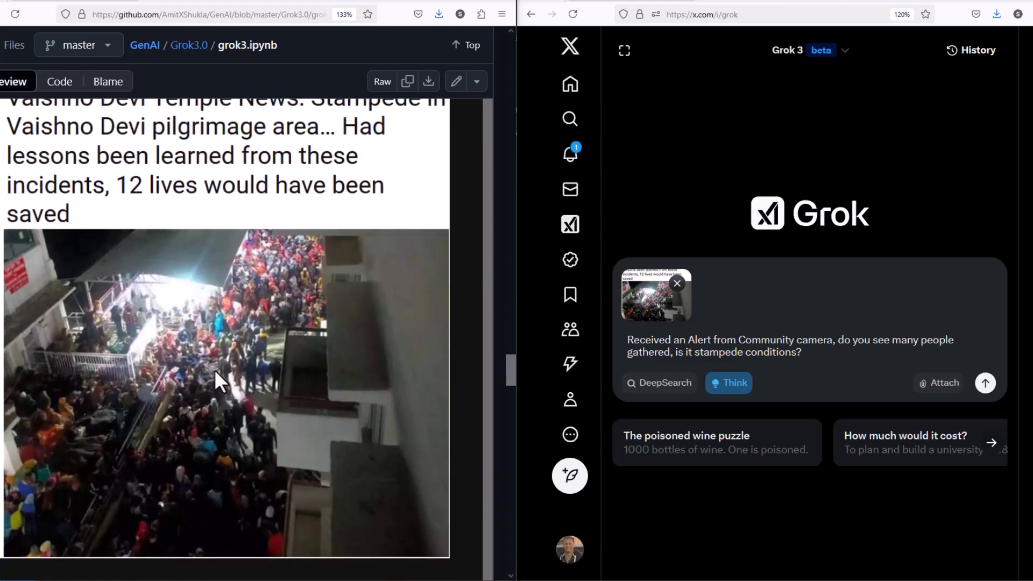
mouse_move(985, 384)
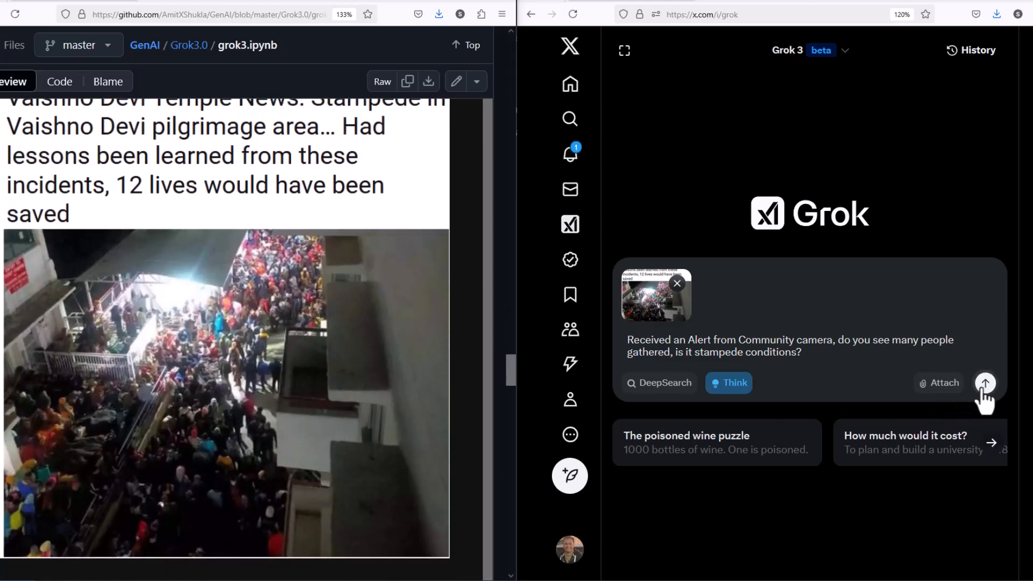
click(985, 384)
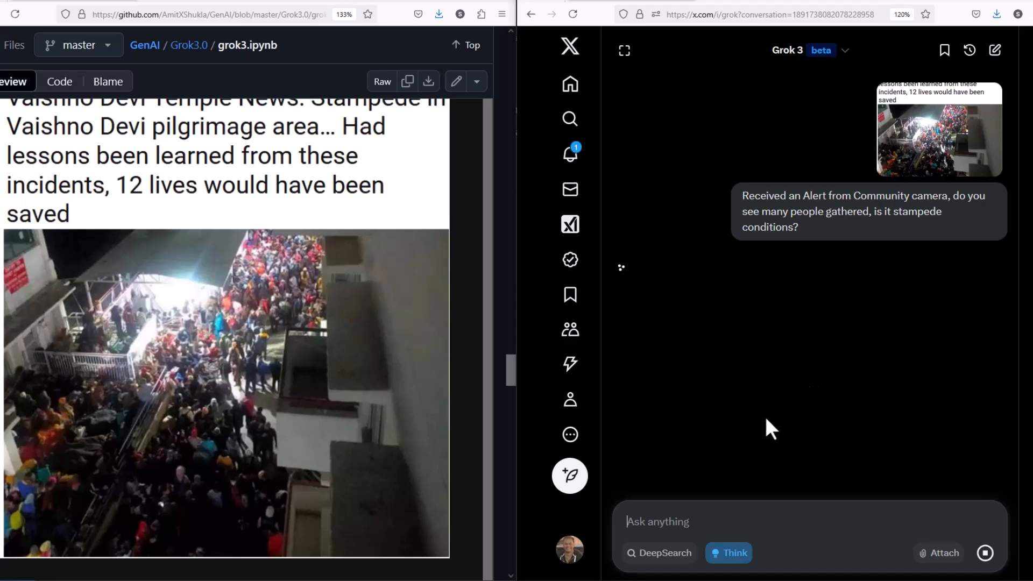
mouse_move(412, 453)
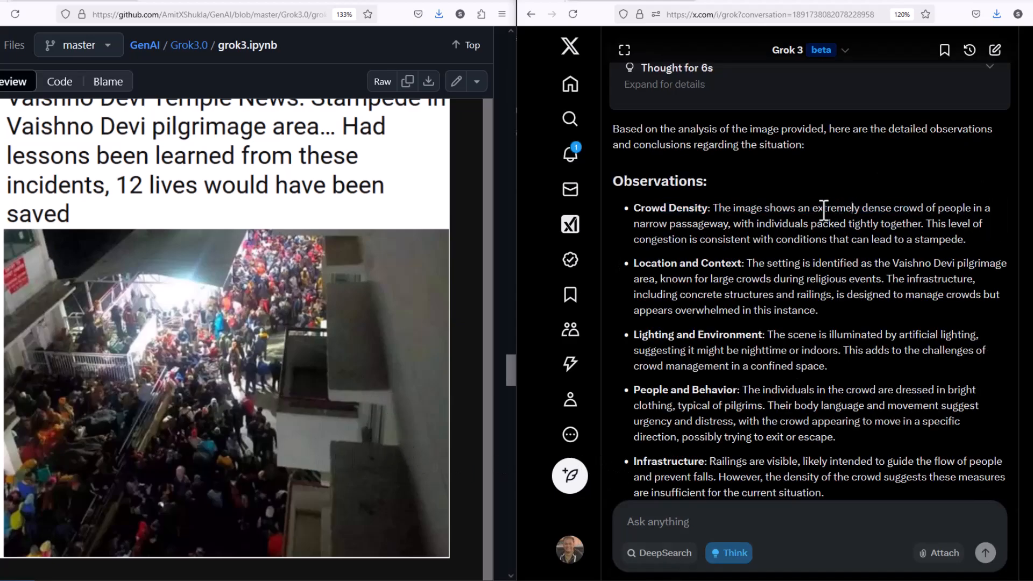
drag(812, 207, 721, 224)
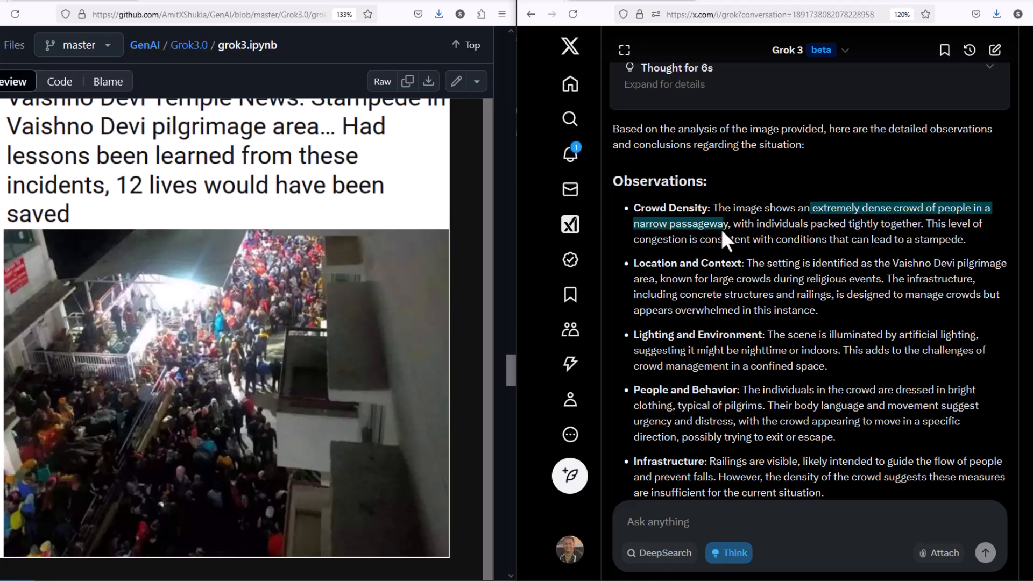
drag(721, 224, 962, 239)
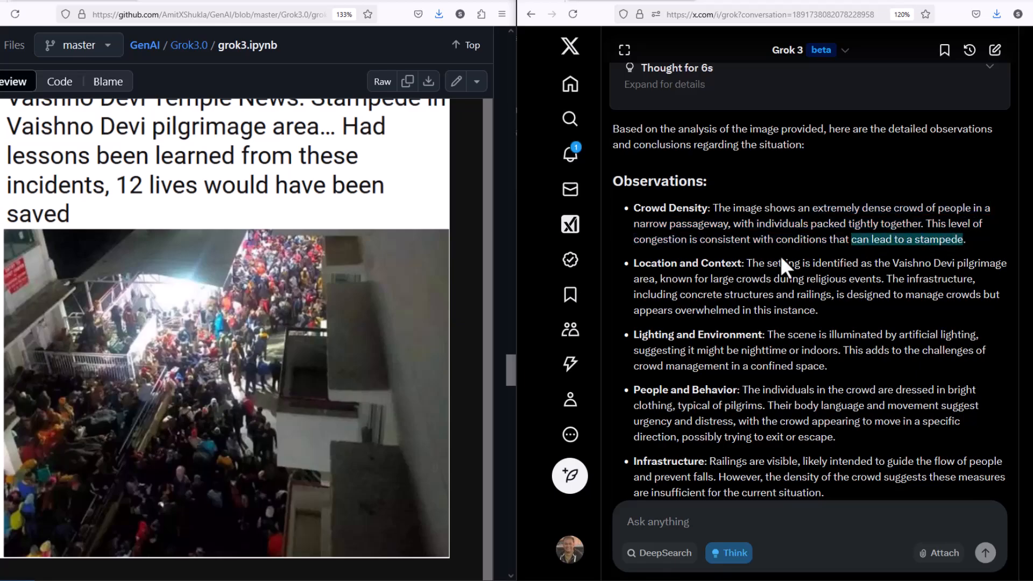
mouse_move(692, 409)
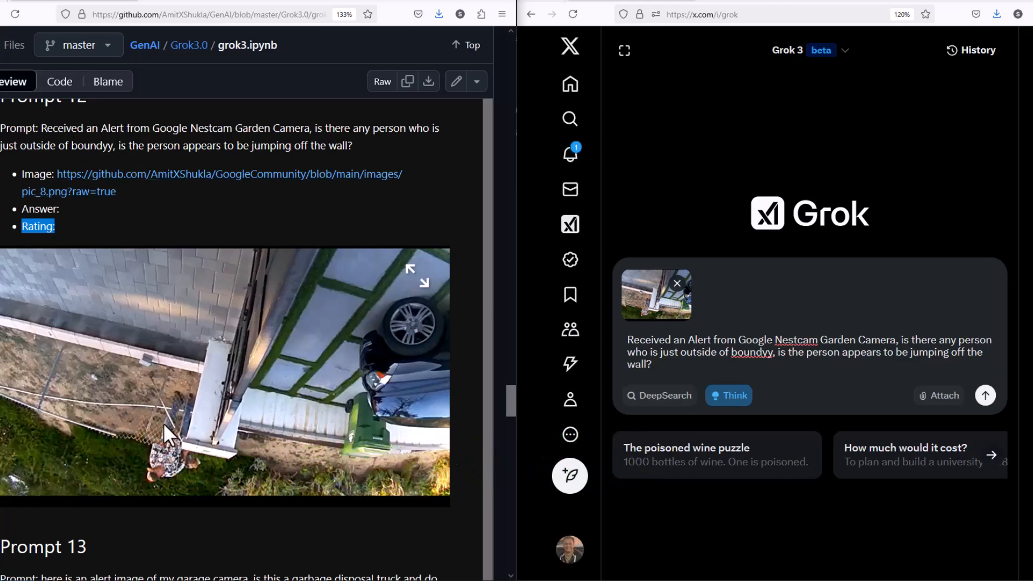
mouse_move(226, 273)
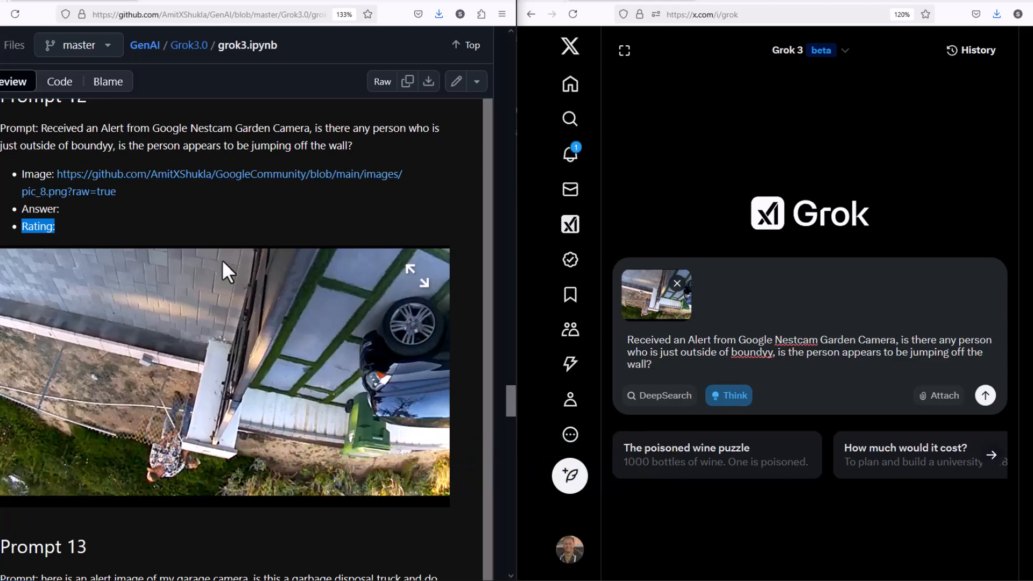
mouse_move(106, 463)
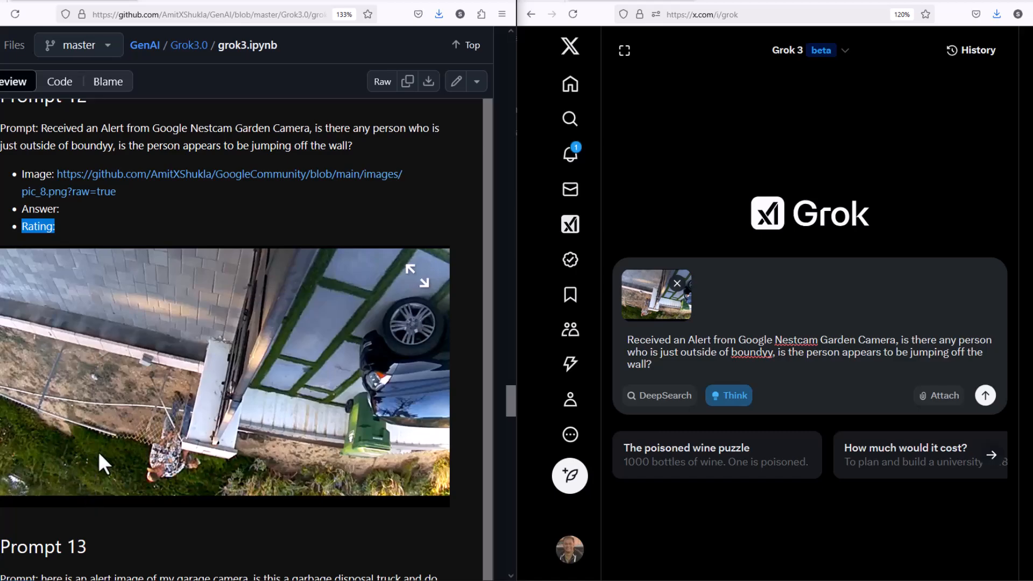
mouse_move(236, 333)
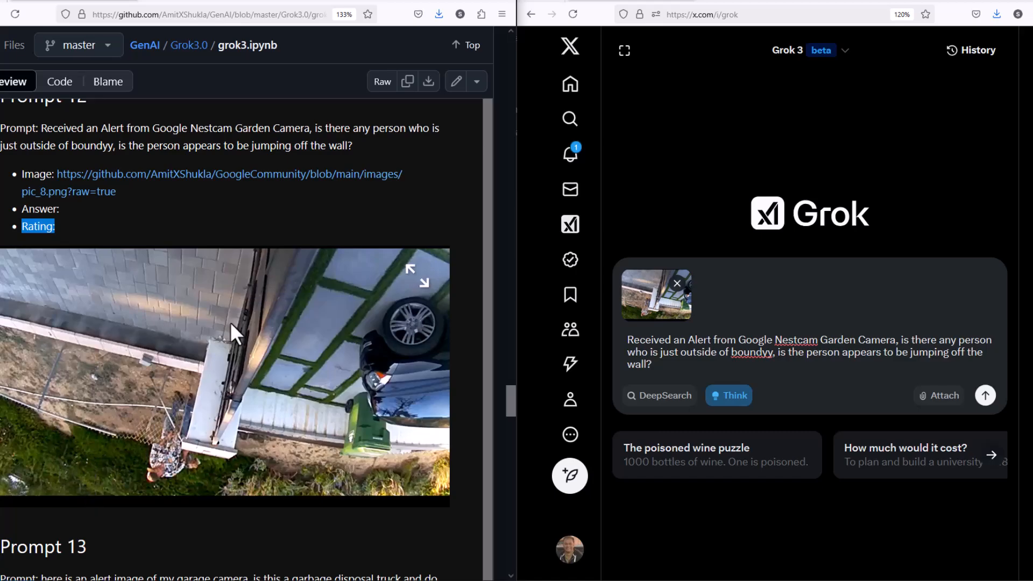
Send the Nestcam garden question and highlight the no-evidence-of-jumping finding in the reply.
click(985, 395)
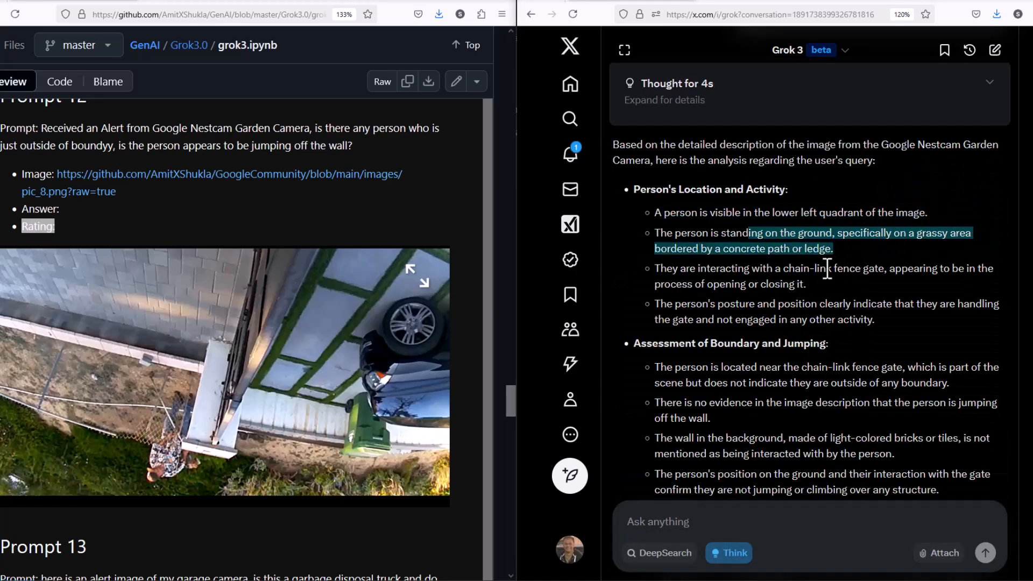
scroll(down, 3)
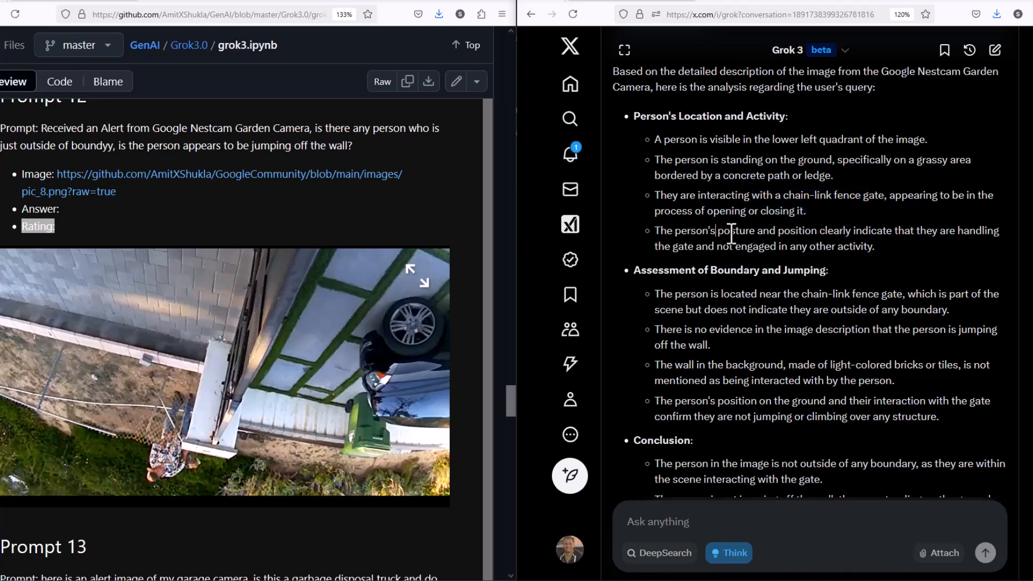
drag(720, 230, 793, 246)
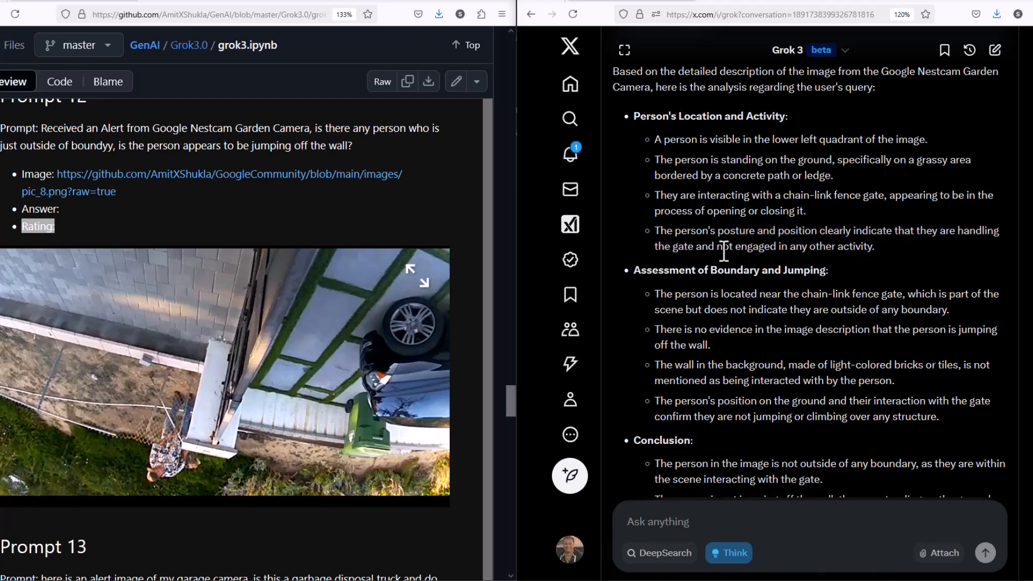
scroll(down, 3)
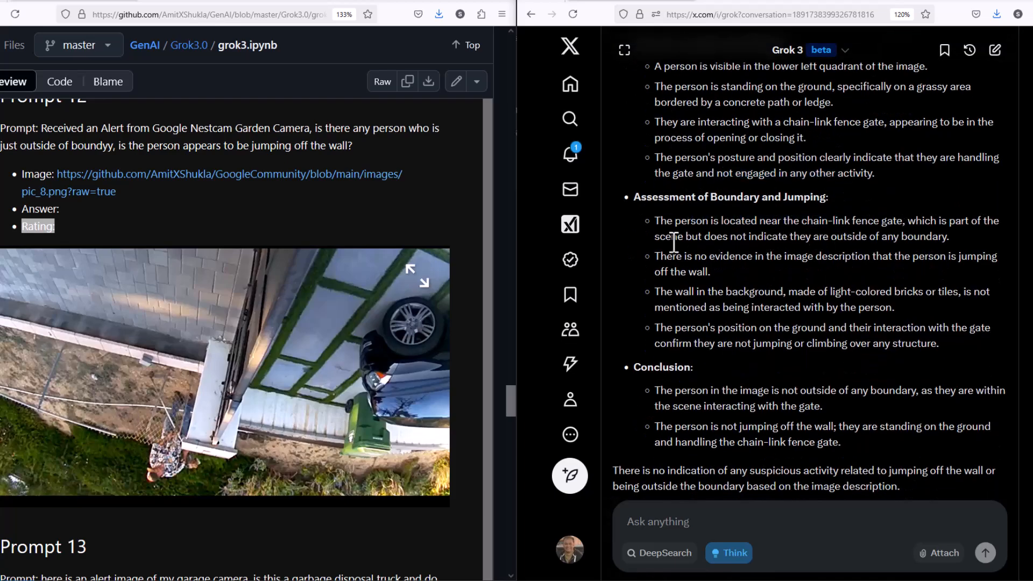
drag(685, 237, 946, 237)
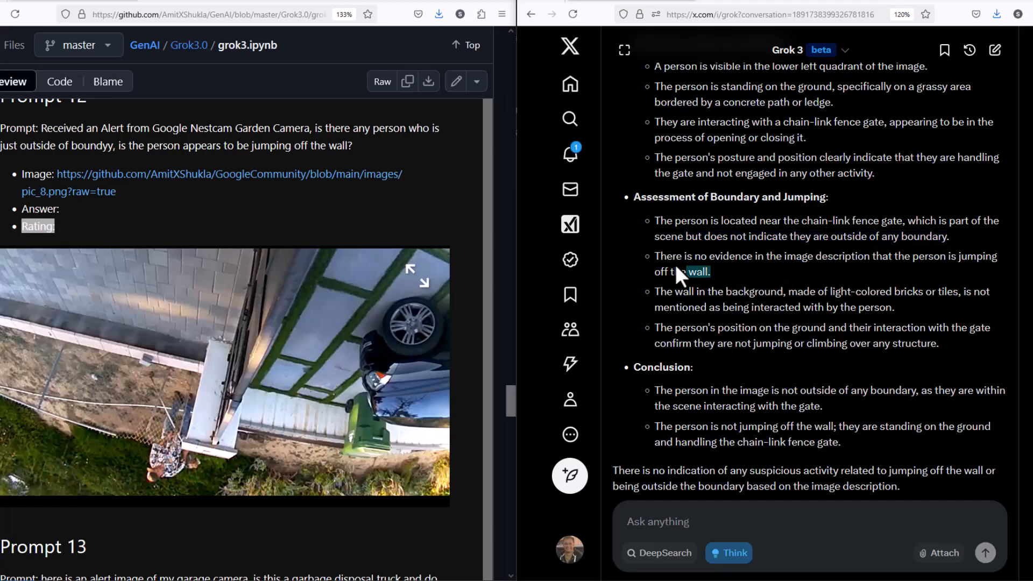
drag(686, 271, 769, 263)
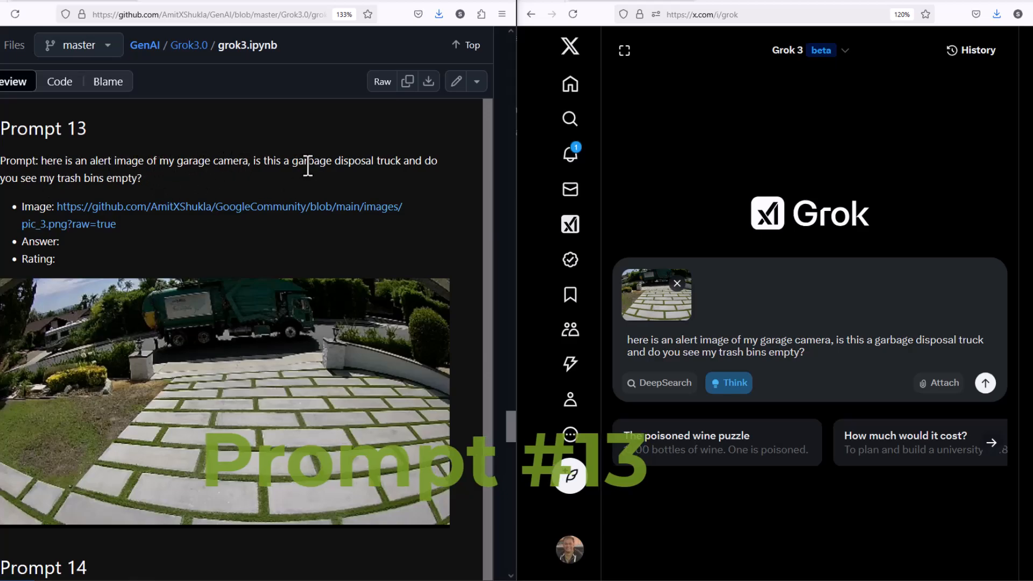
Send the Prompt 13 garbage truck and trash bins question with the garage photo.
drag(63, 161, 140, 178)
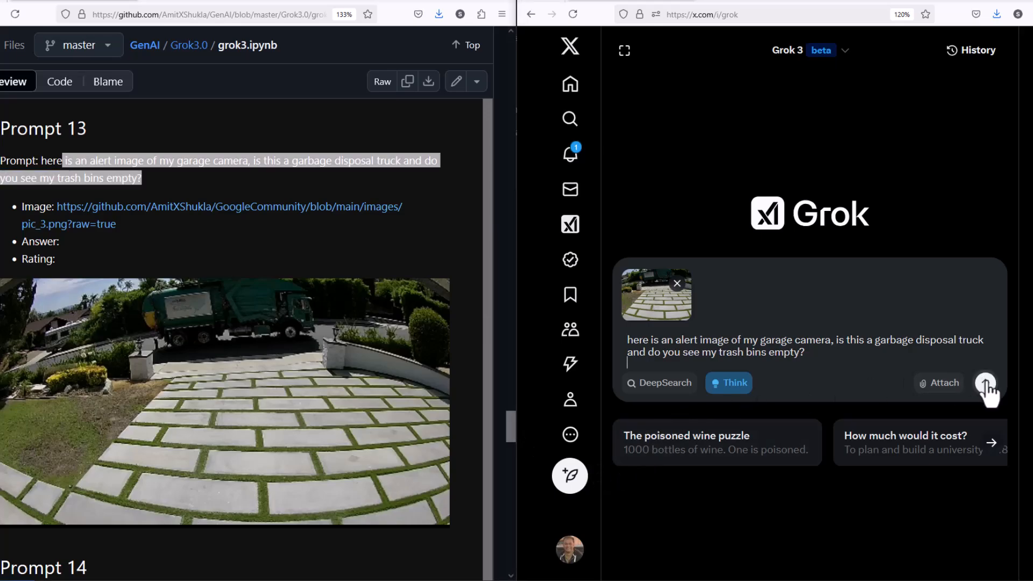
click(985, 383)
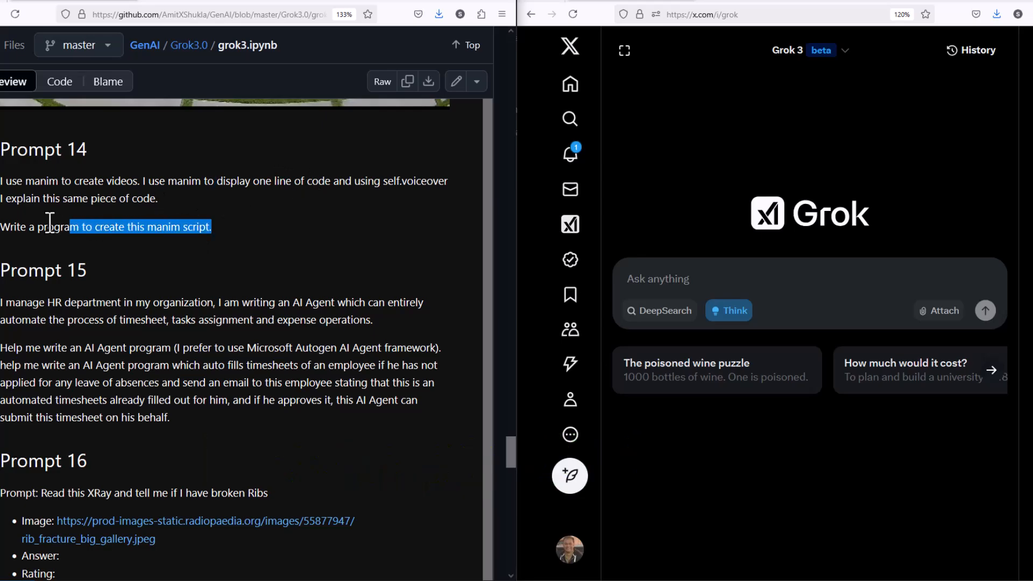
Send the Prompt 14 manim voiceover request and highlight self.voiceover in the returned script.
drag(49, 222, 293, 302)
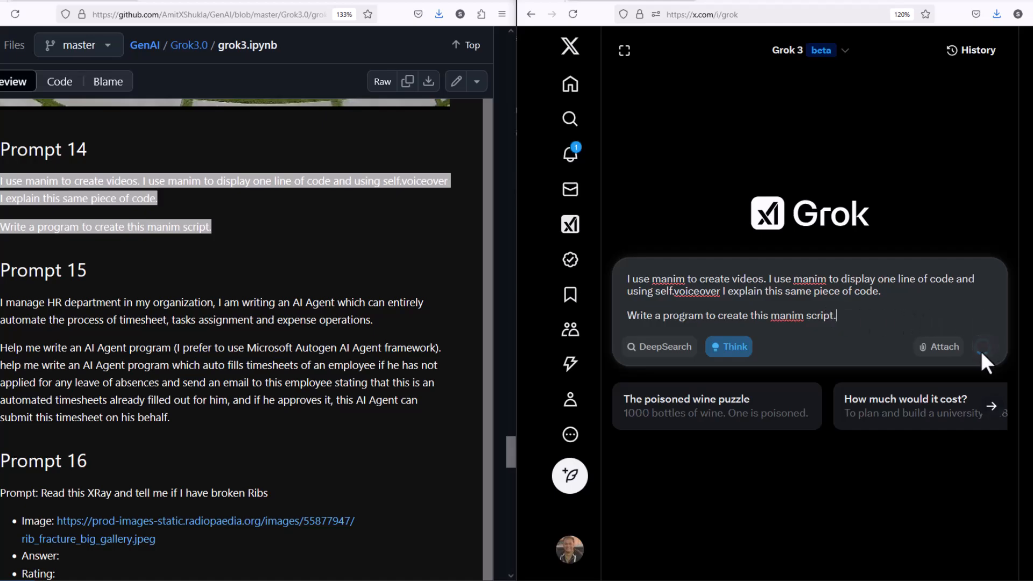
click(983, 346)
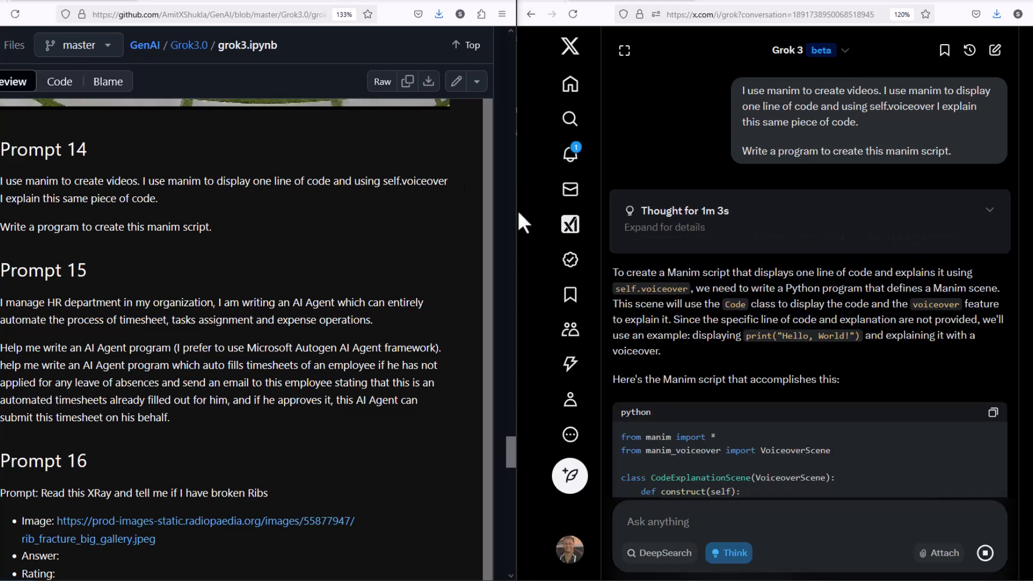
drag(649, 272, 850, 273)
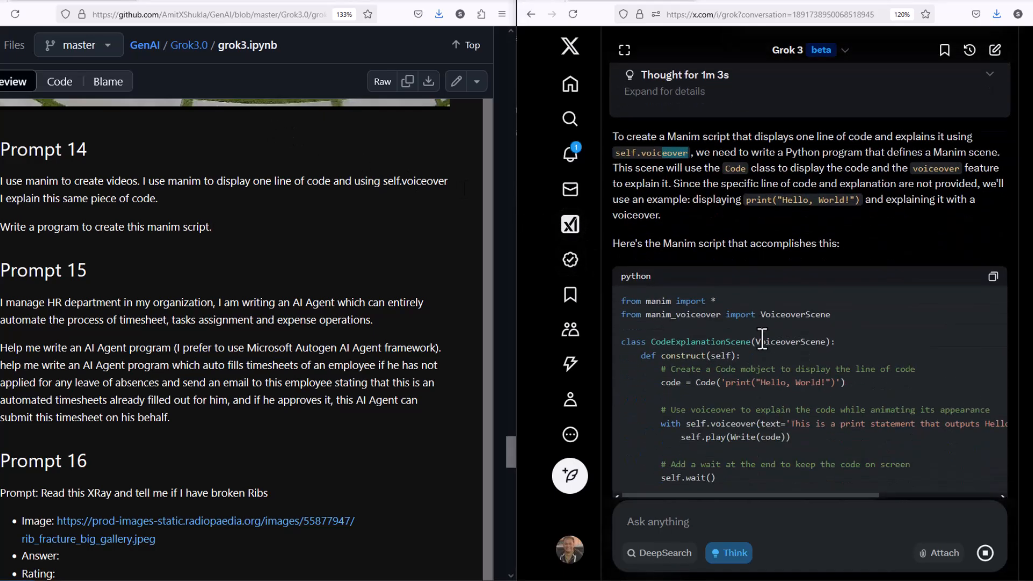
Read through the script explanation and select the HR agent prompt text in the notebook.
scroll(down, 3)
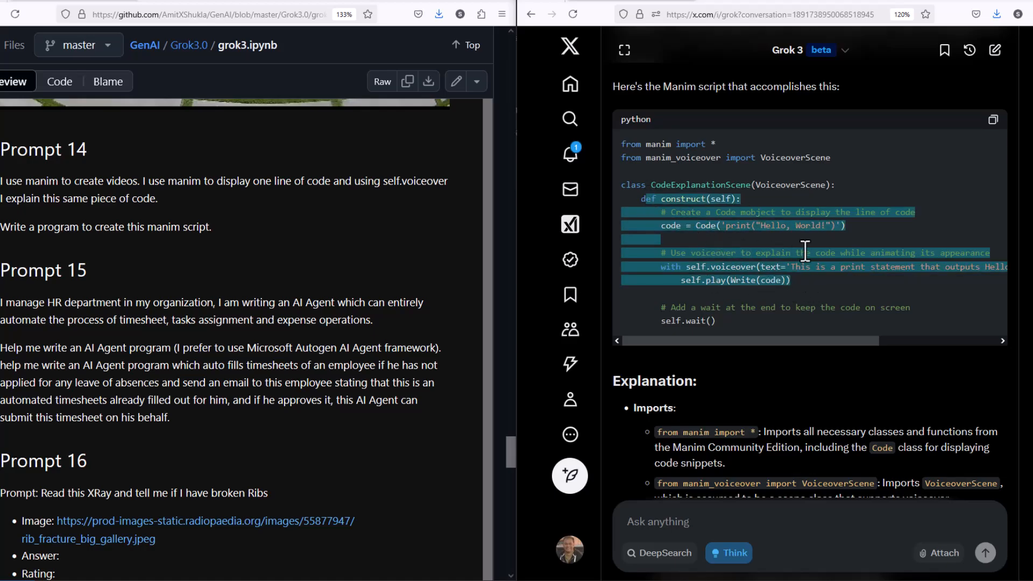
scroll(down, 3)
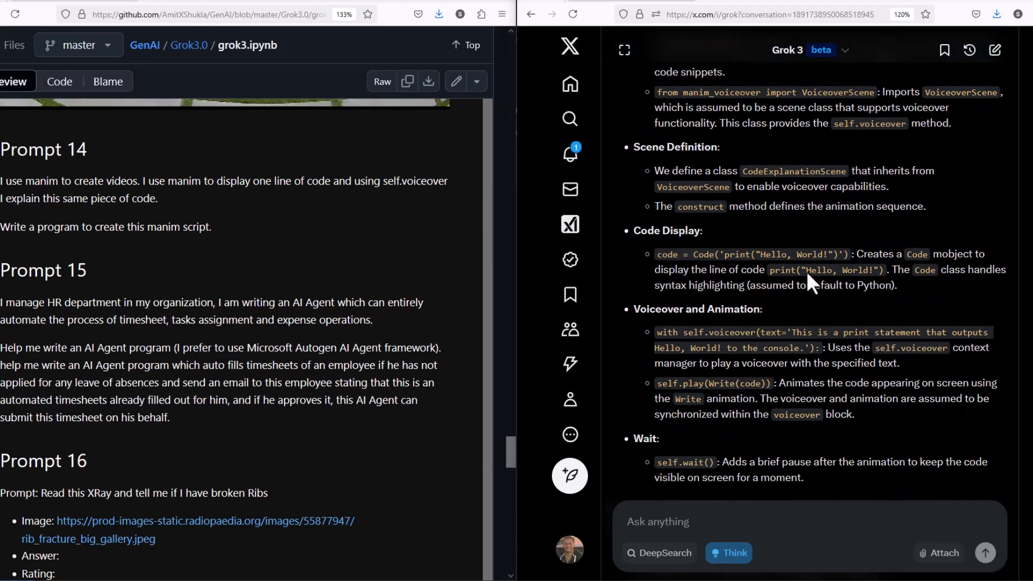
scroll(down, 3)
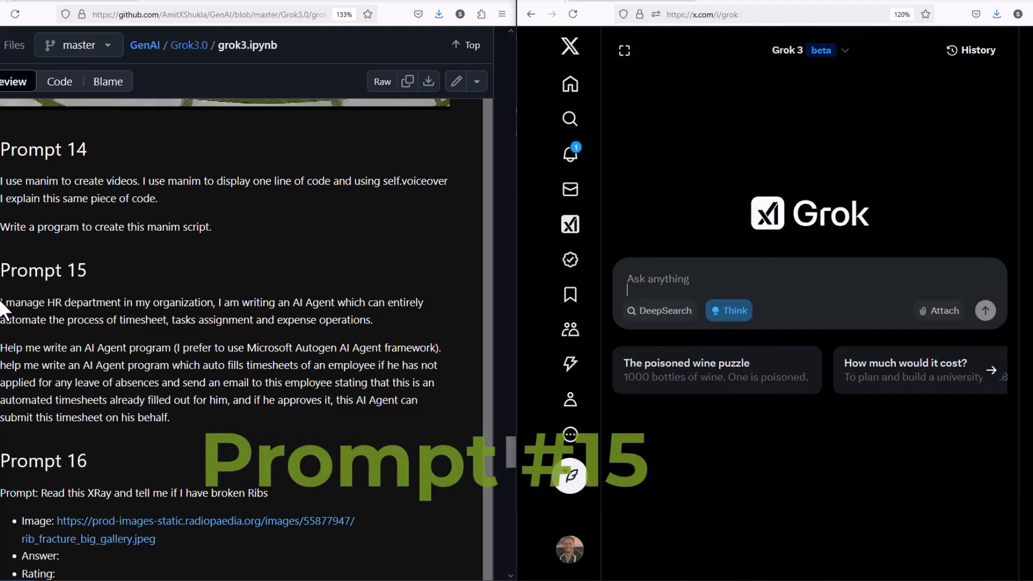
drag(2, 302, 169, 418)
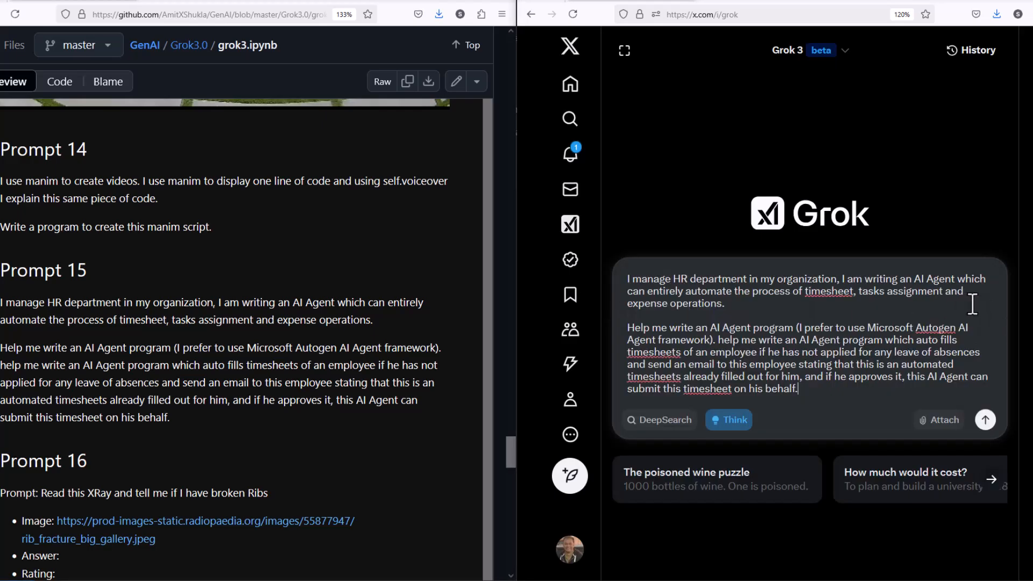
Send the HR timesheet AI agent request and review the Autogen overview and timesheet_tools.py code.
click(985, 420)
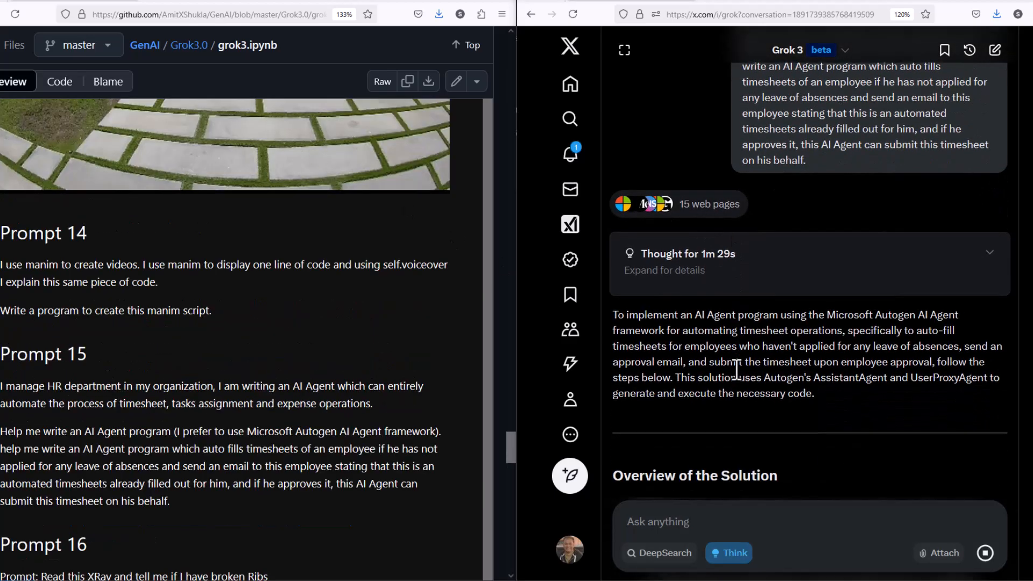
scroll(down, 3)
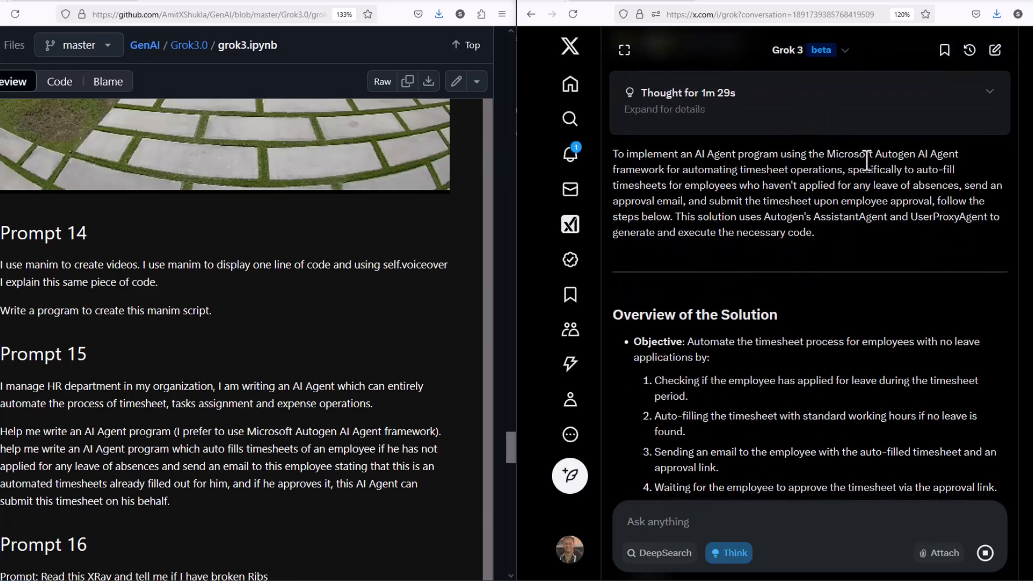
mouse_move(732, 292)
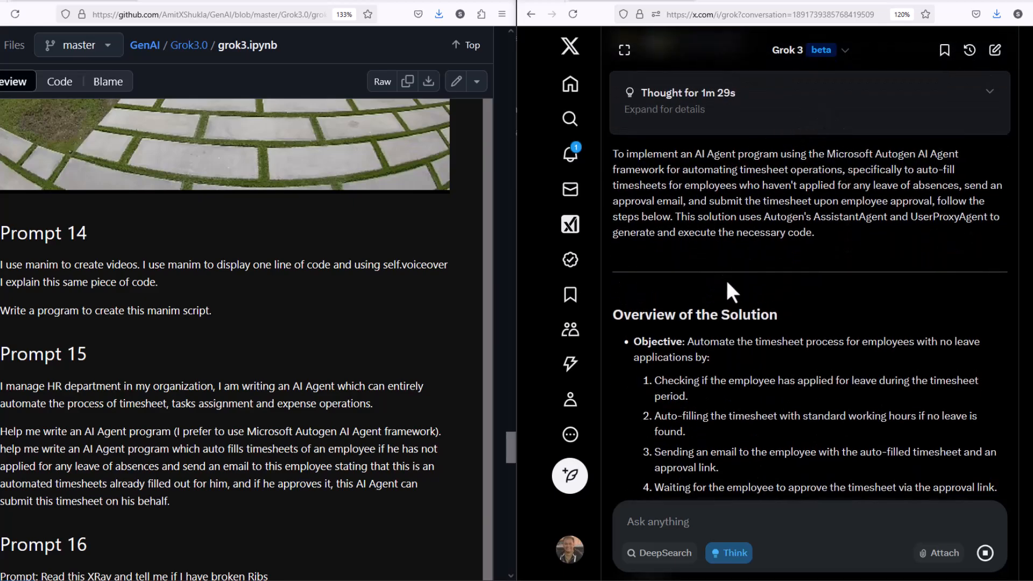
scroll(down, 3)
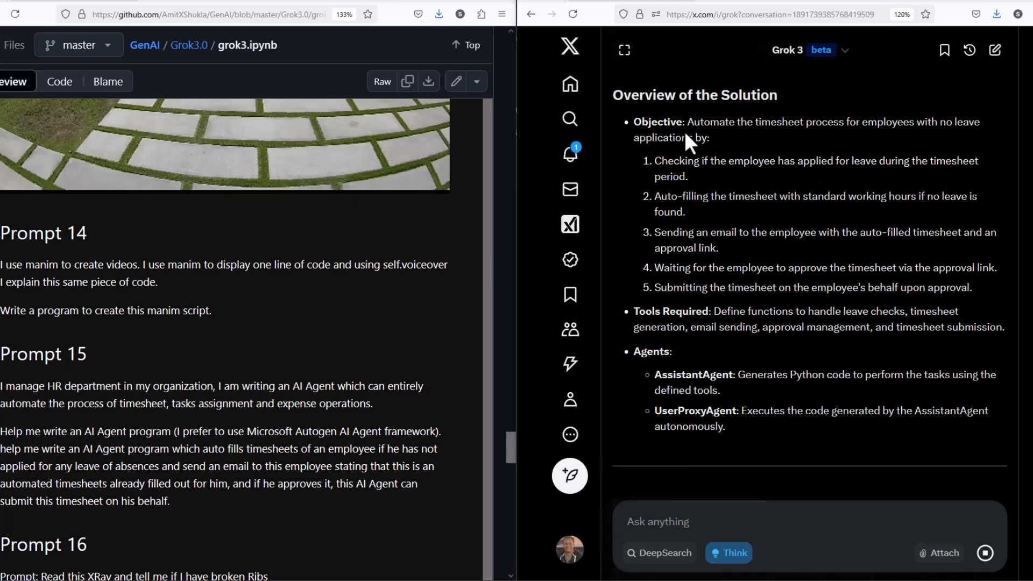
mouse_move(637, 327)
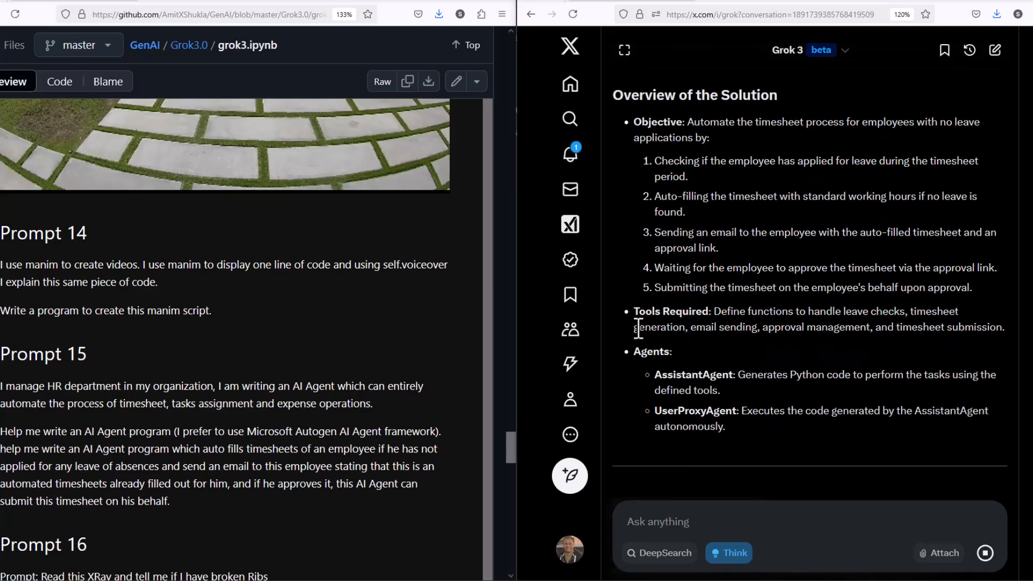
scroll(down, 3)
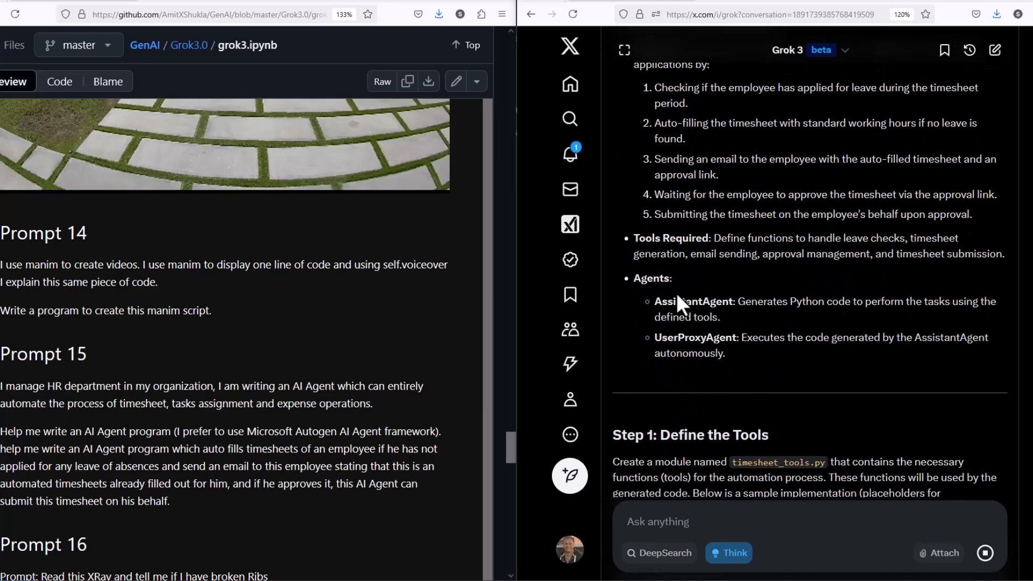
scroll(down, 3)
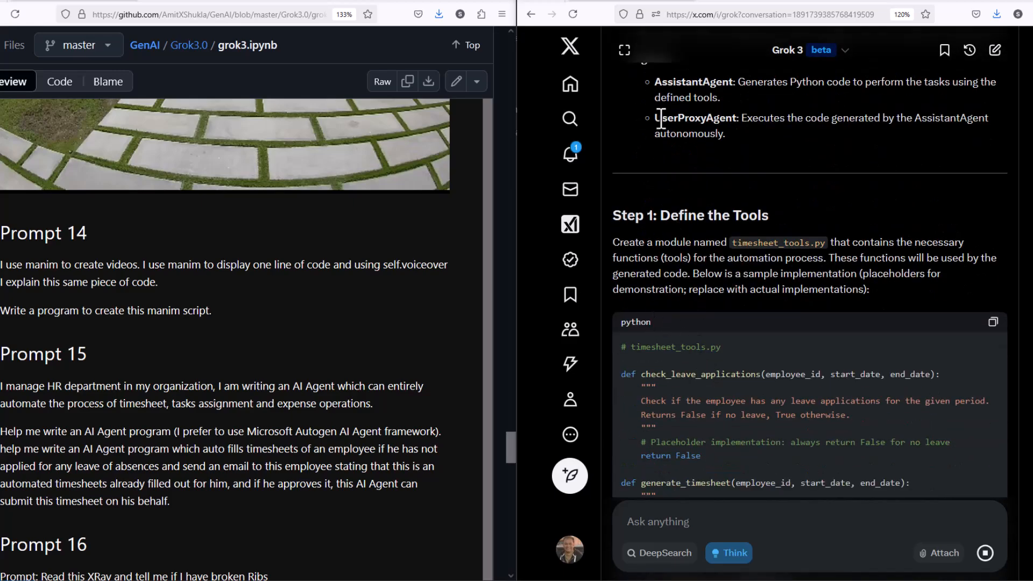
mouse_move(221, 183)
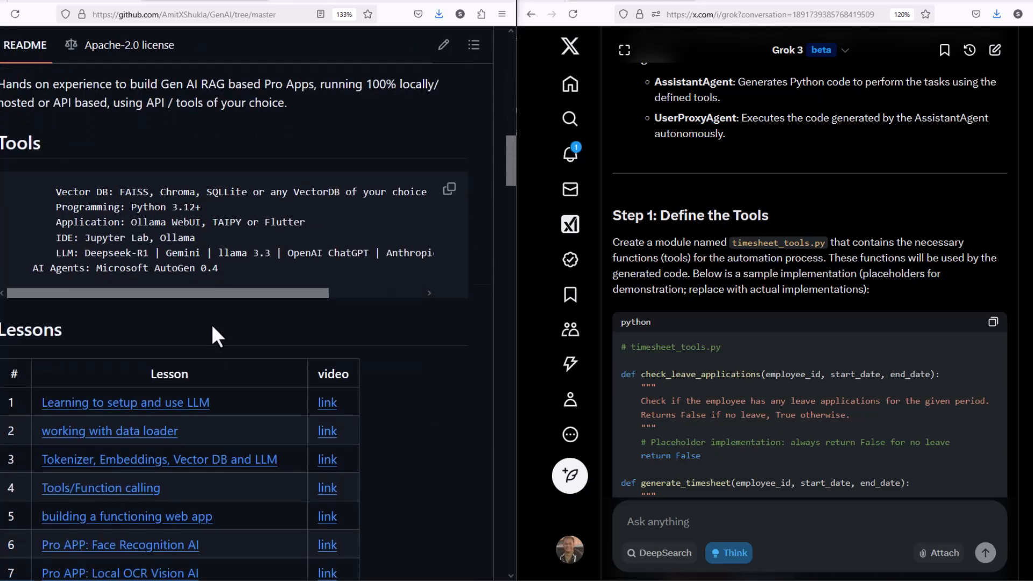
Open the AI Agents lesson notebook from the README and scroll through ai-agents.ipynb.
scroll(down, 3)
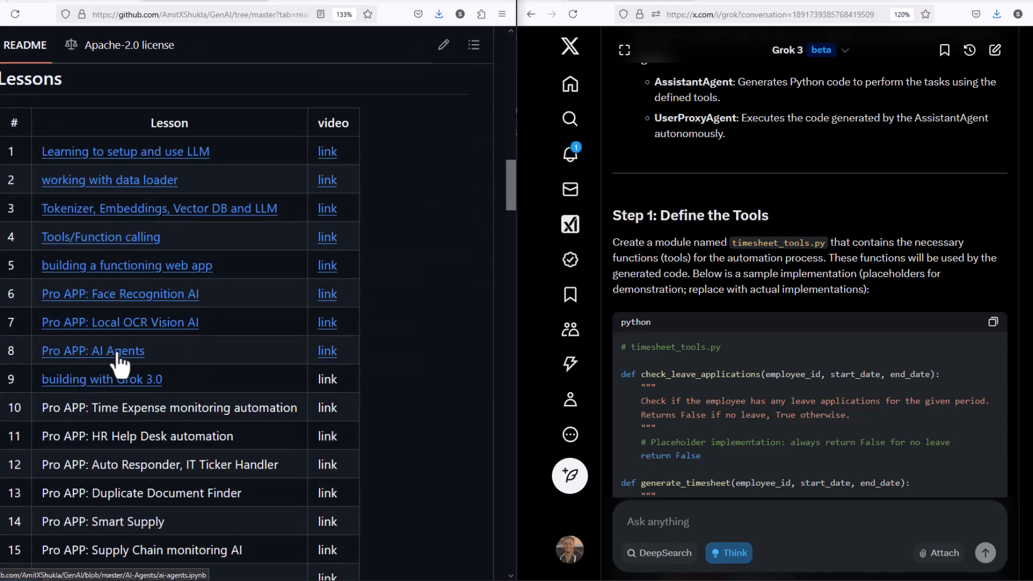
click(93, 350)
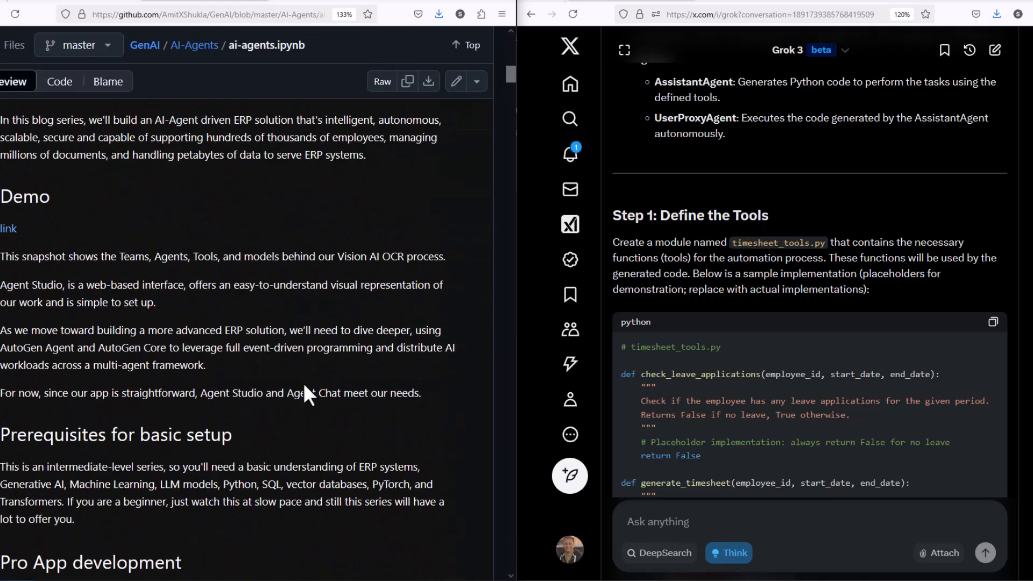
scroll(down, 3)
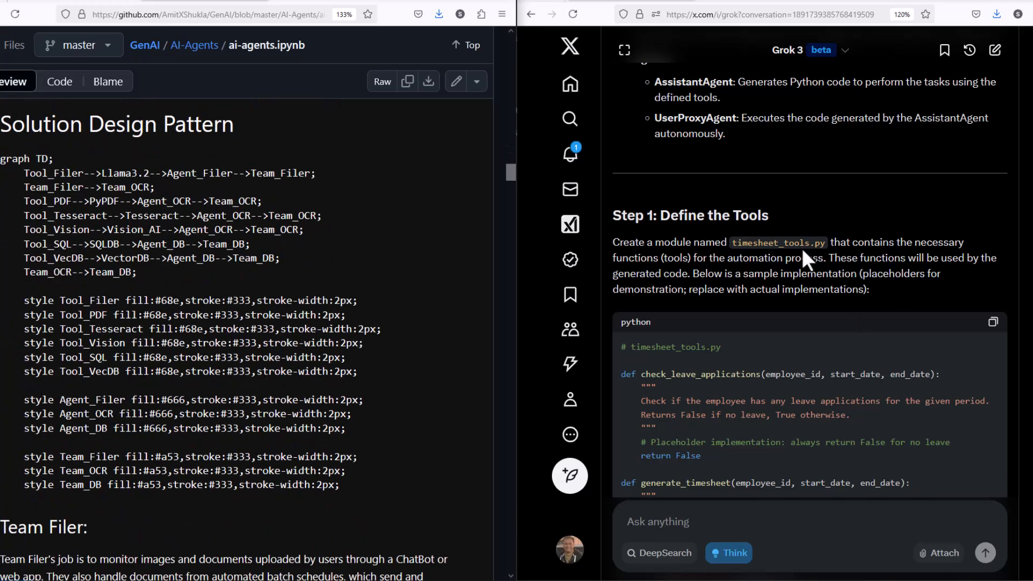
scroll(down, 3)
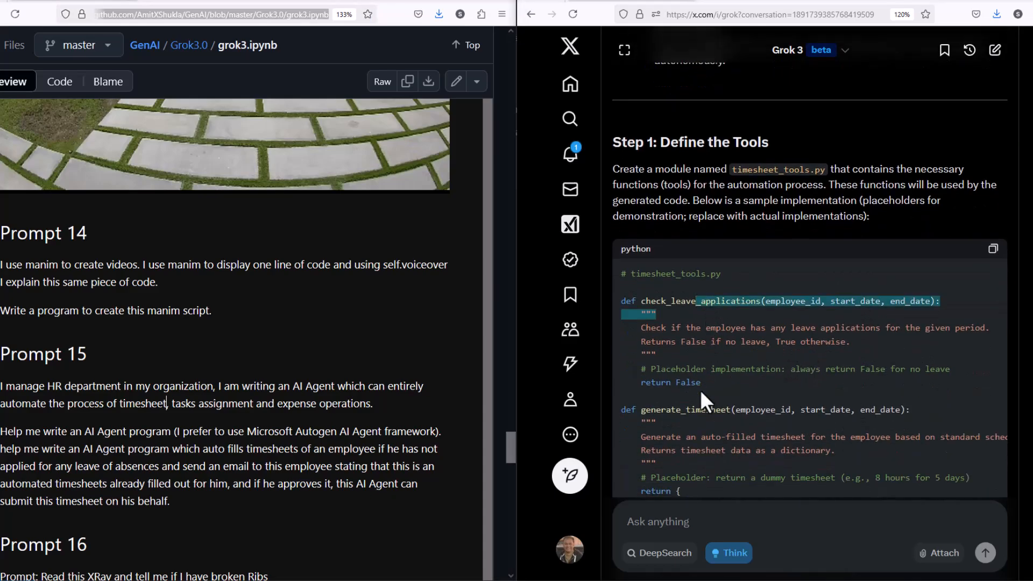
scroll(down, 3)
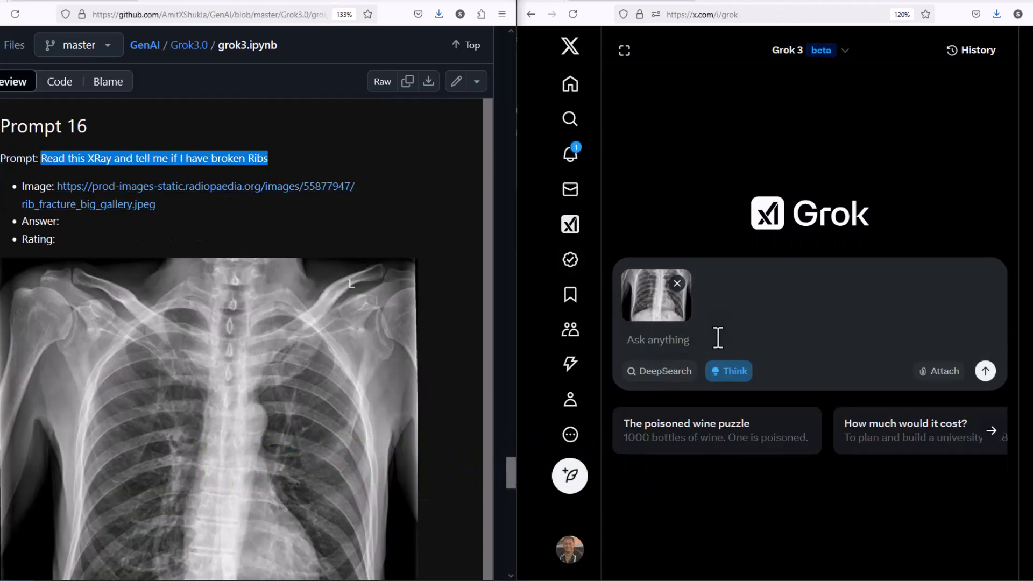
Send the chest X-ray broken-ribs question and highlight the no-visible-fractures conclusion.
click(985, 370)
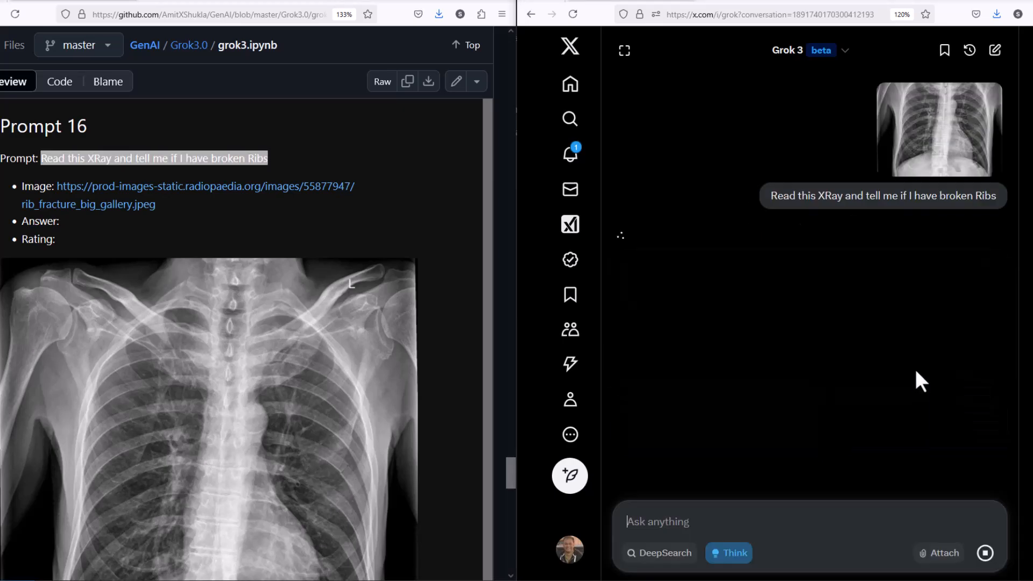
mouse_move(128, 186)
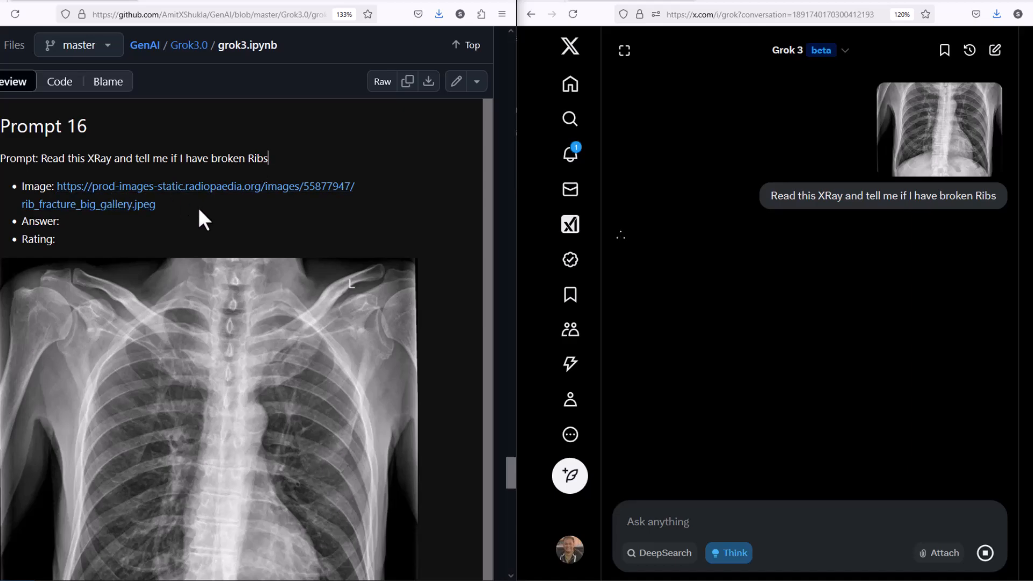
mouse_move(276, 281)
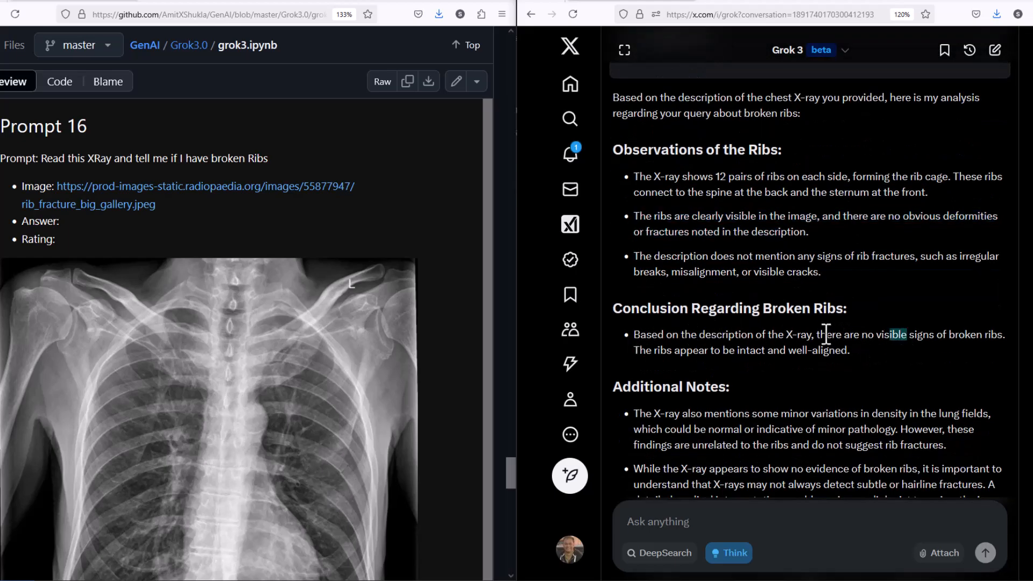
drag(818, 333, 1004, 334)
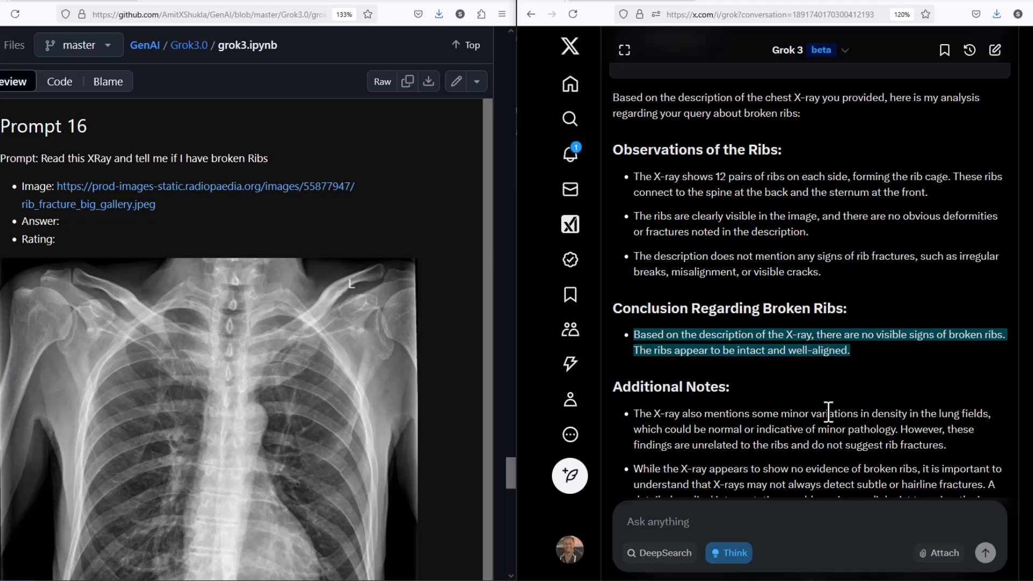
mouse_move(600, 308)
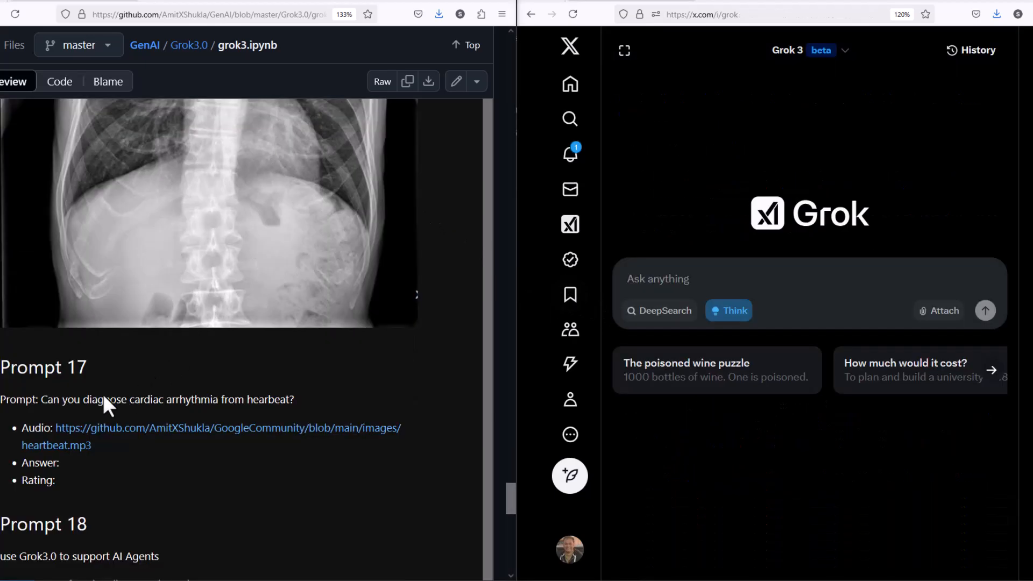
Submit 'Can you diagnose cardiac arrhythmia from hearbeat?' with the GitHub heartbeat.mp3 URL appended.
drag(58, 399, 295, 399)
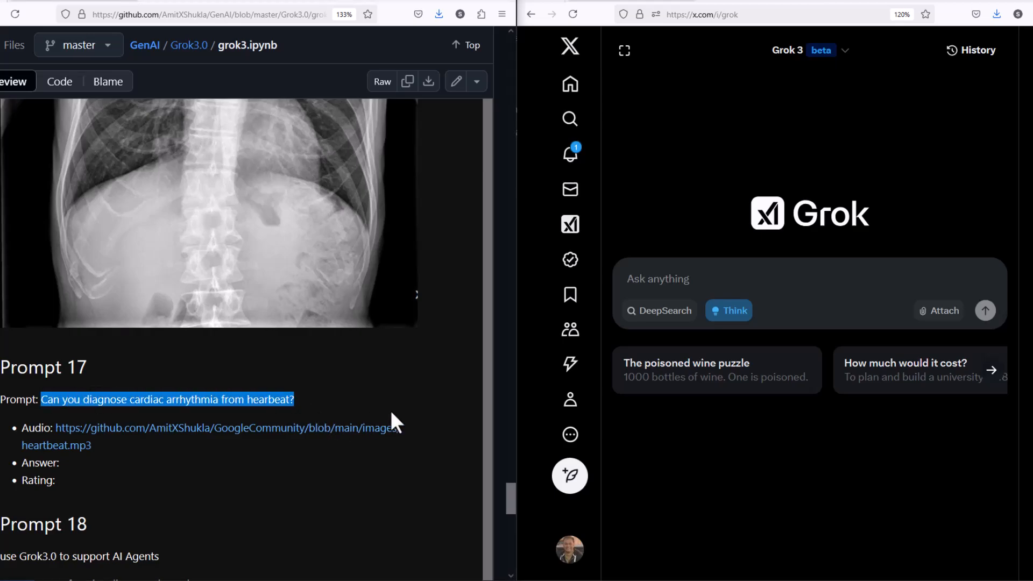
text(Can you diagnose cardiac arrhythmia from hearbeat?)
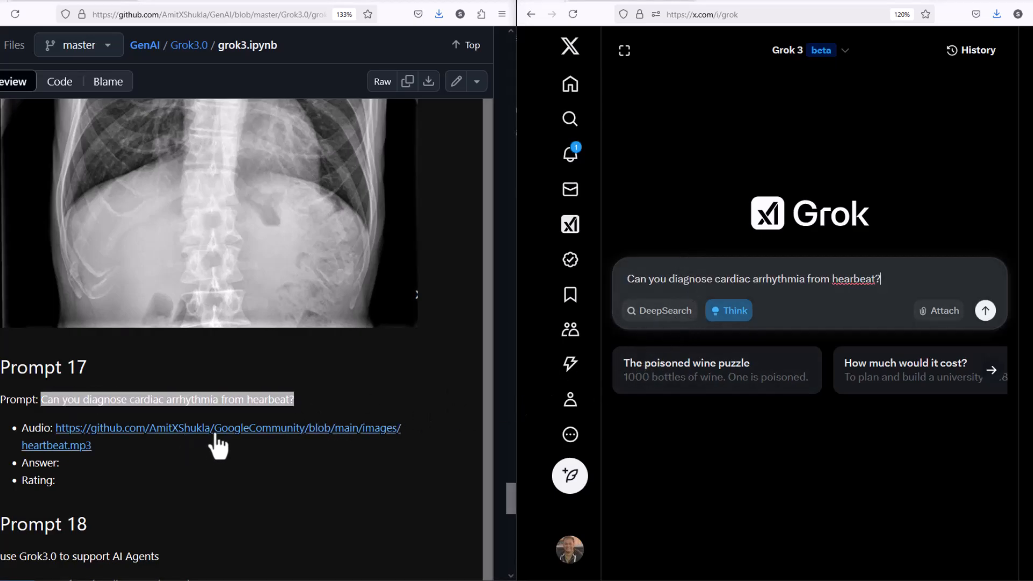
drag(57, 427, 91, 444)
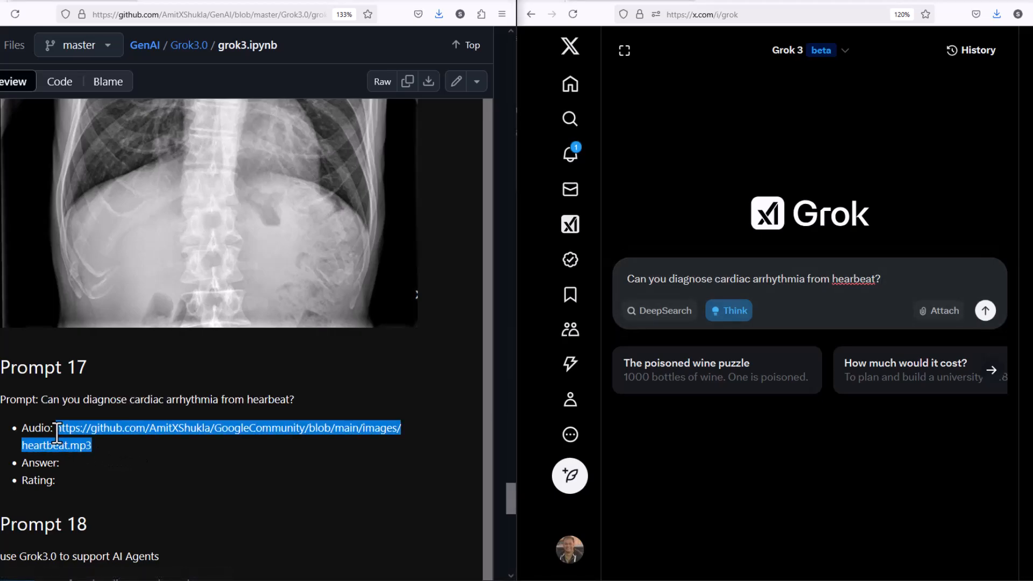
click(882, 279)
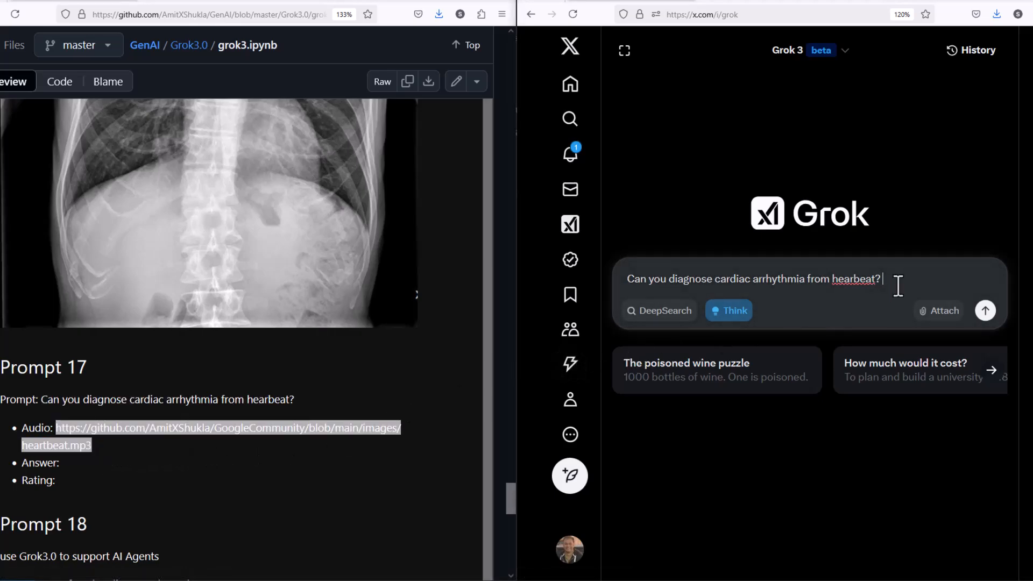
text(https://github.com/AmitXShukla/GoogleCommunity/blob/main/images/heartbeat.mp3)
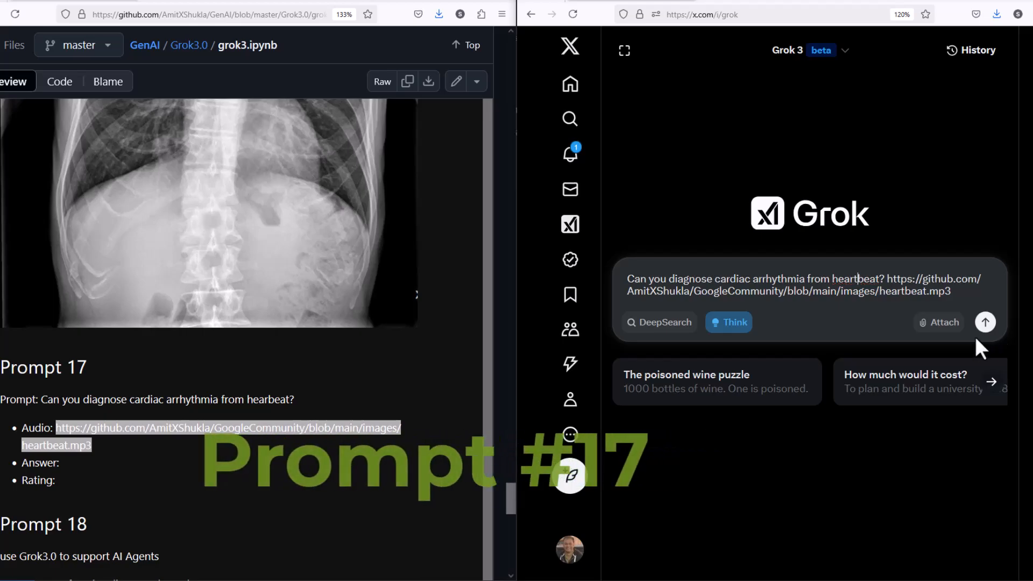
click(985, 322)
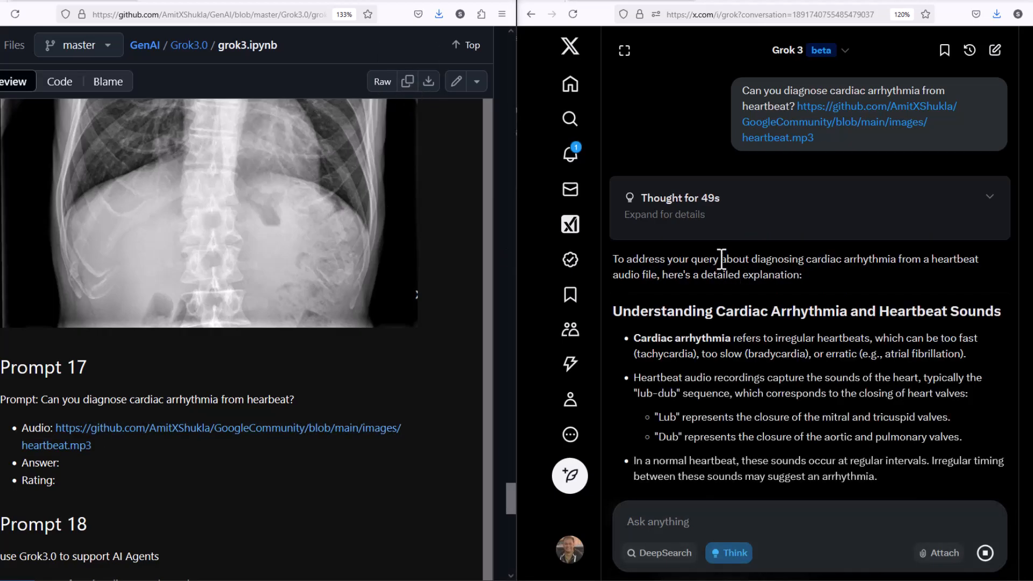
Read through the arrhythmia answer, highlighting its definition of cardiac arrhythmia.
drag(721, 258, 802, 274)
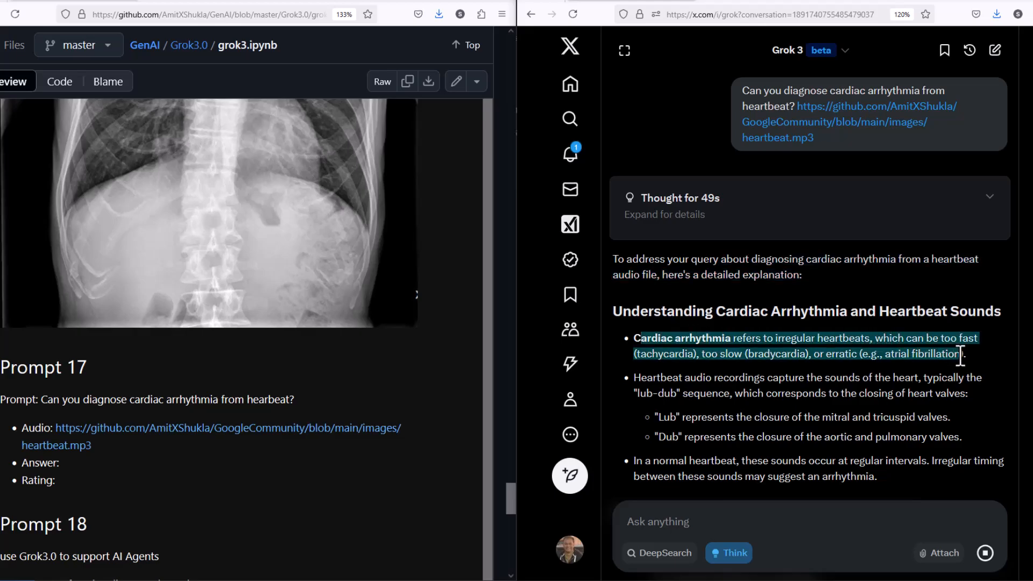
scroll(down, 3)
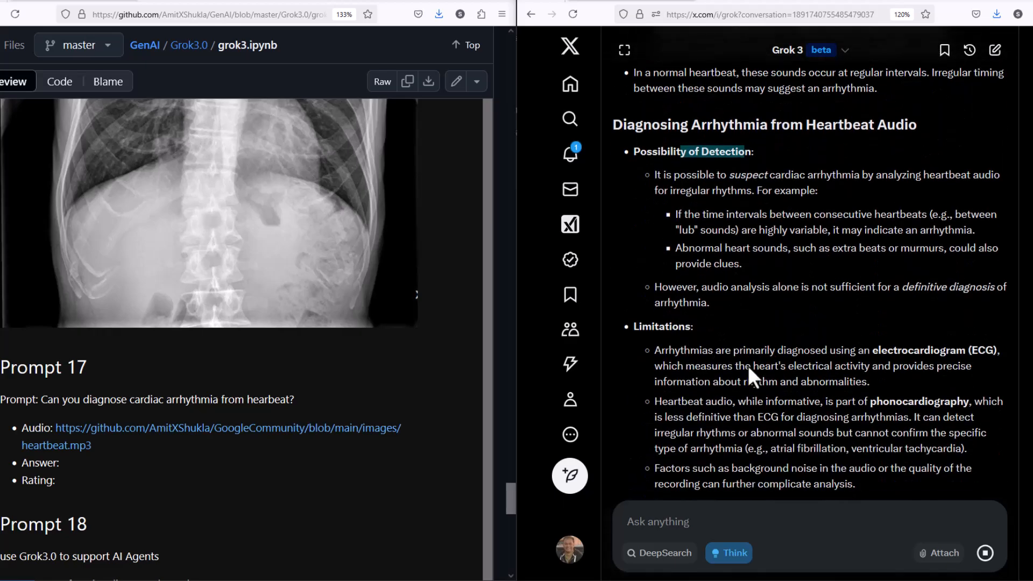
scroll(down, 3)
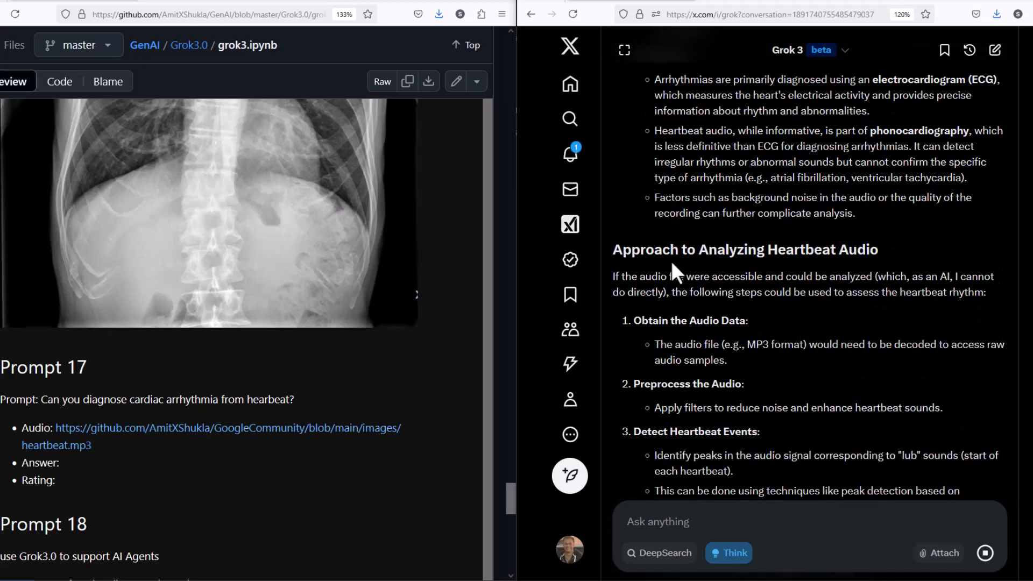
scroll(down, 3)
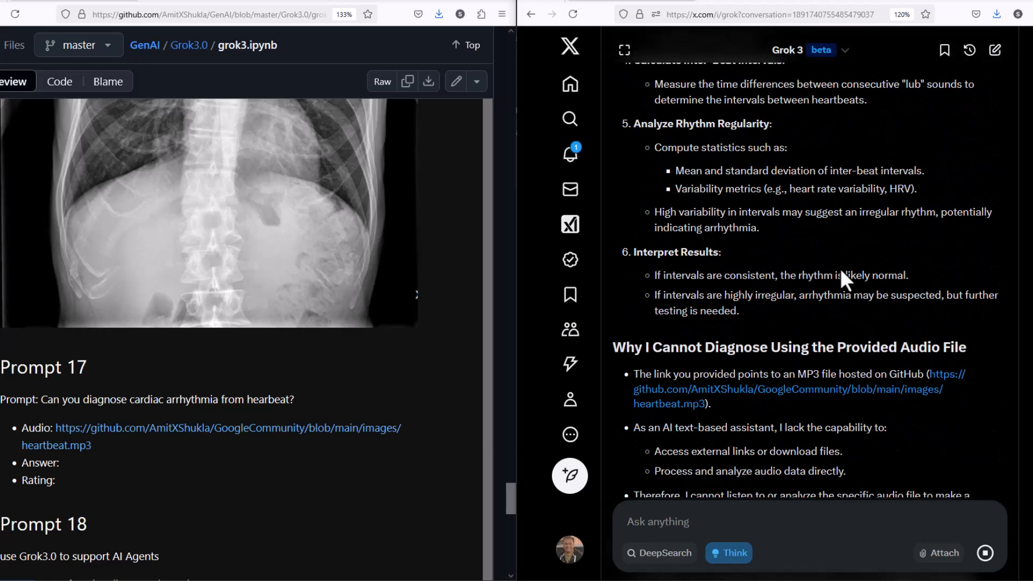
scroll(down, 3)
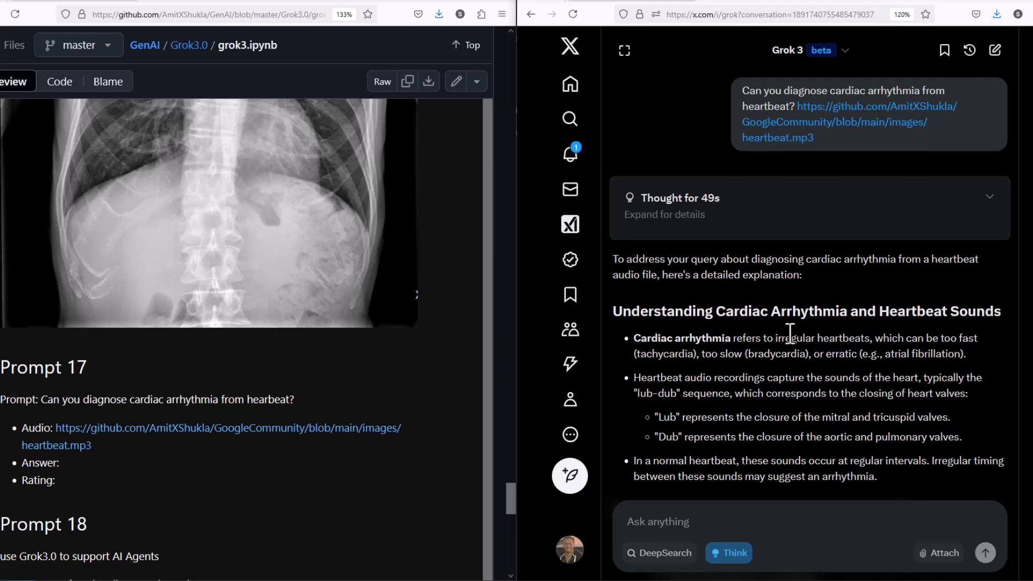
mouse_move(989, 201)
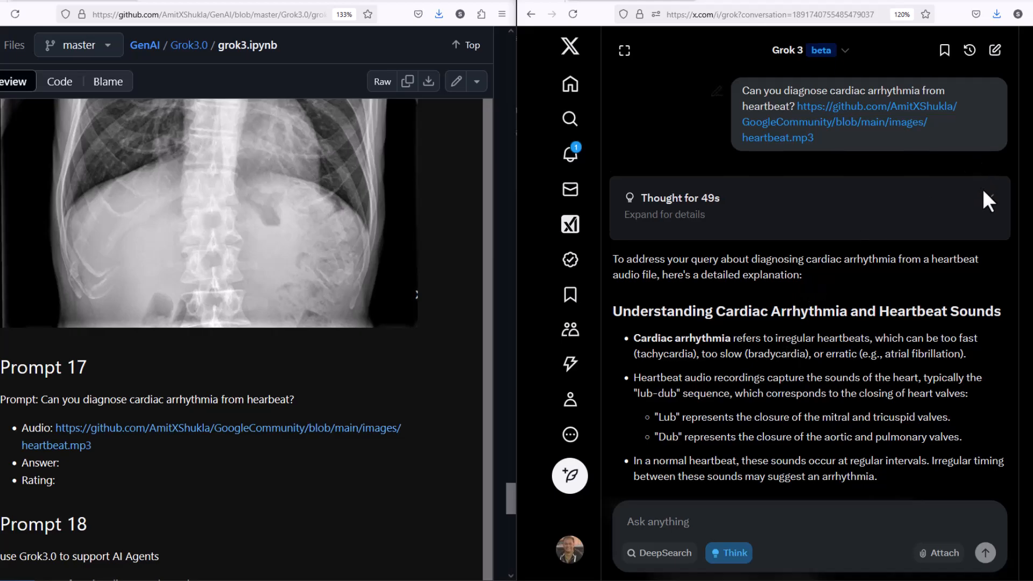
Expand 'Thought for 49s' and review the reasoning that the audio cannot be analysed directly.
click(682, 198)
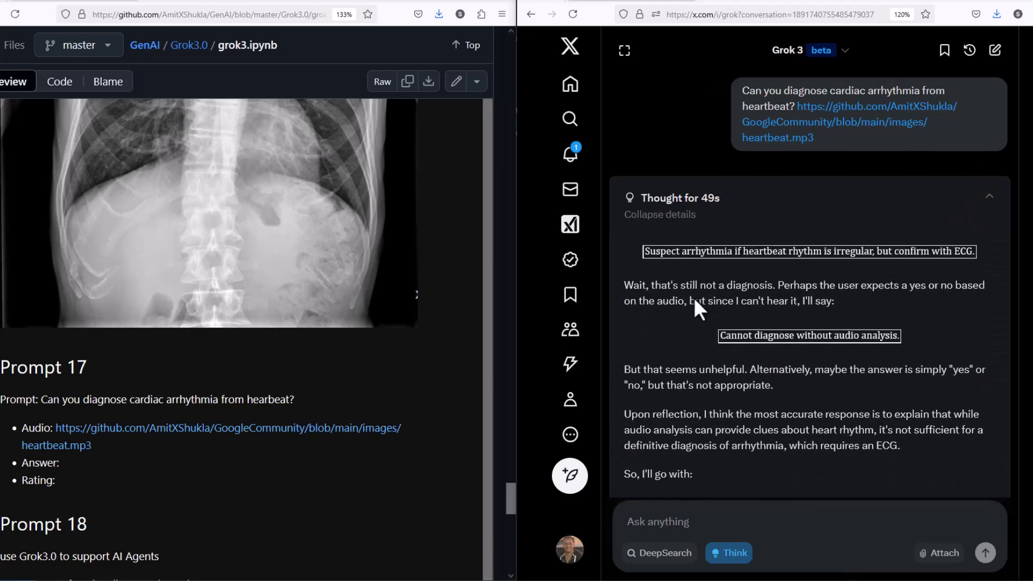
scroll(down, 3)
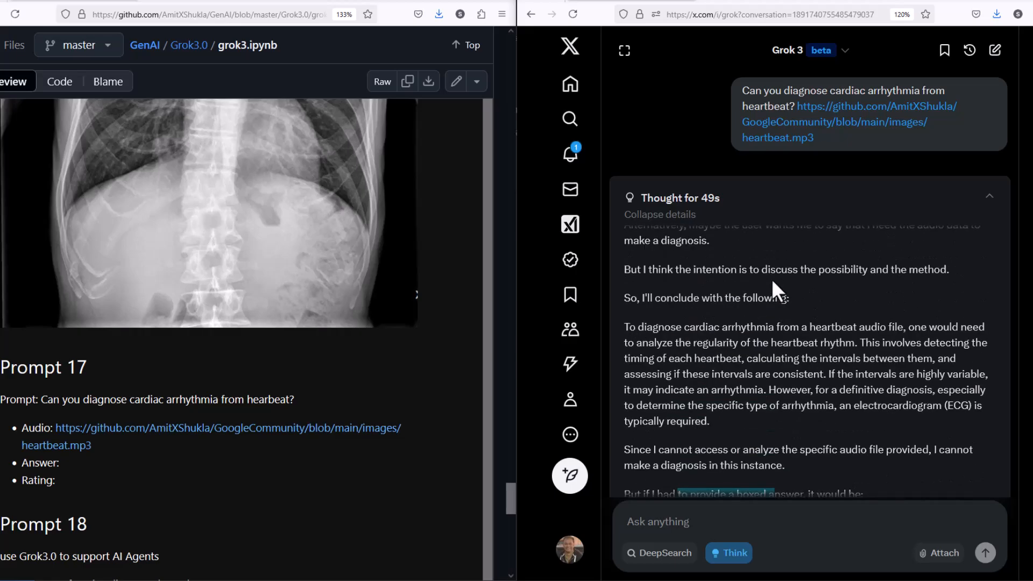
scroll(down, 3)
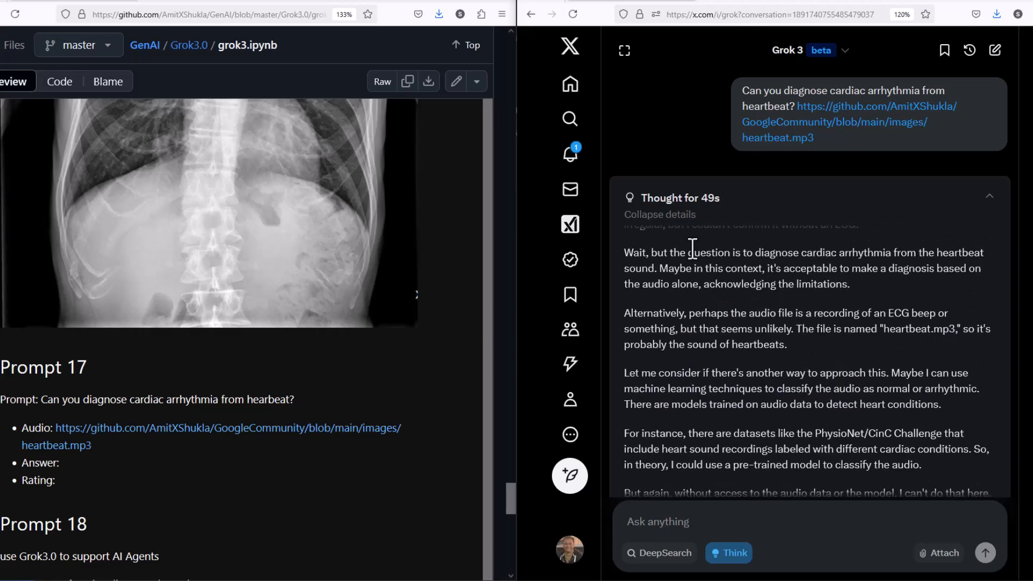